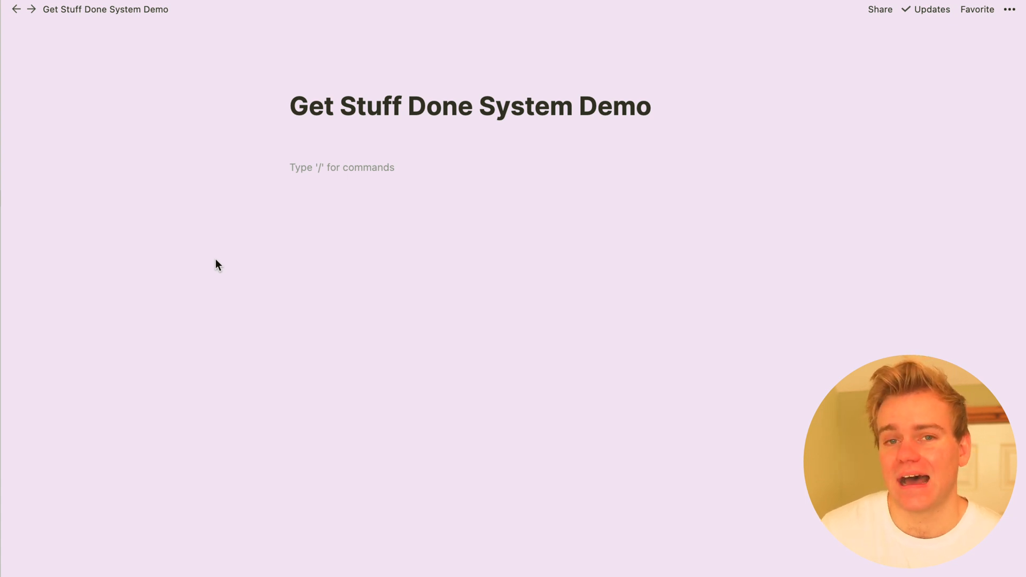
Step: Insert a full-page table database on the demo page with the /table command
{"action": "type", "text": "/ta"}
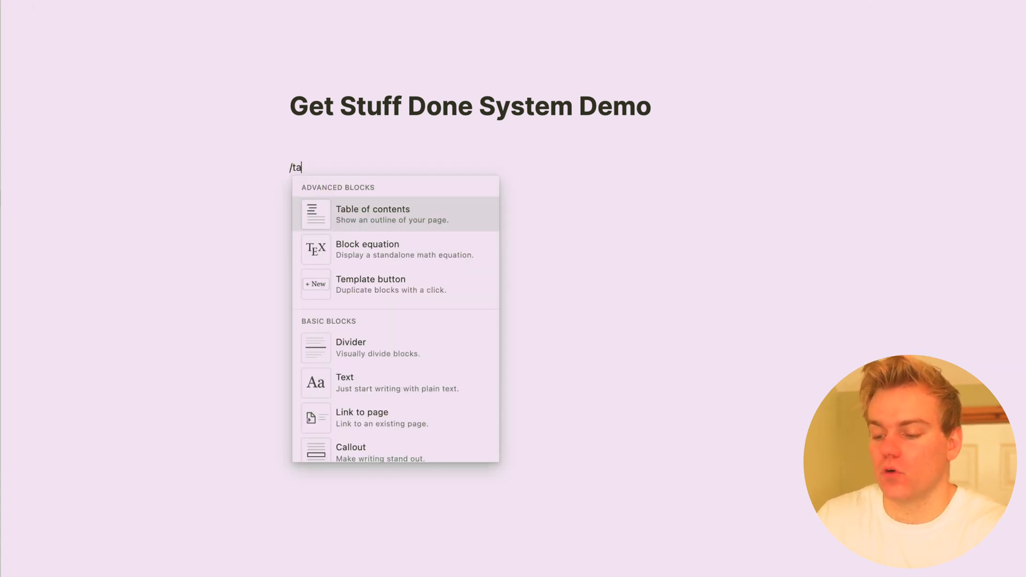
{"action": "type", "text": "ble"}
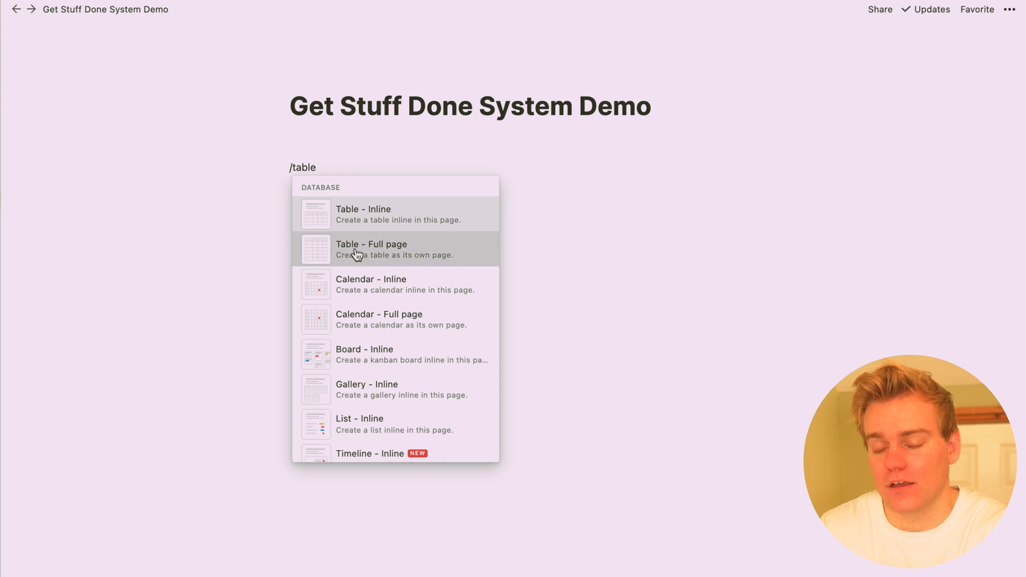
{"action": "left_click", "coordinate": [371, 250]}
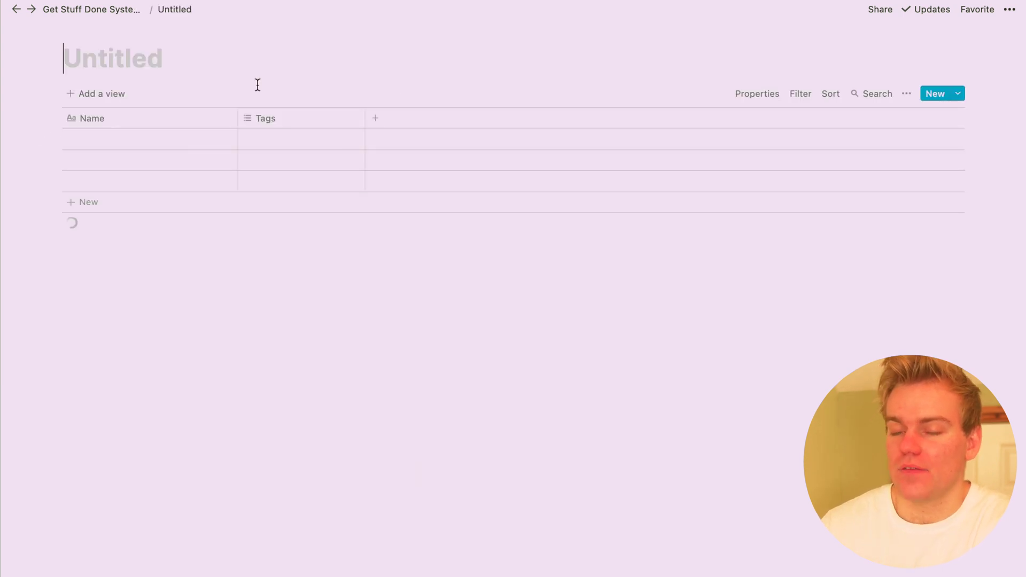
Step: Title the table 'All TASKS!' and turn the Tags column into a Do Date date column
{"action": "type", "text": "All TASKS!"}
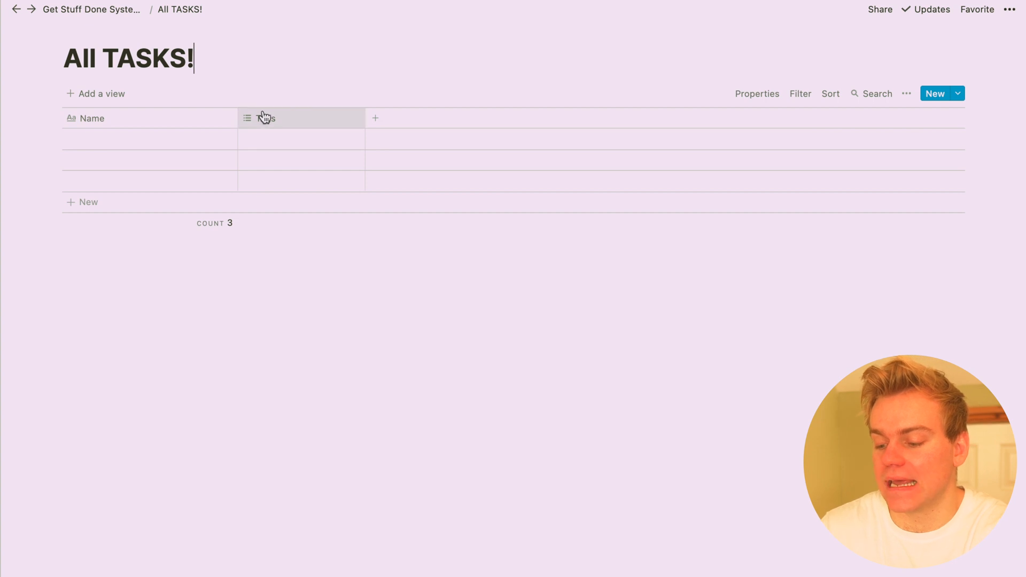
{"action": "left_click", "coordinate": [264, 118]}
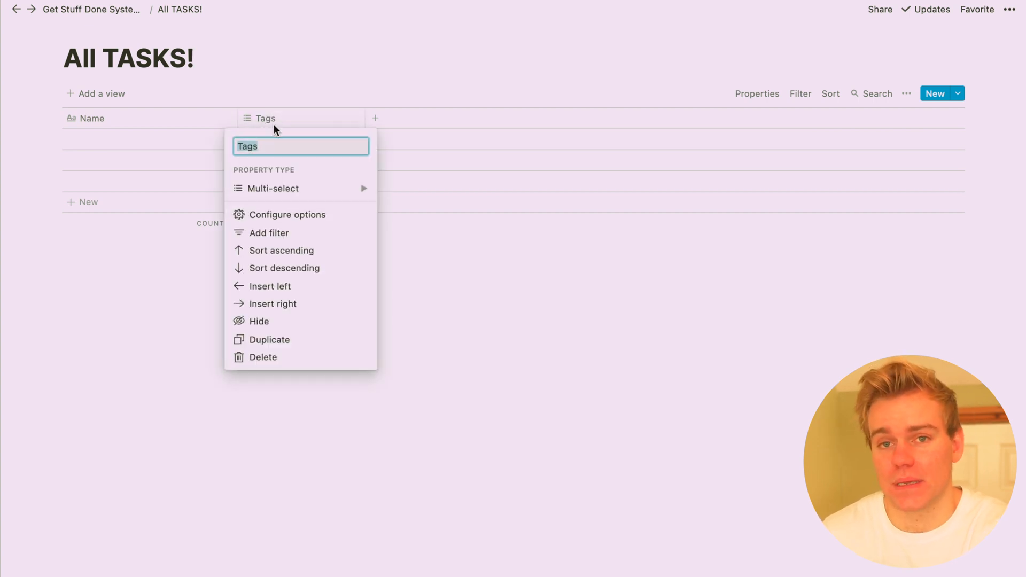
{"action": "left_click", "coordinate": [274, 188]}
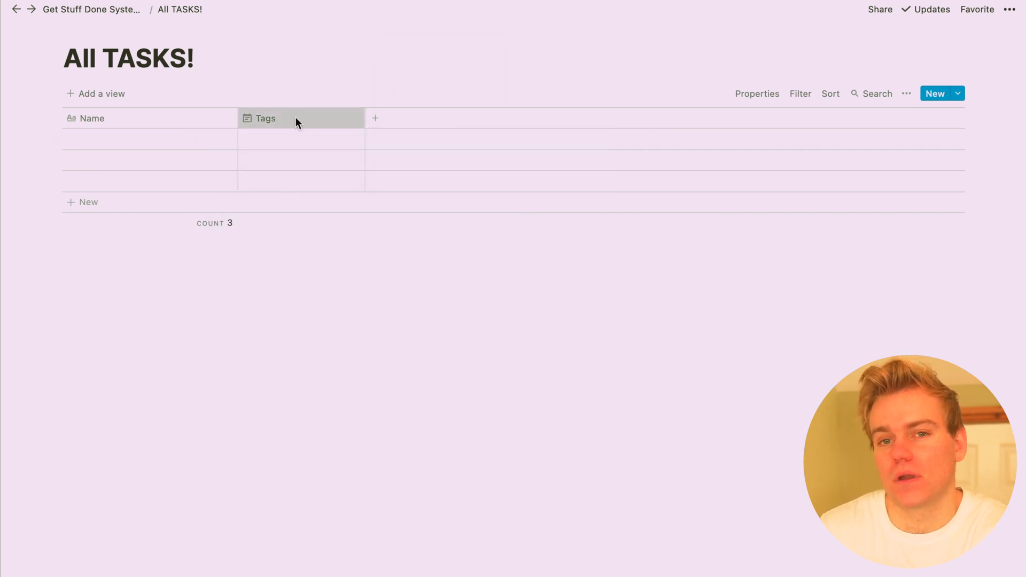
{"action": "left_click", "coordinate": [266, 118]}
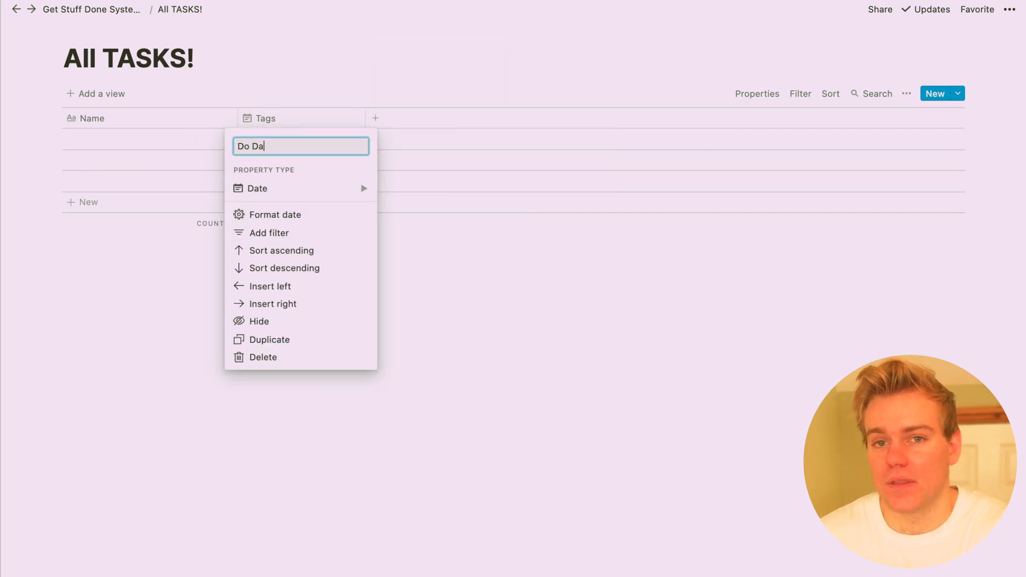
{"action": "key", "text": "Enter"}
{"action": "type", "text": "STa"}
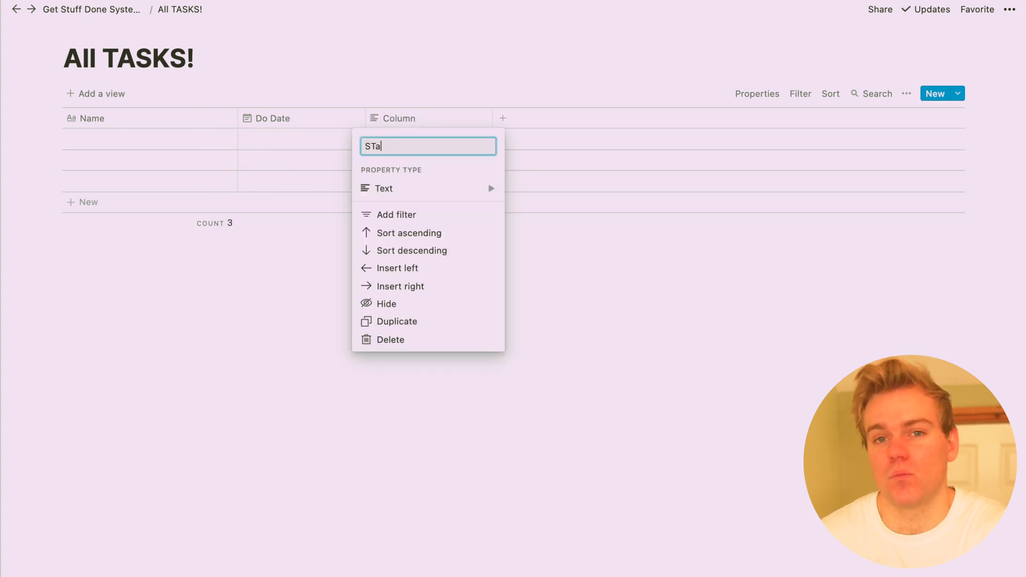
Step: Add a Status column of Select type
{"action": "type", "text": "Status"}
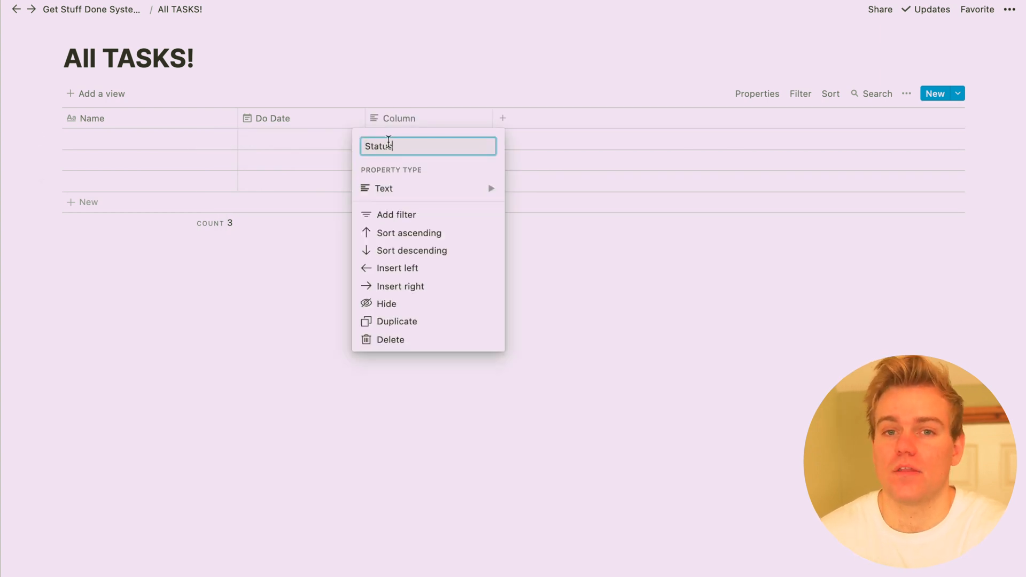
{"action": "left_click", "coordinate": [384, 188]}
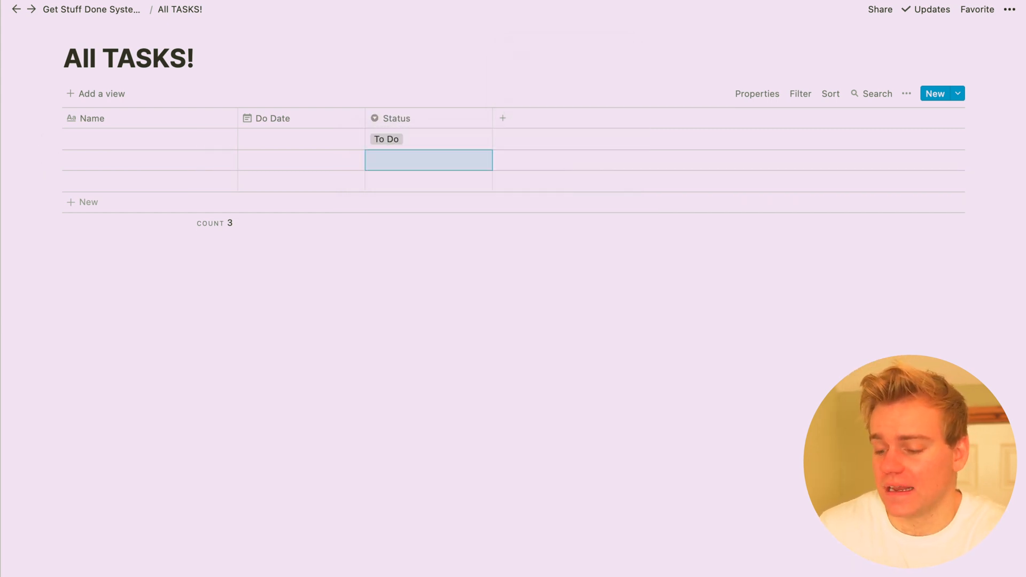
{"action": "type", "text": "Doi"}
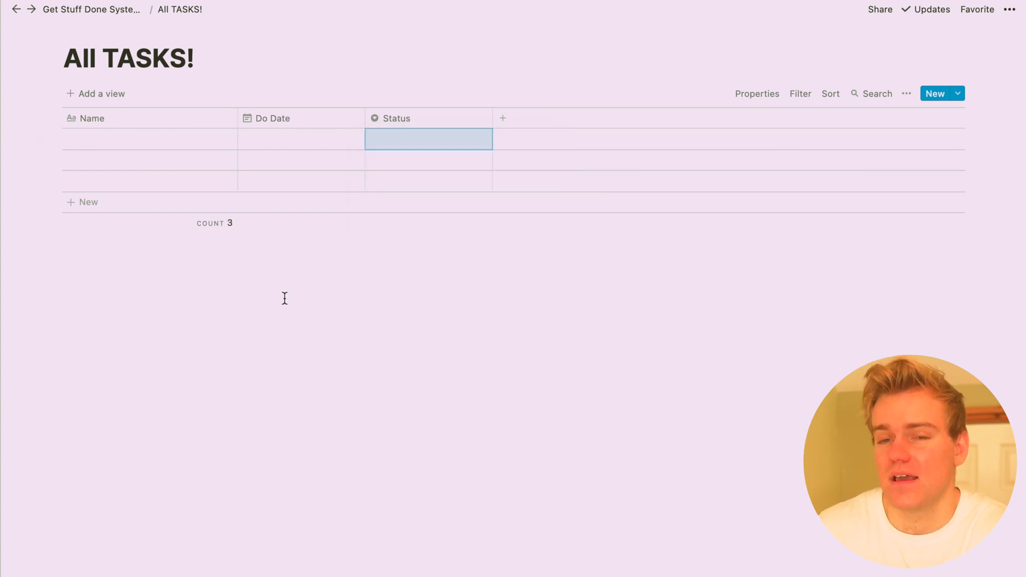
Step: Add another column, browse its property types, then return to the demo page
{"action": "left_click", "coordinate": [503, 118]}
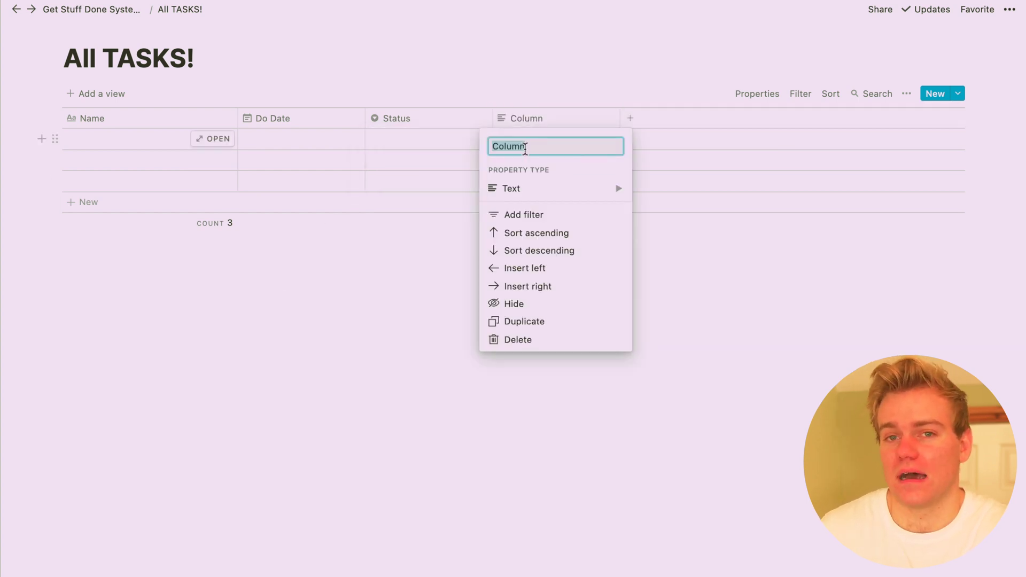
{"action": "left_click", "coordinate": [511, 188]}
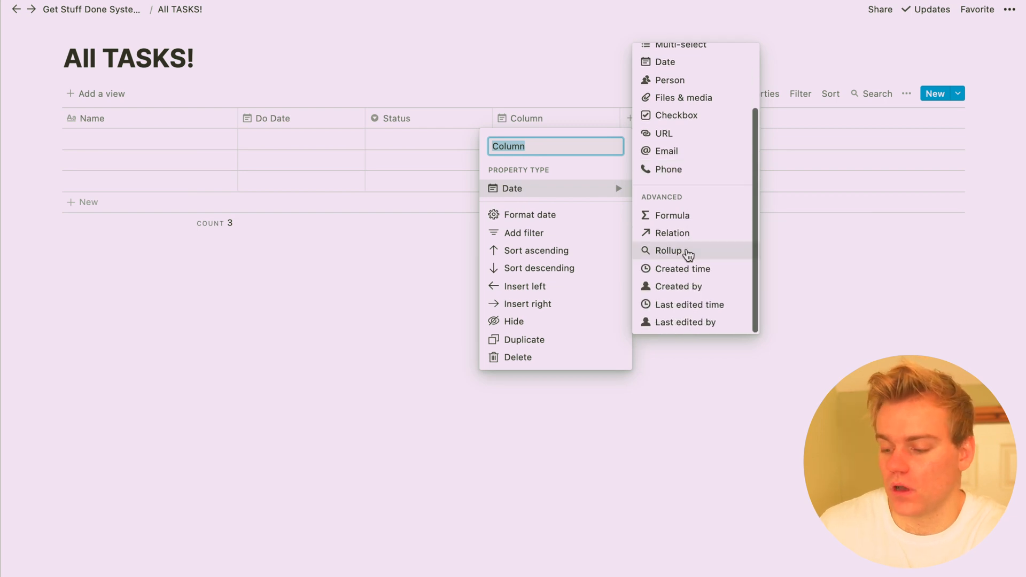
{"action": "mouse_move", "coordinate": [697, 275]}
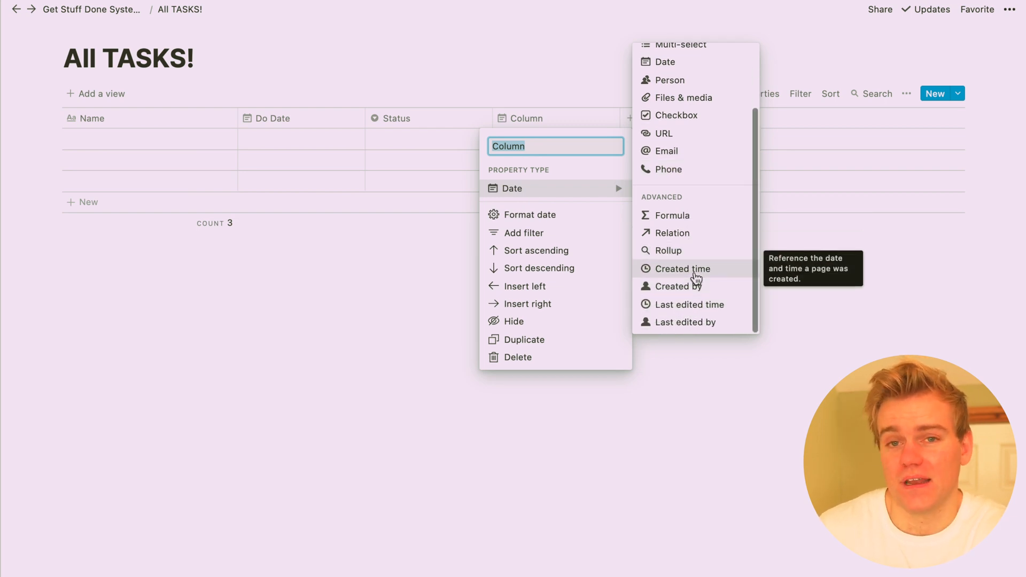
{"action": "left_click", "coordinate": [682, 269]}
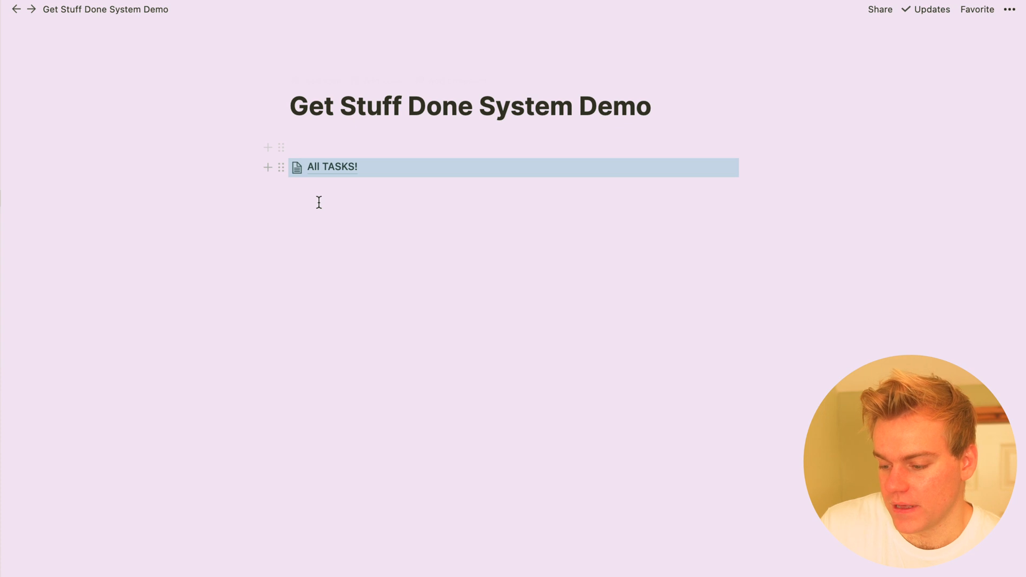
Step: Insert a second full-page table titled 'Projects' below All TASKS!
{"action": "type", "text": "/table"}
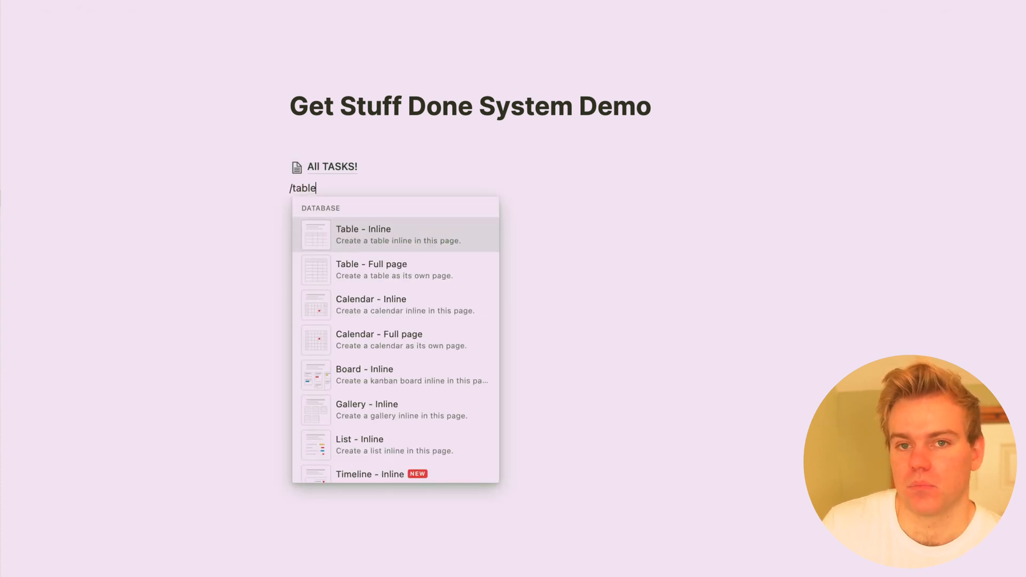
{"action": "mouse_move", "coordinate": [391, 273]}
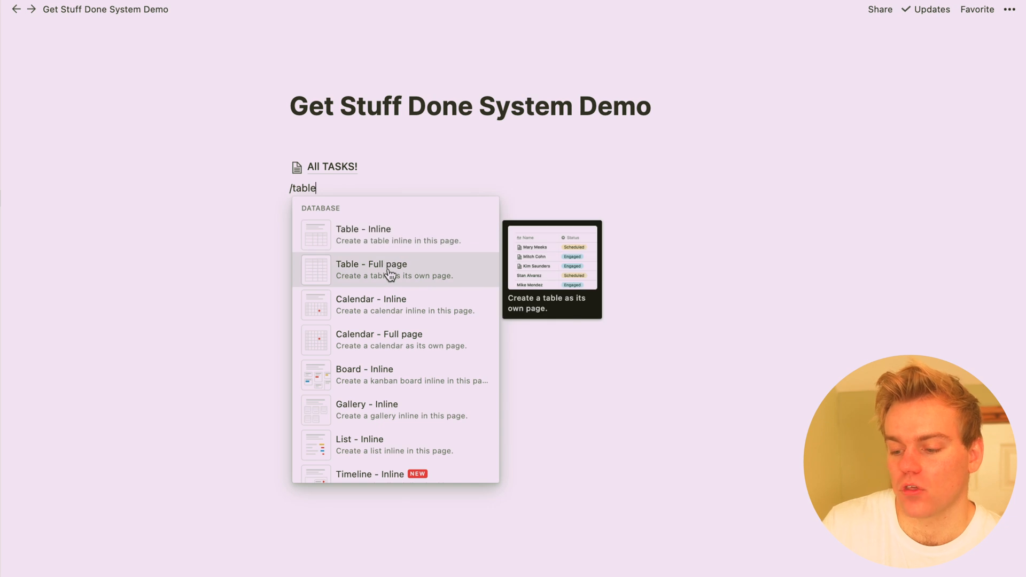
{"action": "left_click", "coordinate": [371, 269]}
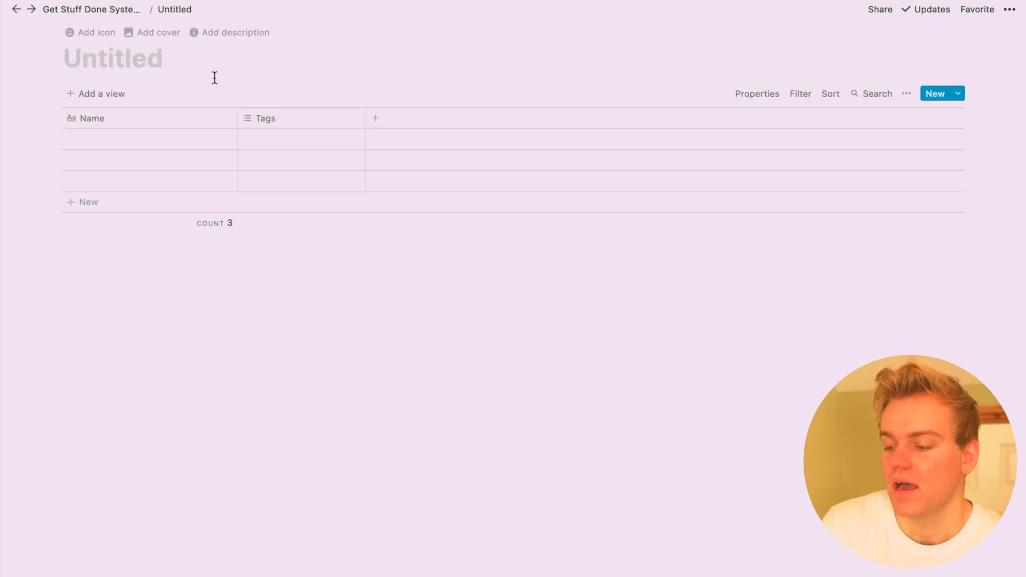
{"action": "type", "text": "Projec"}
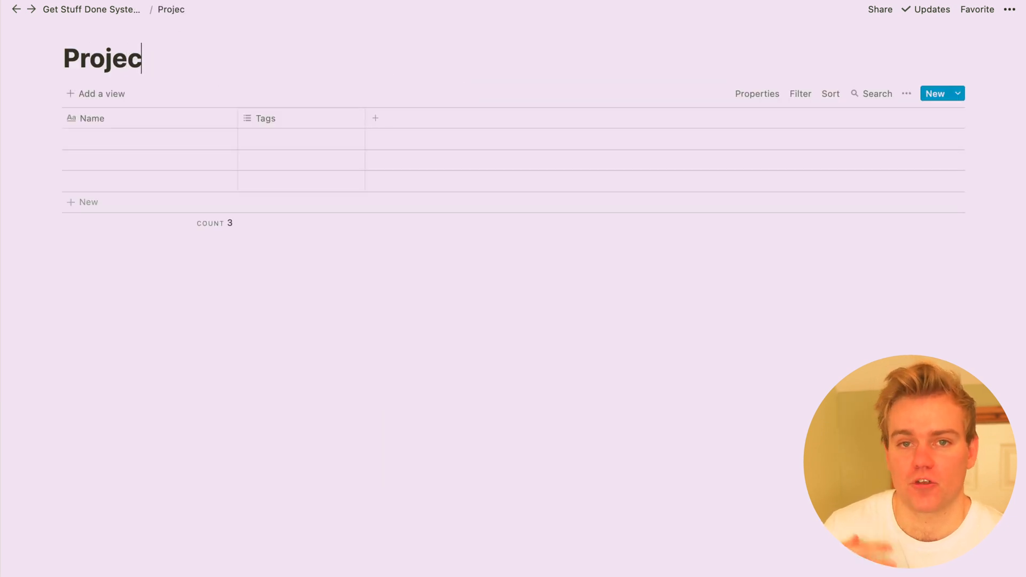
{"action": "type", "text": "ts"}
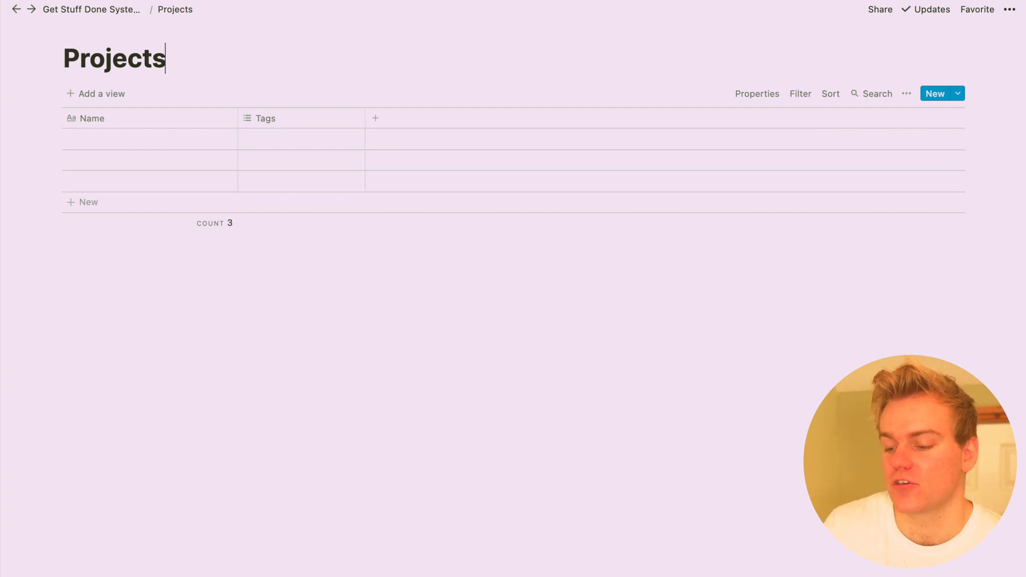
{"action": "mouse_move", "coordinate": [155, 141]}
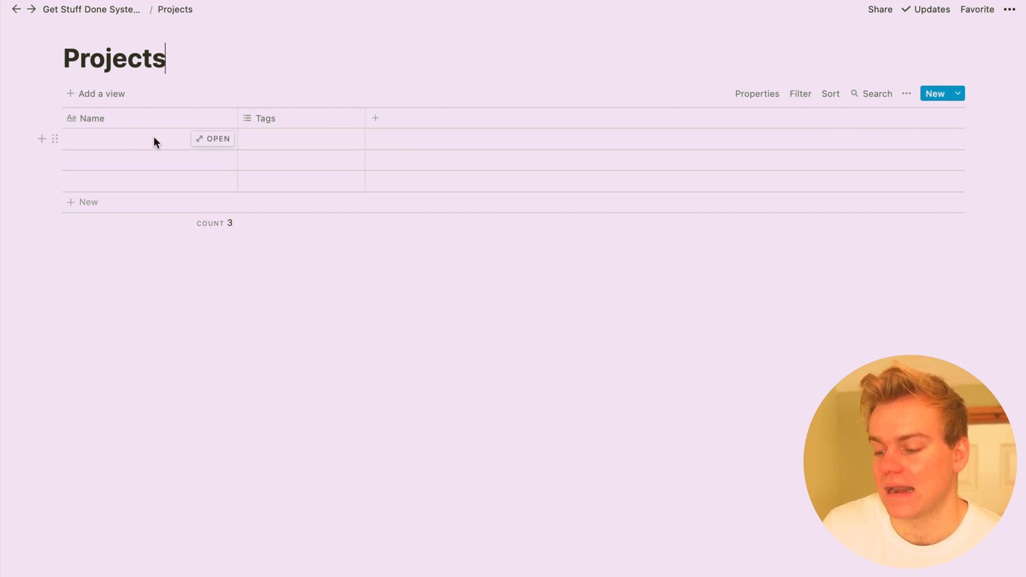
{"action": "mouse_move", "coordinate": [305, 126]}
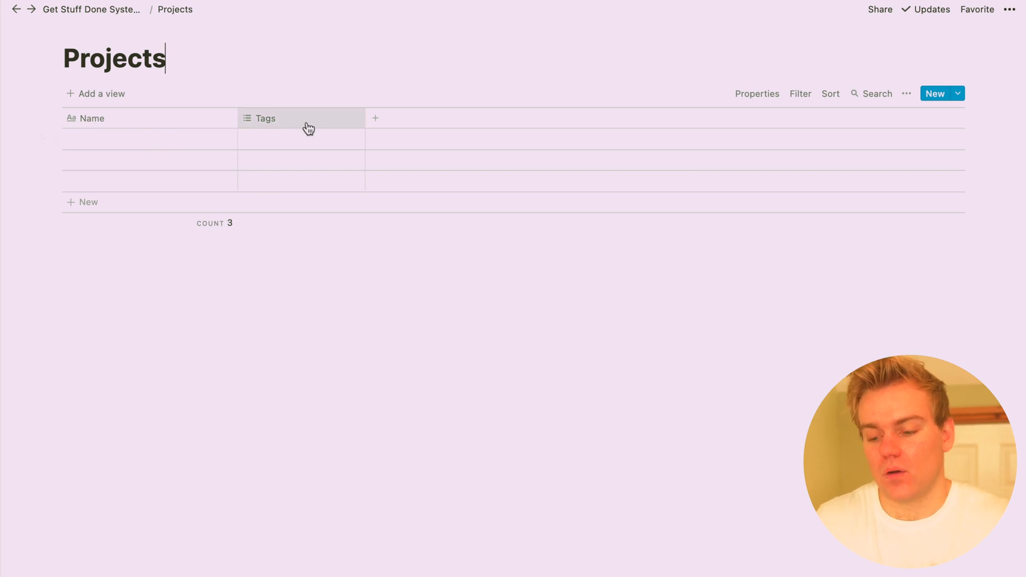
Step: Make the Projects Tags column a single-select with To Do and Doing options
{"action": "left_click", "coordinate": [265, 118]}
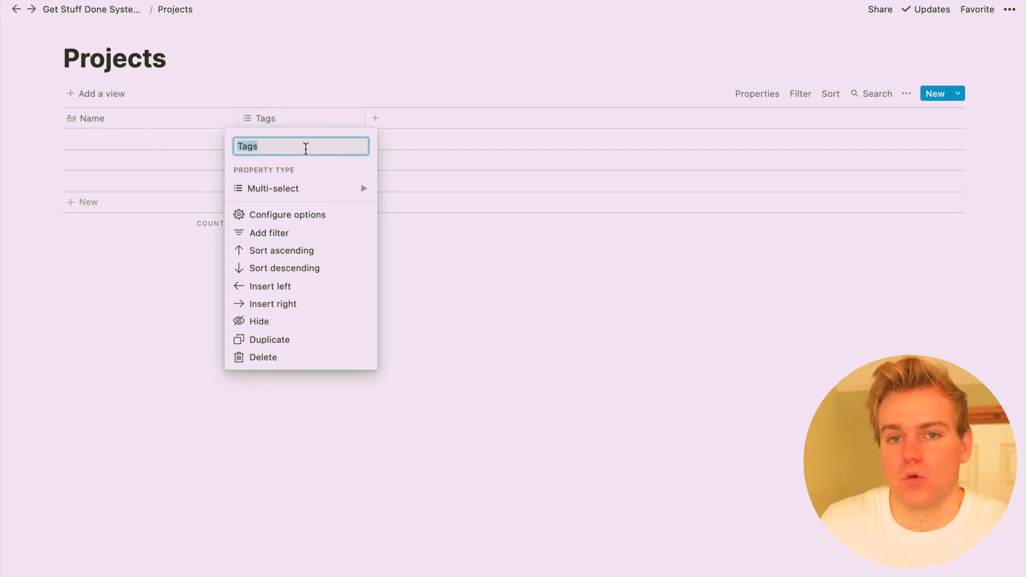
{"action": "left_click", "coordinate": [273, 188]}
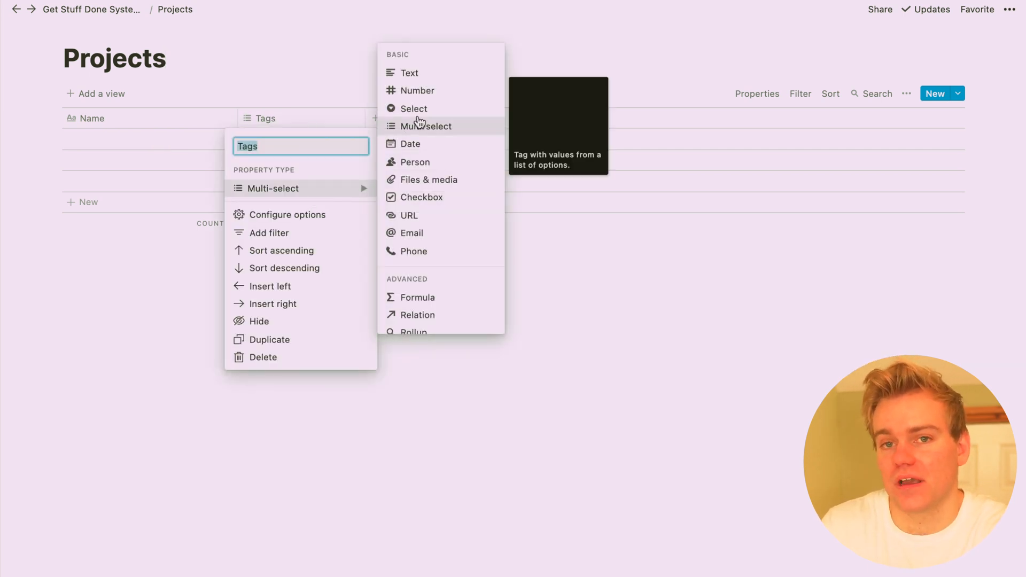
{"action": "left_click", "coordinate": [413, 108]}
{"action": "type", "text": "Statu"}
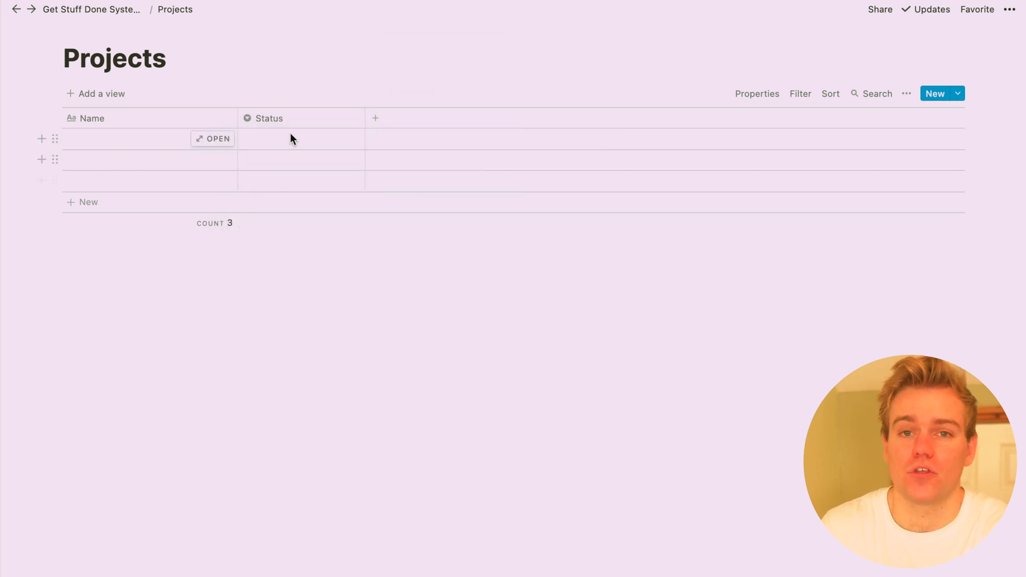
{"action": "type", "text": "To Do"}
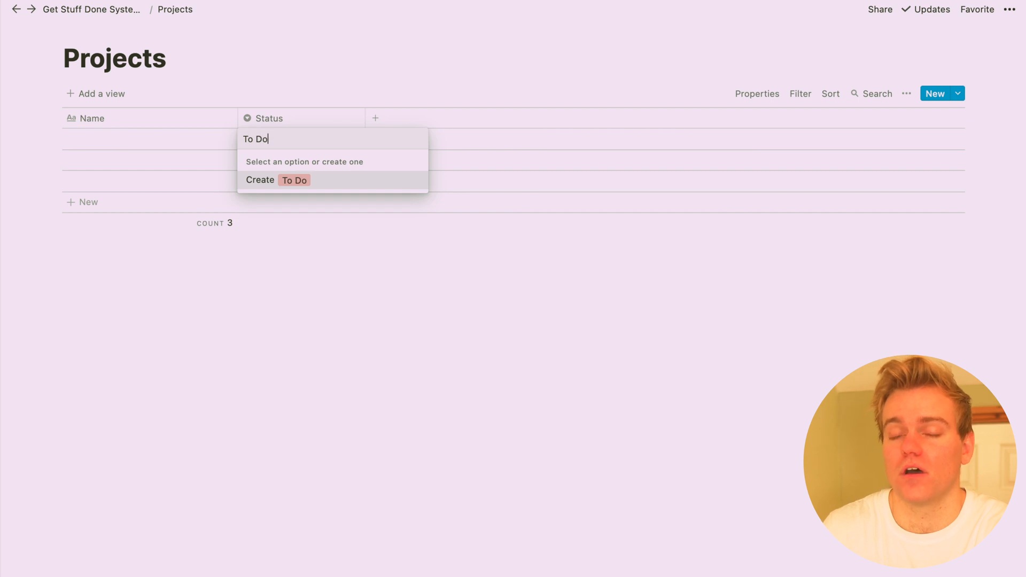
{"action": "left_click", "coordinate": [278, 180]}
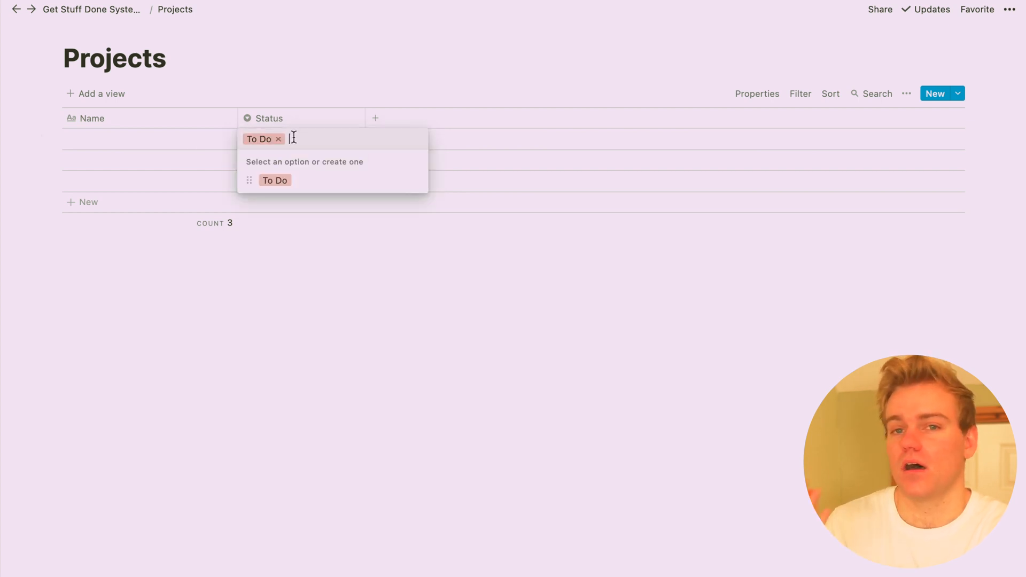
{"action": "type", "text": "Doing"}
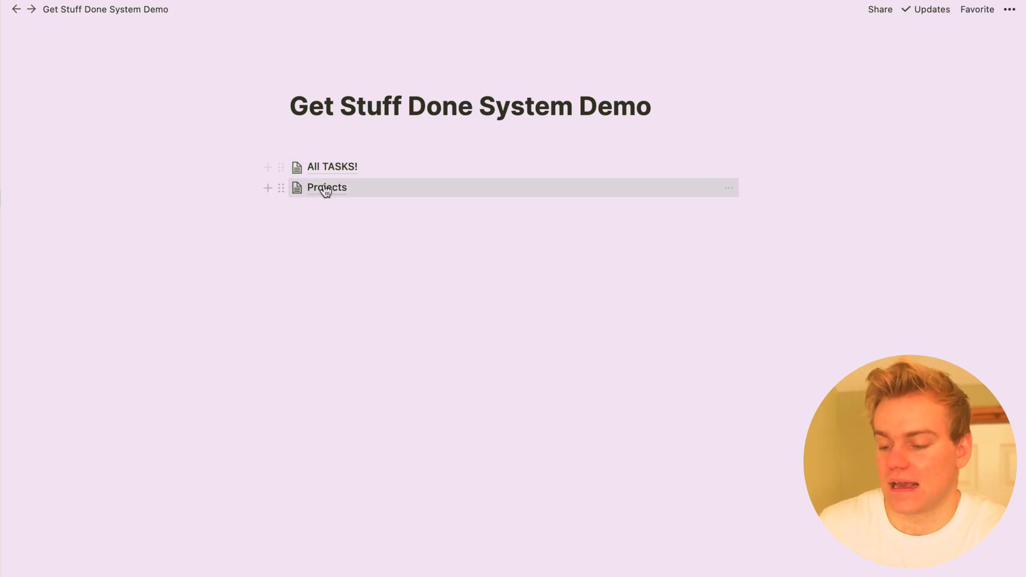
Step: Add a 'Create Video' entry to the Projects database
{"action": "left_click", "coordinate": [326, 188]}
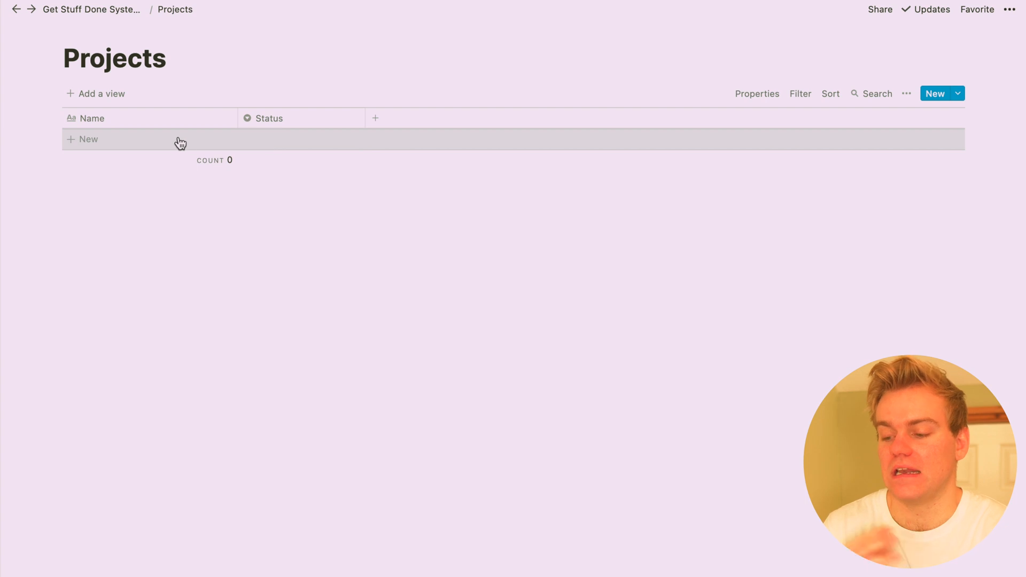
{"action": "type", "text": "Creat"}
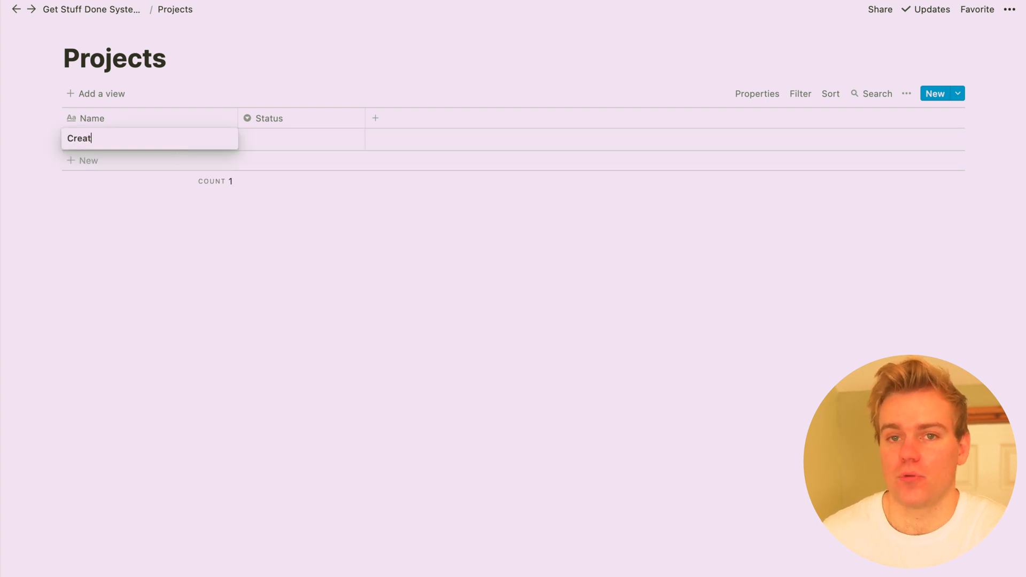
{"action": "key", "text": "Enter"}
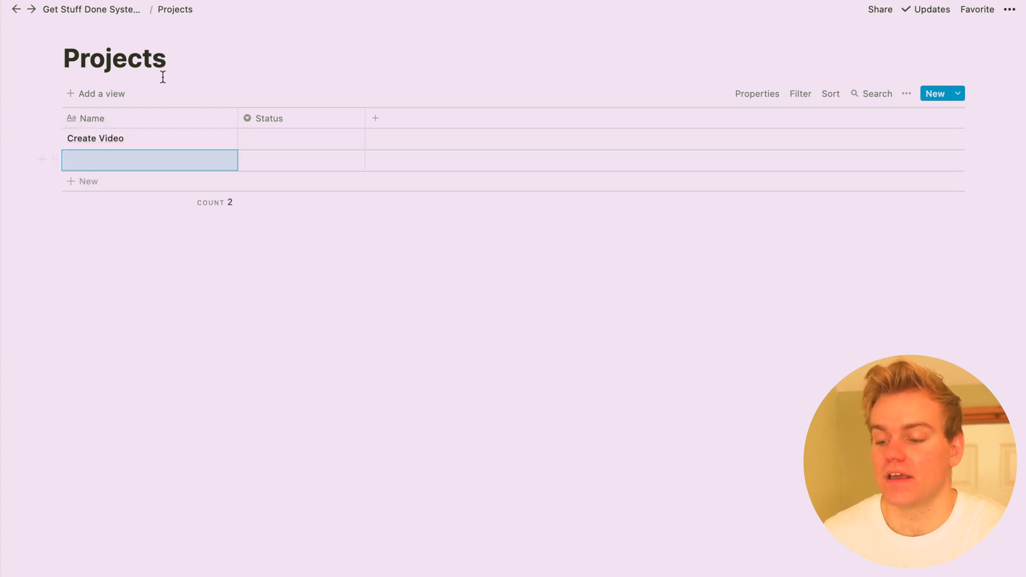
Step: Add a 'Write Script' task row in the All TASKS! database
{"action": "left_click", "coordinate": [90, 13]}
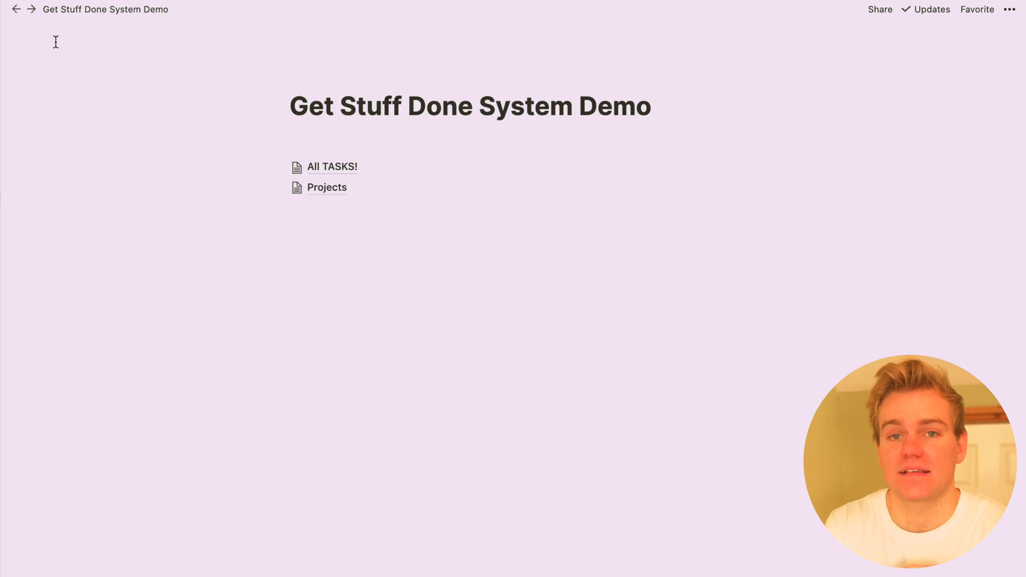
{"action": "left_click", "coordinate": [332, 166]}
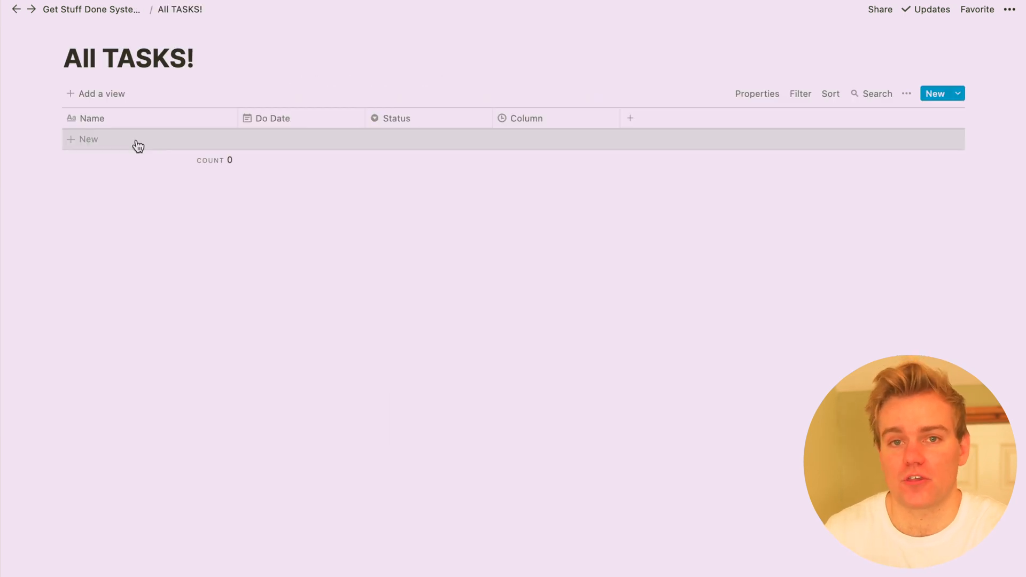
{"action": "type", "text": "Write"}
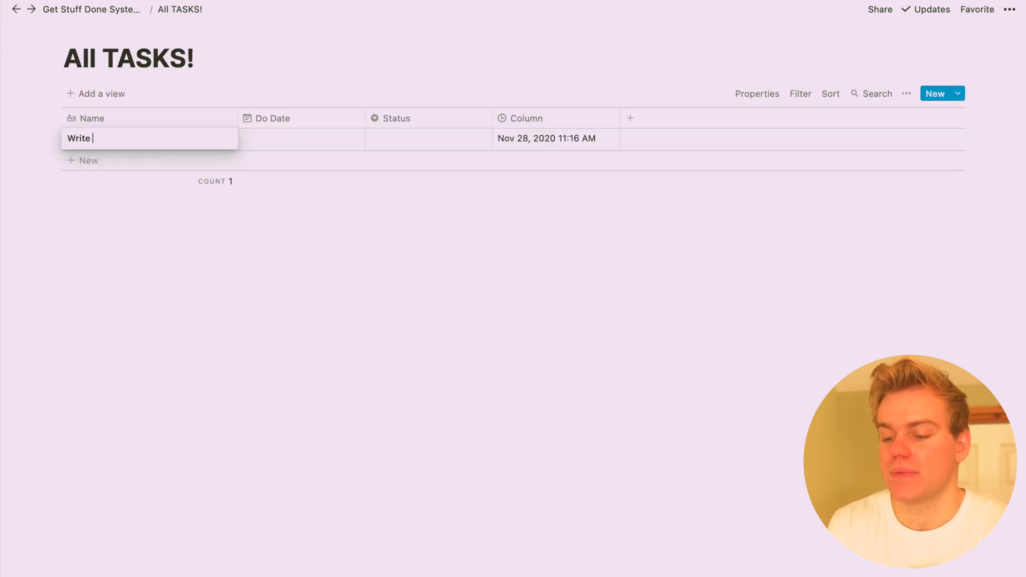
{"action": "type", "text": "Scrup"}
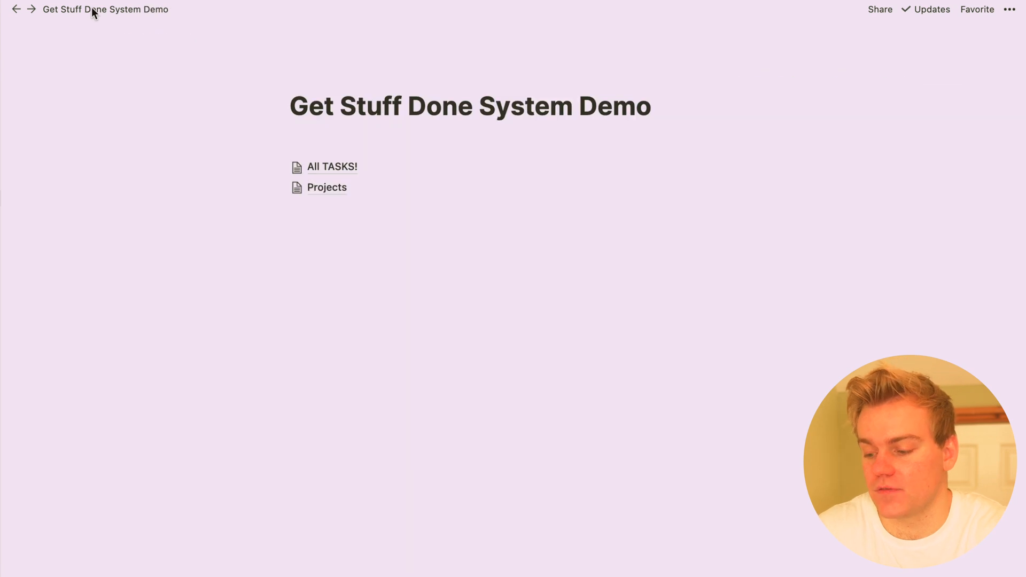
Step: Add a new Relation-type column to the Projects table
{"action": "left_click", "coordinate": [326, 187]}
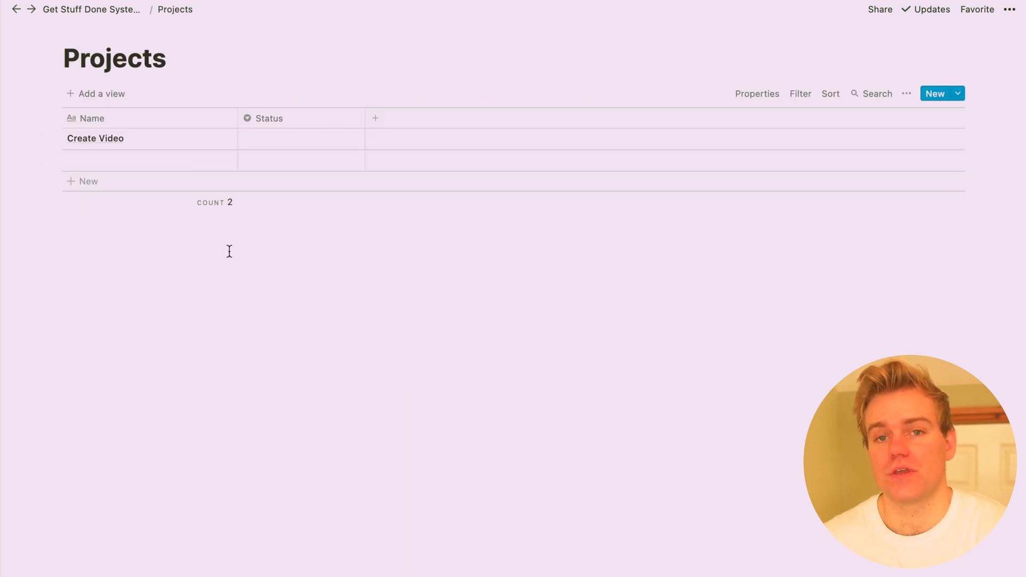
{"action": "left_click", "coordinate": [375, 118]}
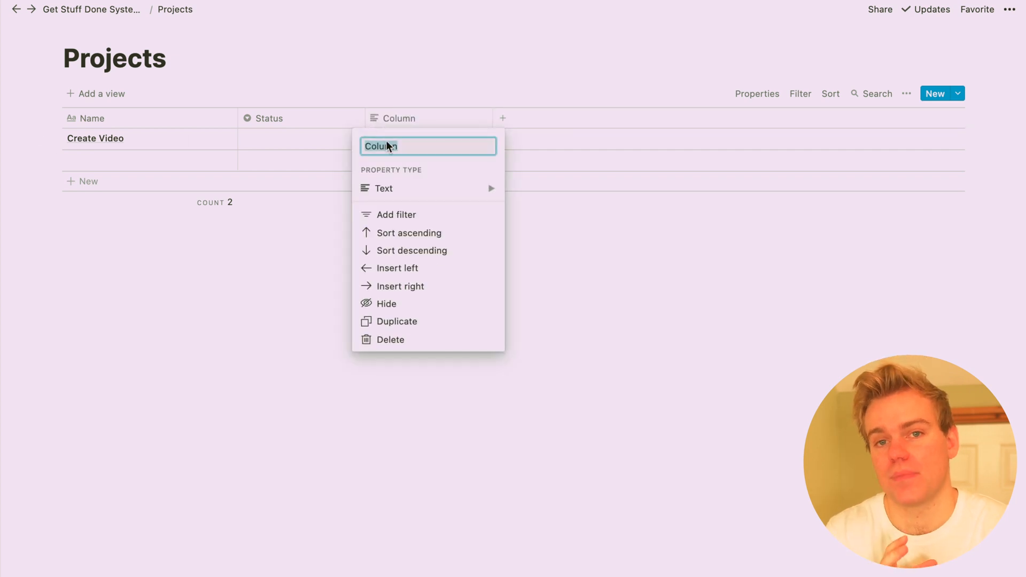
{"action": "left_click", "coordinate": [383, 188]}
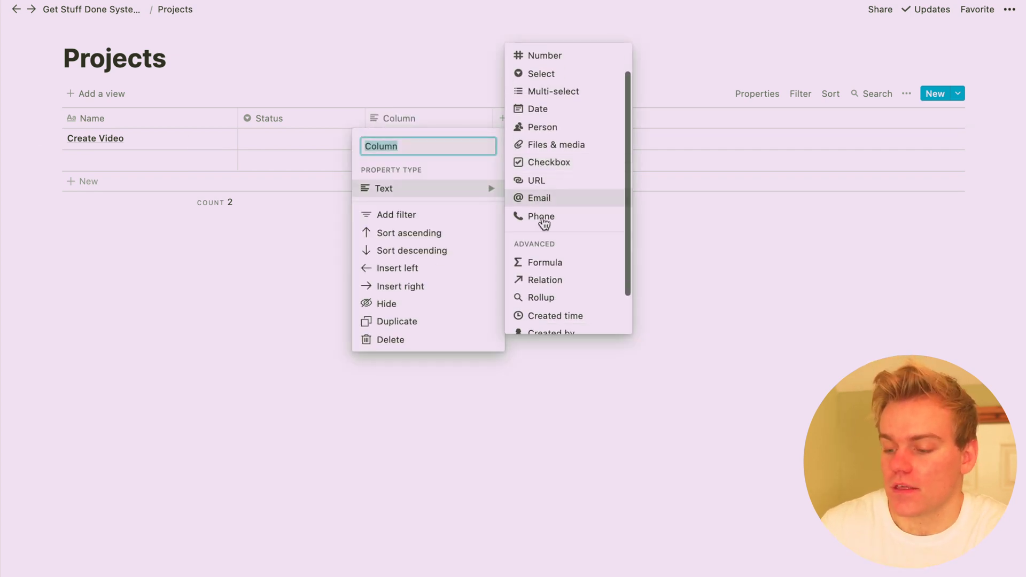
{"action": "left_click", "coordinate": [545, 280]}
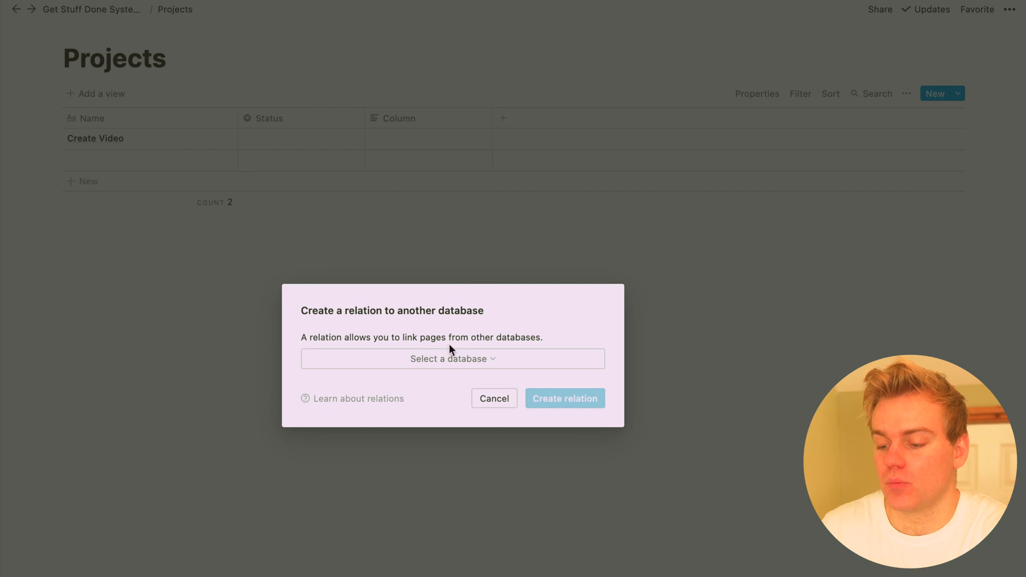
Step: Relate the new Projects column to the All TASKS! database
{"action": "type", "text": "all tas"}
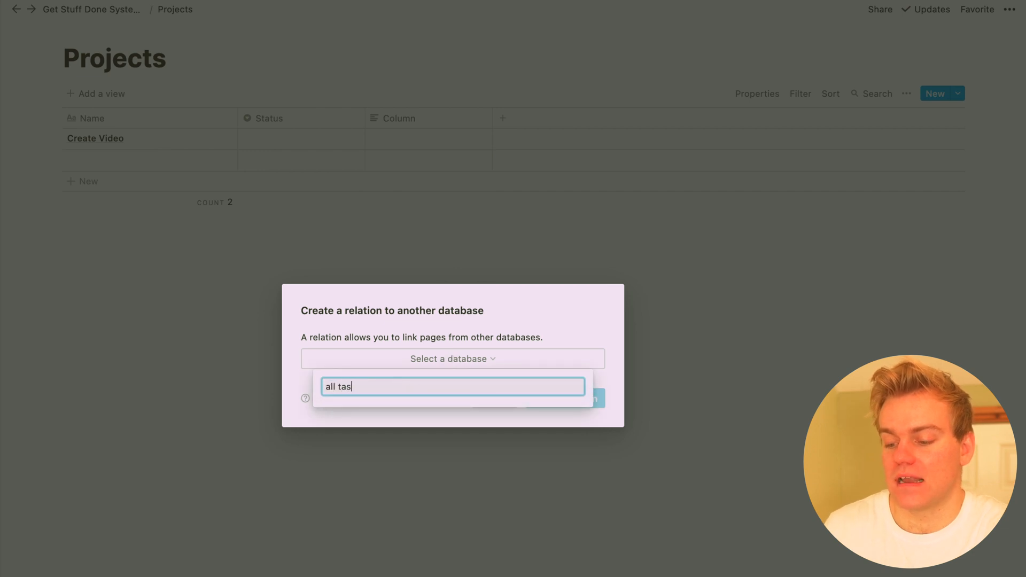
{"action": "type", "text": "ks"}
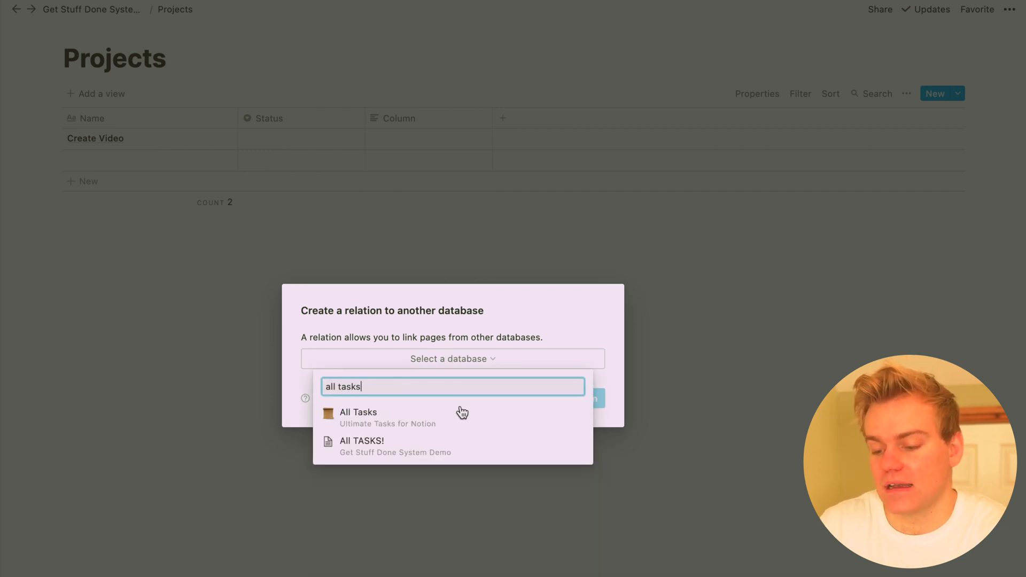
{"action": "left_click", "coordinate": [362, 440]}
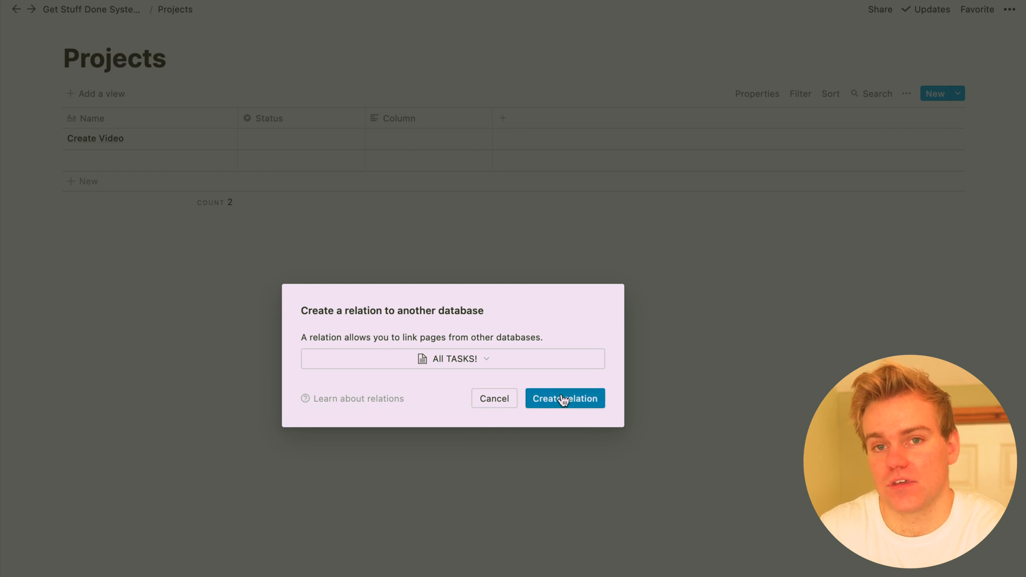
{"action": "left_click", "coordinate": [565, 398]}
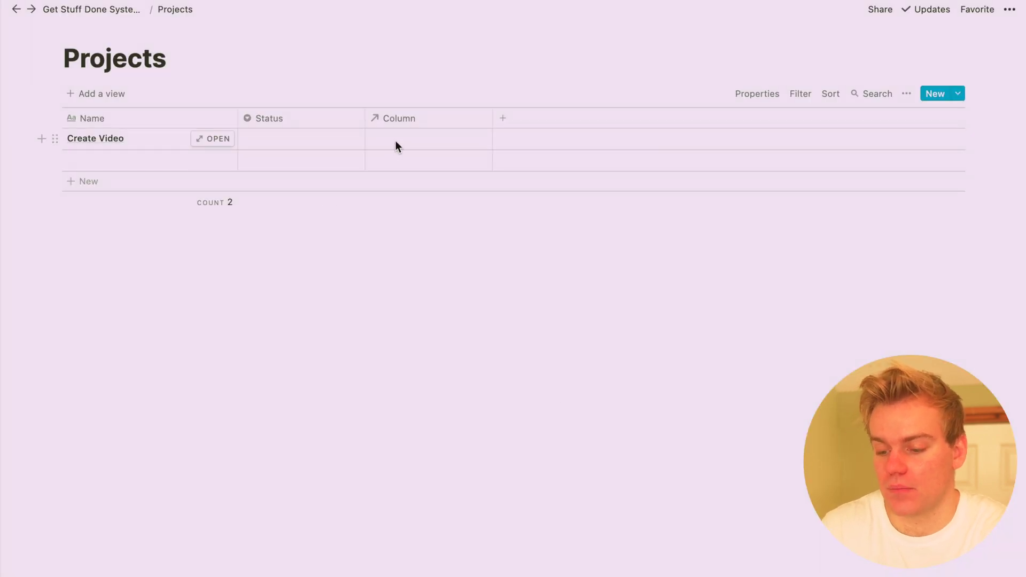
Step: Rename the project to 'Create business plan' and link a new Research task
{"action": "double_click", "coordinate": [95, 138]}
{"action": "type", "text": "business plan"}
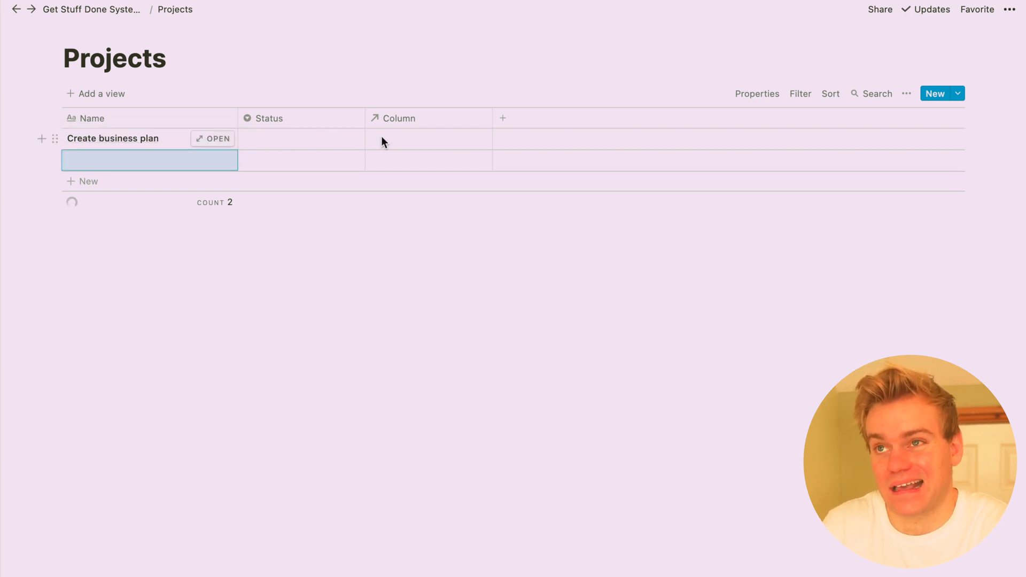
{"action": "type", "text": "Res"}
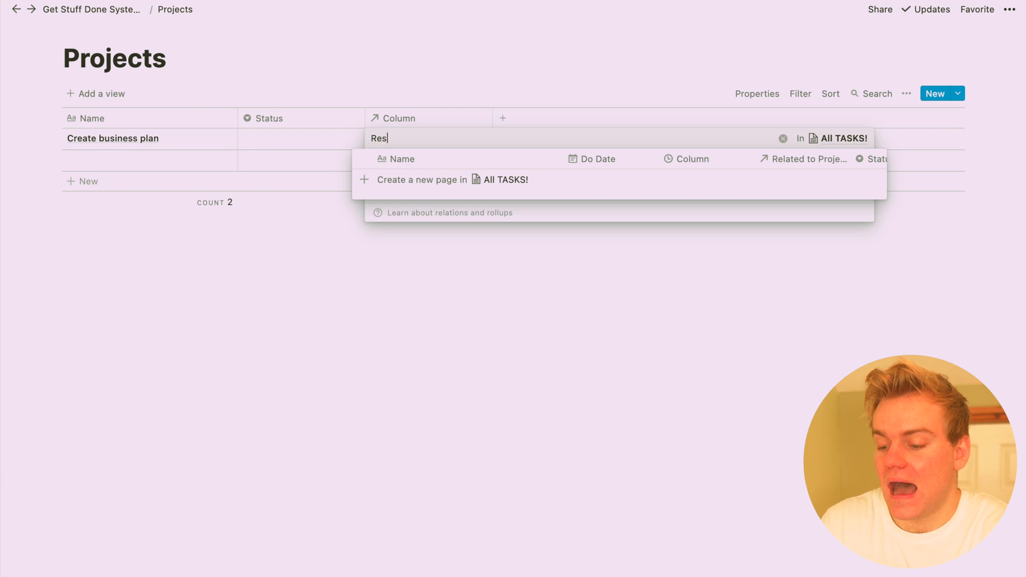
{"action": "type", "text": "earch"}
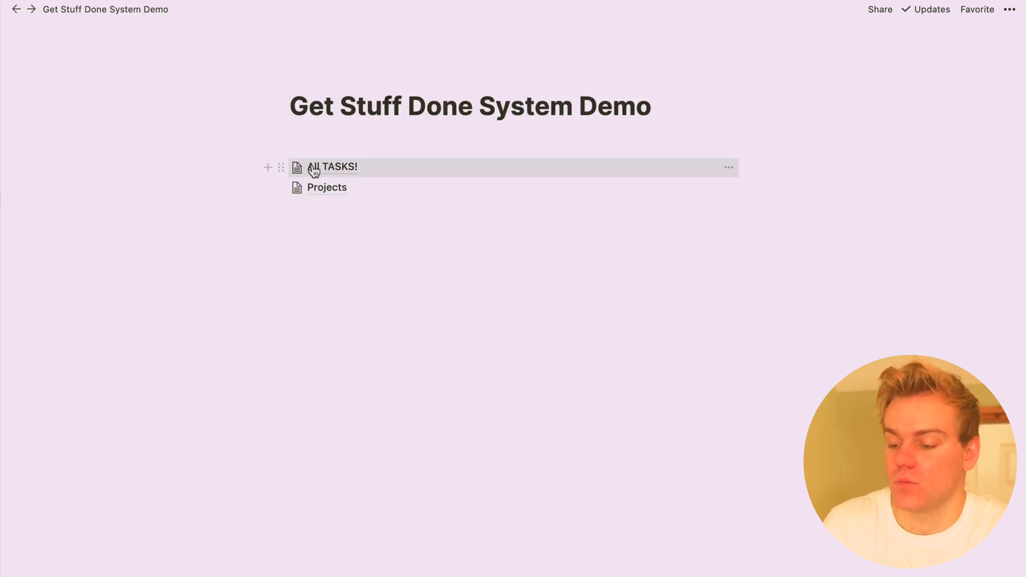
Step: Rename the All TASKS! relation column to 'Big Things (Projects)' and return to the demo page
{"action": "left_click", "coordinate": [336, 167]}
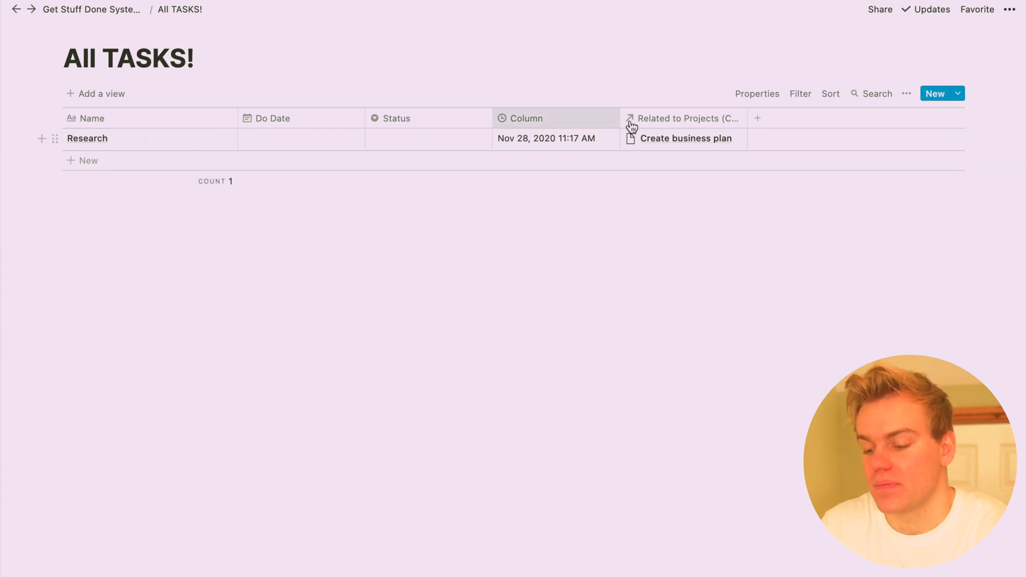
{"action": "left_click", "coordinate": [684, 118]}
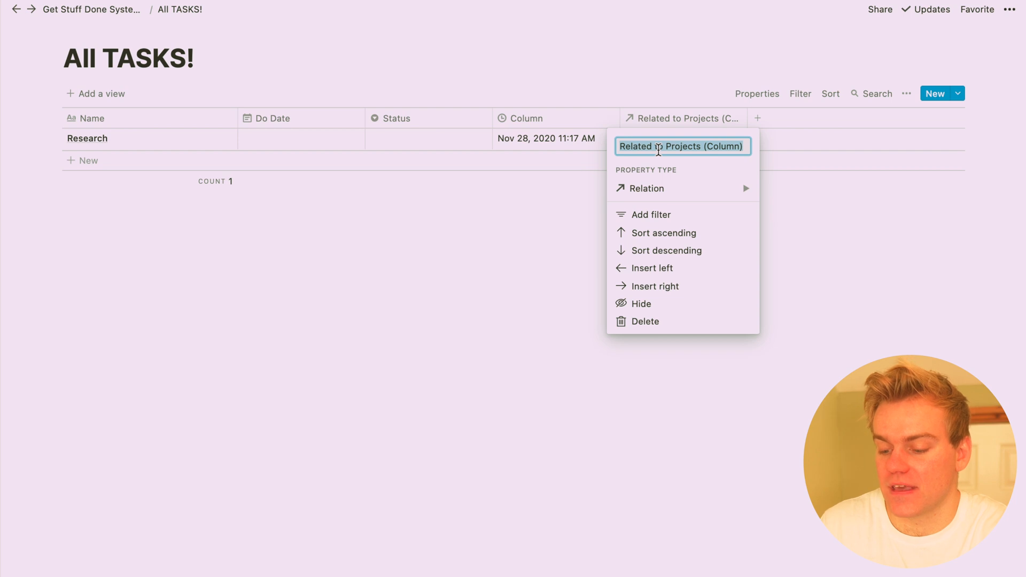
{"action": "type", "text": "Big"}
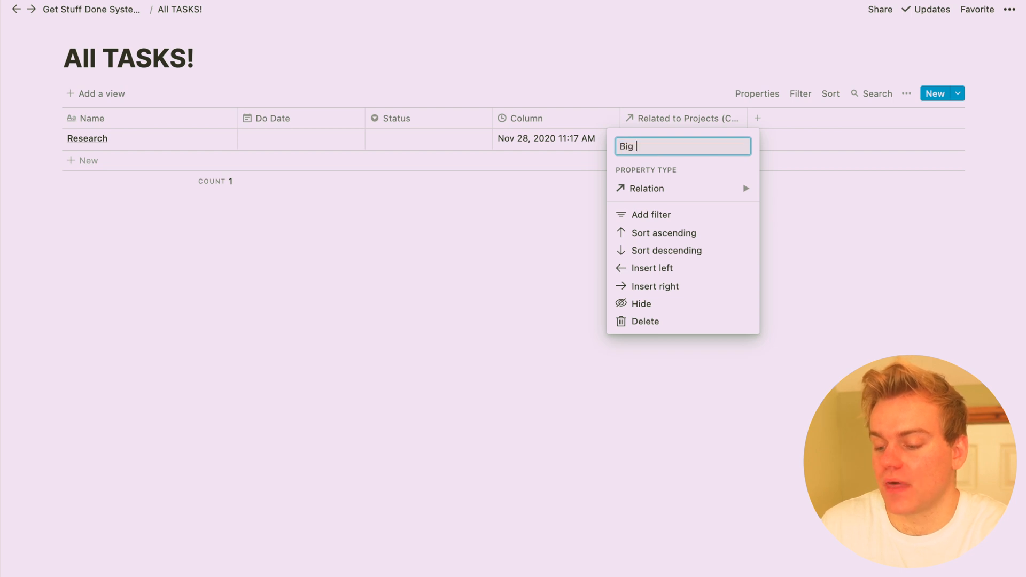
{"action": "type", "text": "Things (Projects"}
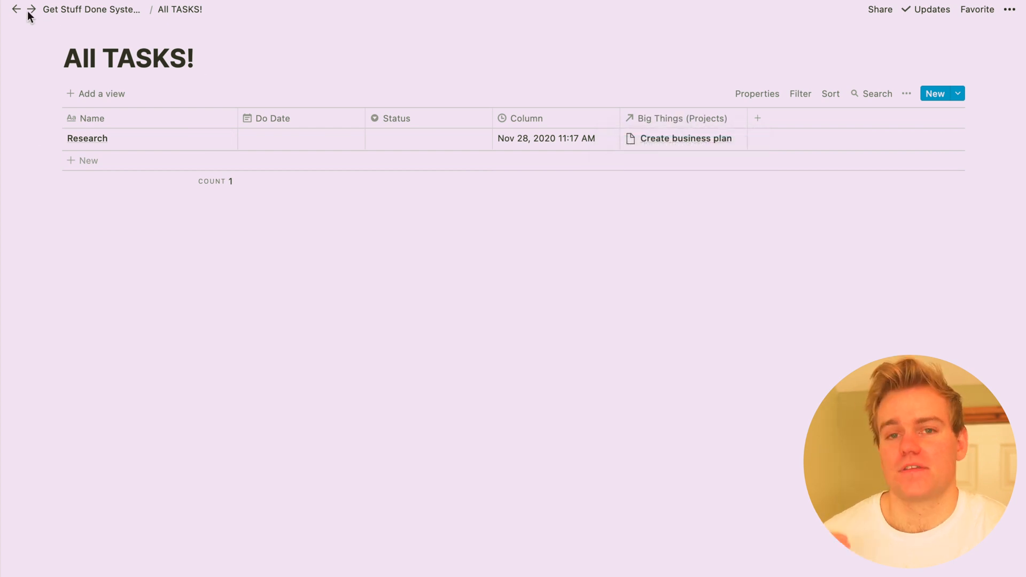
{"action": "left_click", "coordinate": [18, 11]}
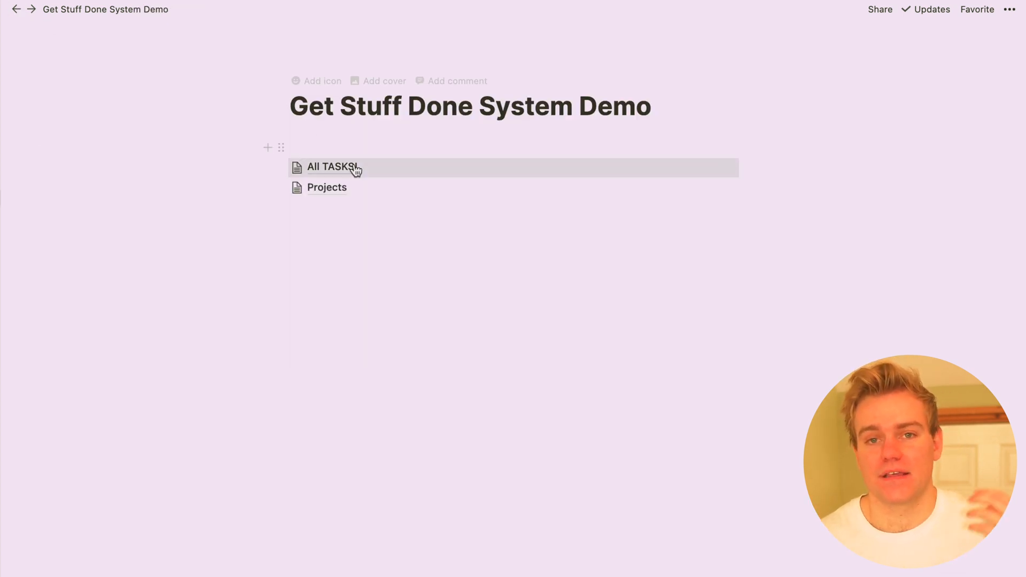
{"action": "mouse_move", "coordinate": [345, 189]}
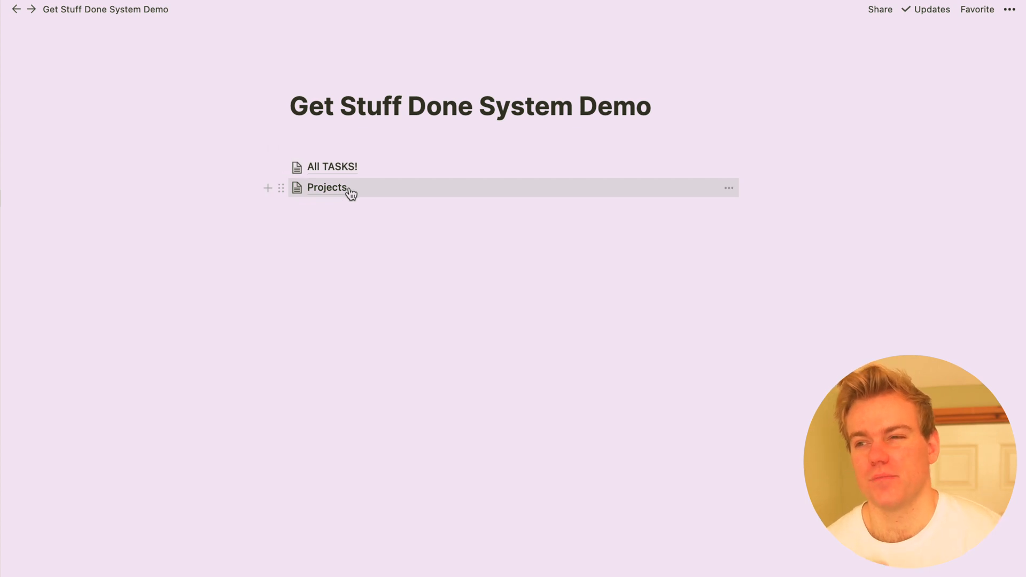
Step: Start an empty text block below the Projects page link
{"action": "left_click", "coordinate": [327, 188]}
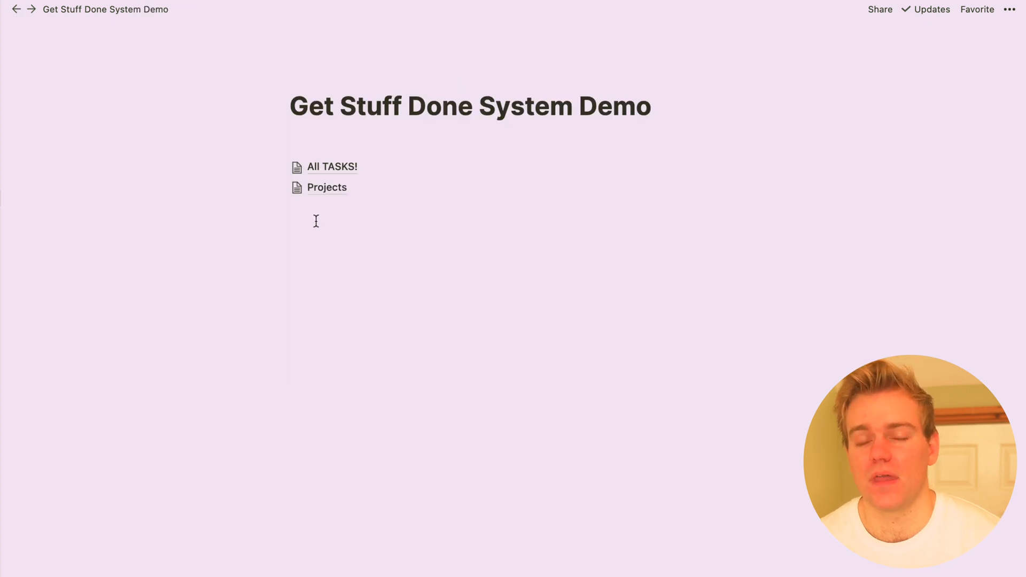
{"action": "left_click", "coordinate": [317, 221]}
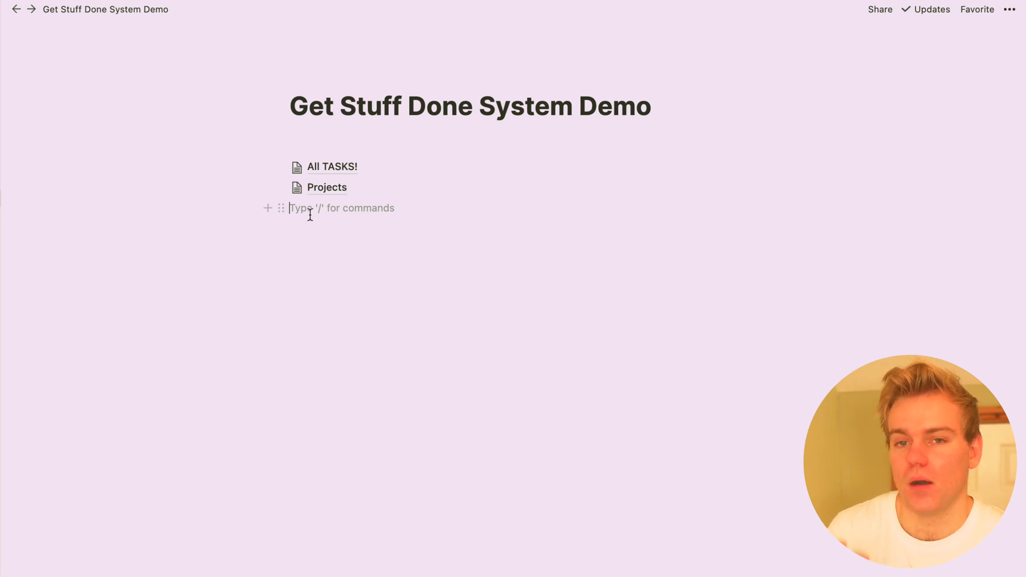
Step: Paste the Projects block link and convert it into a linked database view
{"action": "left_click", "coordinate": [281, 188]}
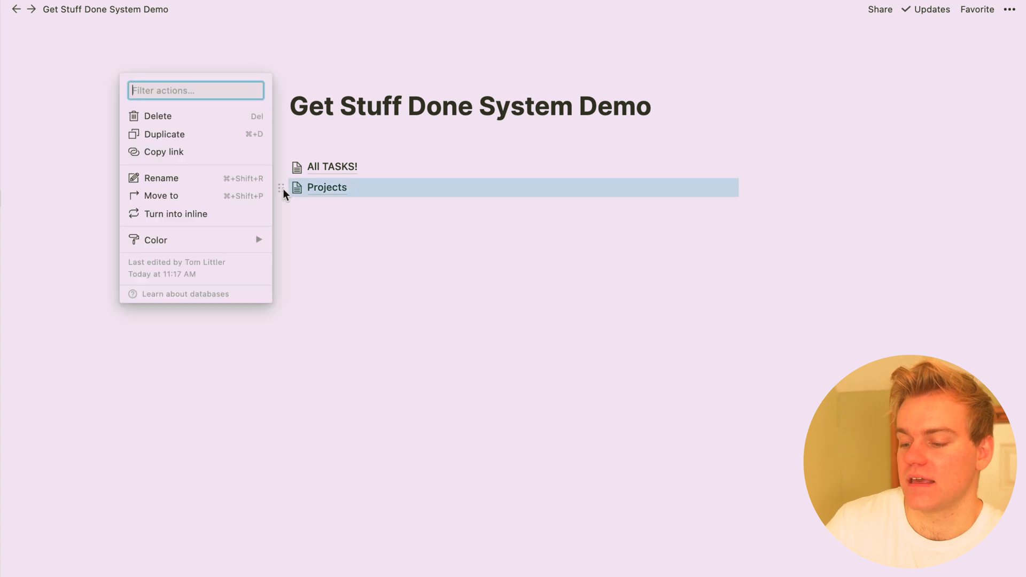
{"action": "mouse_move", "coordinate": [220, 154]}
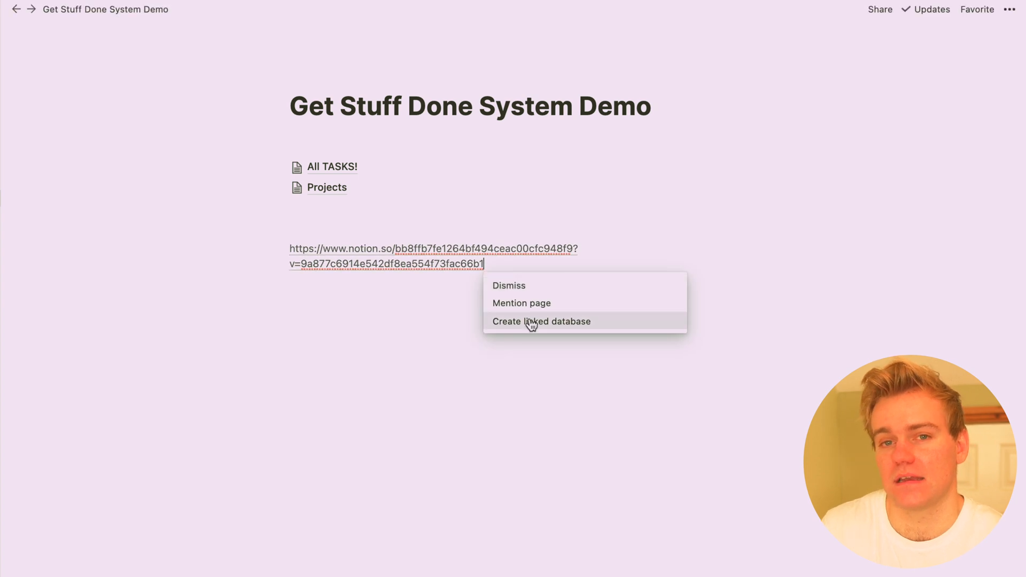
{"action": "left_click", "coordinate": [542, 321]}
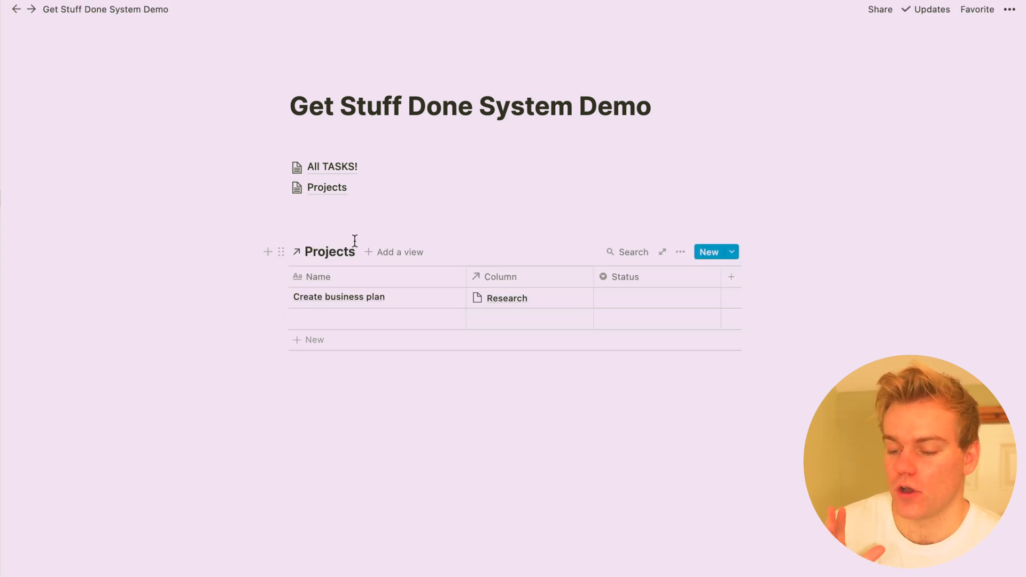
{"action": "mouse_move", "coordinate": [280, 166]}
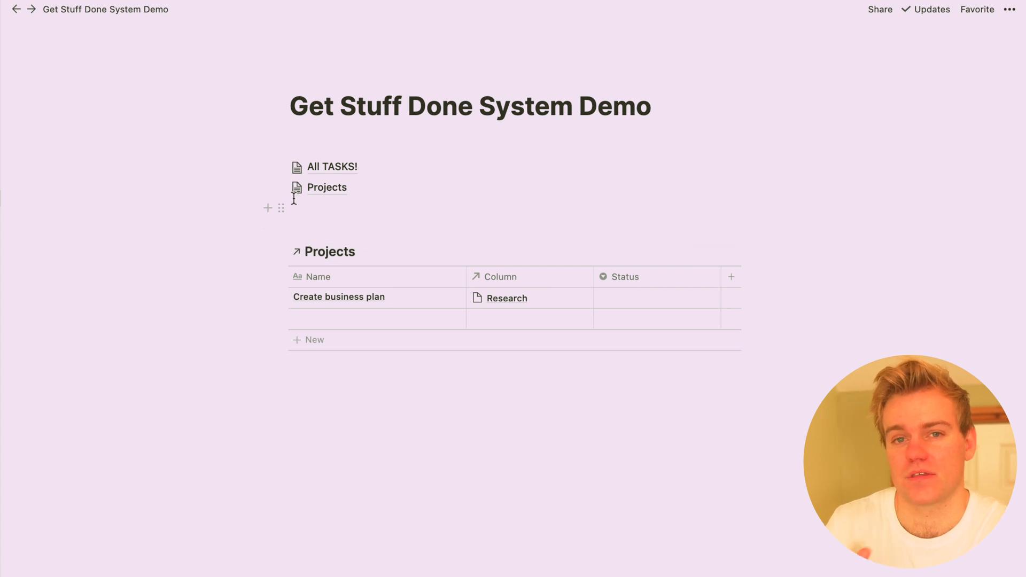
{"action": "mouse_move", "coordinate": [282, 188]}
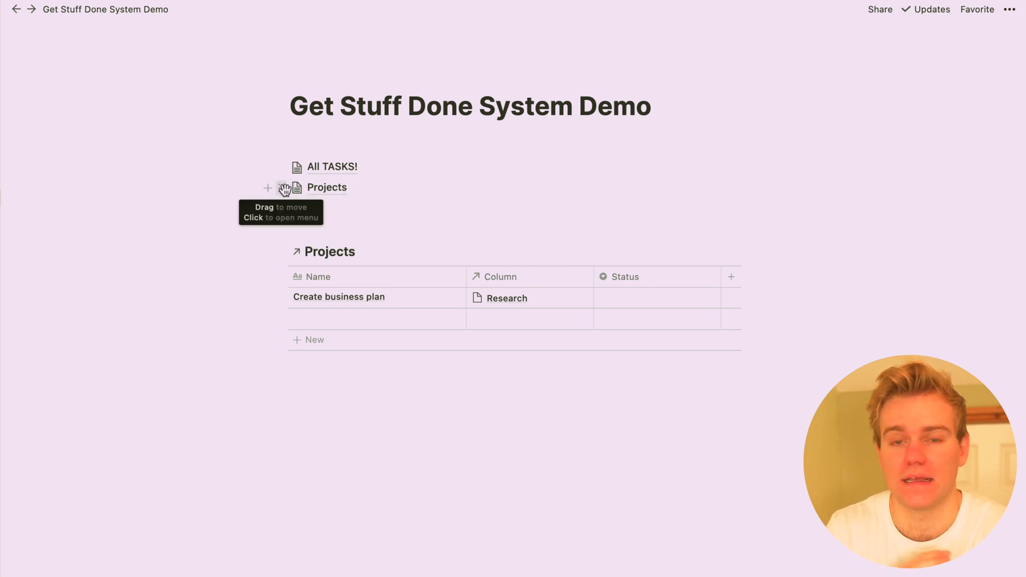
Step: Link the Projects database onto the page as a board and delete the duplicate view
{"action": "left_click", "coordinate": [284, 188]}
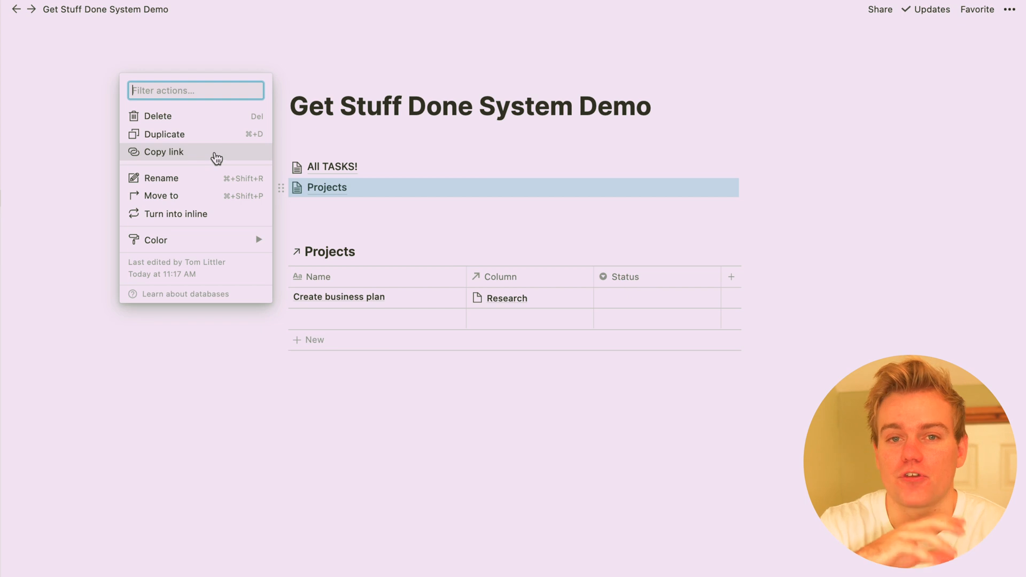
{"action": "left_click", "coordinate": [310, 393]}
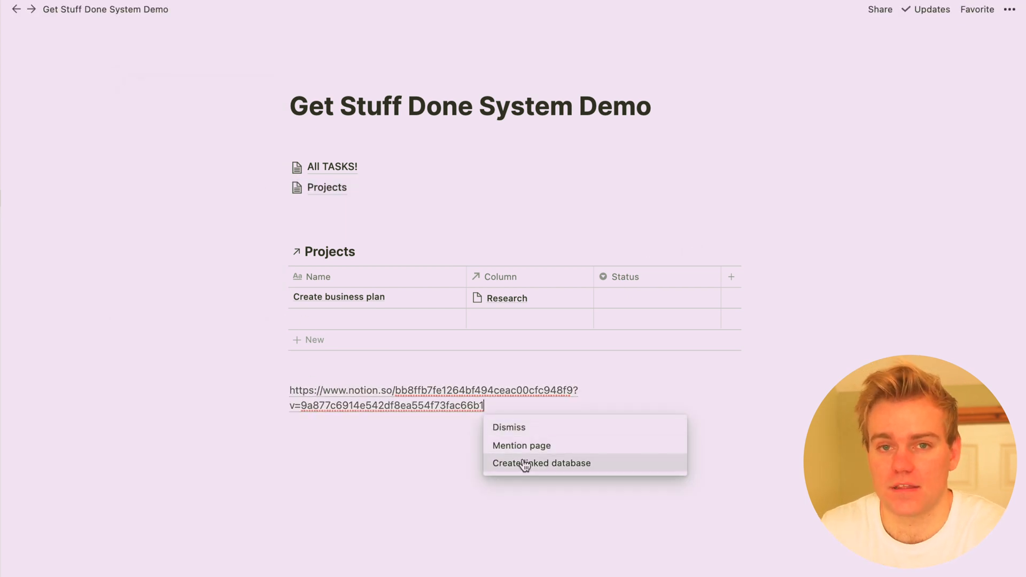
{"action": "left_click", "coordinate": [540, 463]}
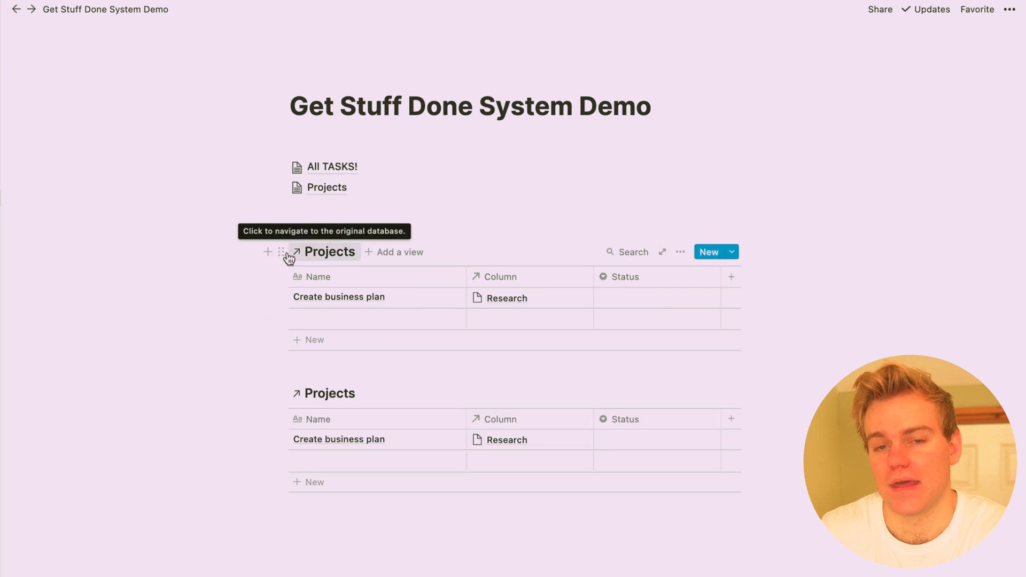
{"action": "left_click", "coordinate": [281, 251]}
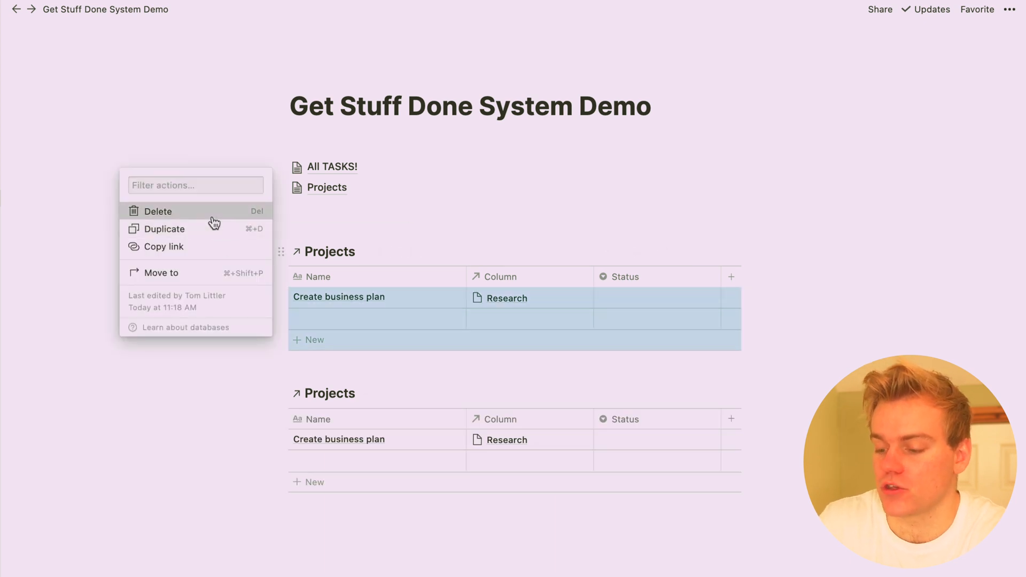
{"action": "left_click", "coordinate": [158, 211]}
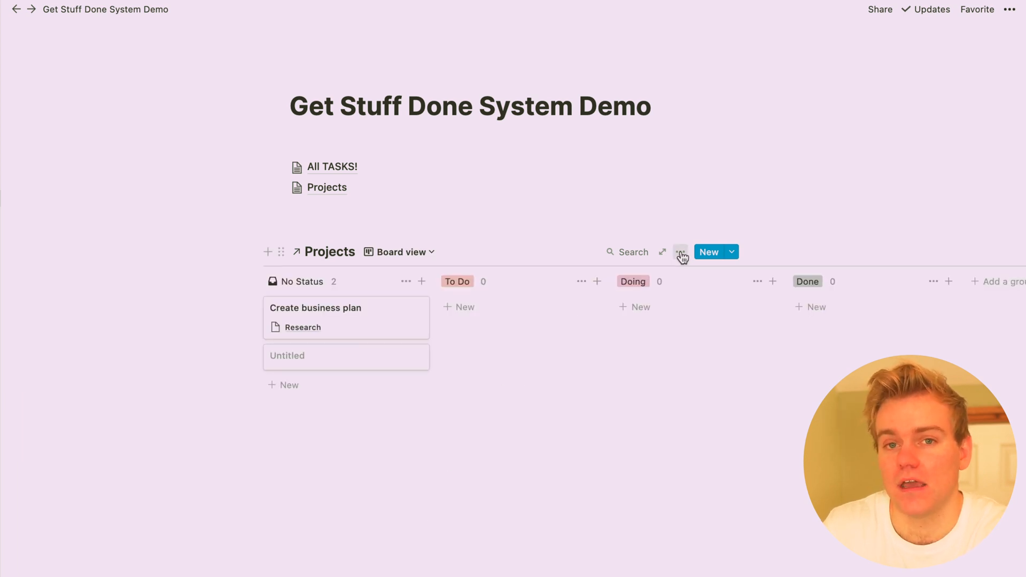
Step: Add a new Projects database template titled 'Project Template'
{"action": "left_click", "coordinate": [680, 252]}
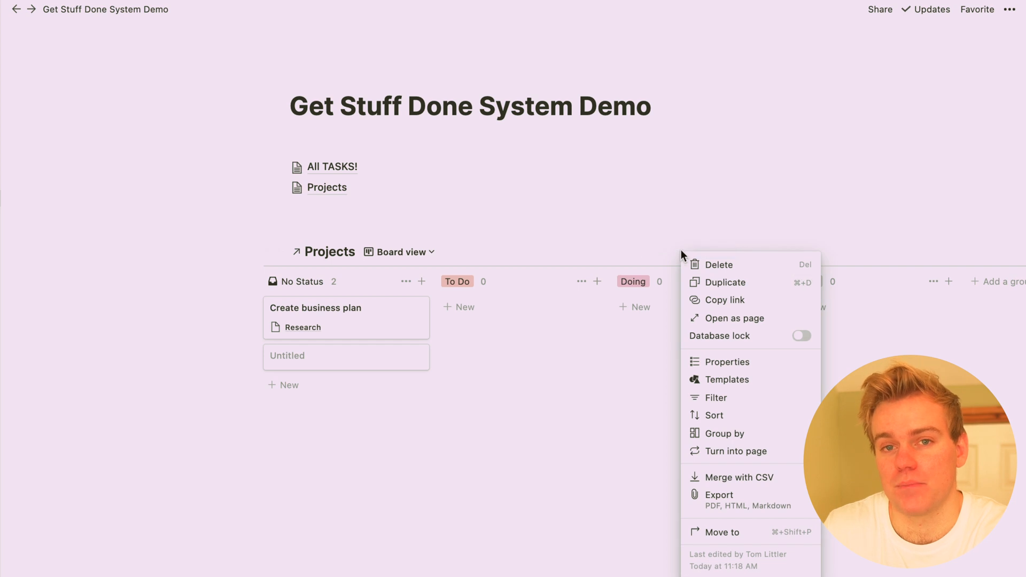
{"action": "mouse_move", "coordinate": [729, 384]}
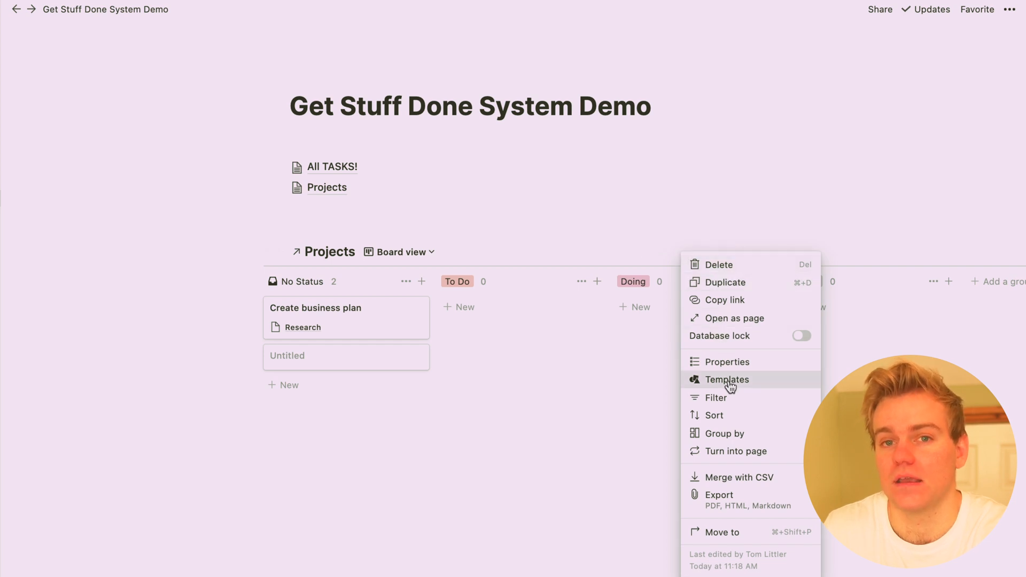
{"action": "left_click", "coordinate": [727, 380]}
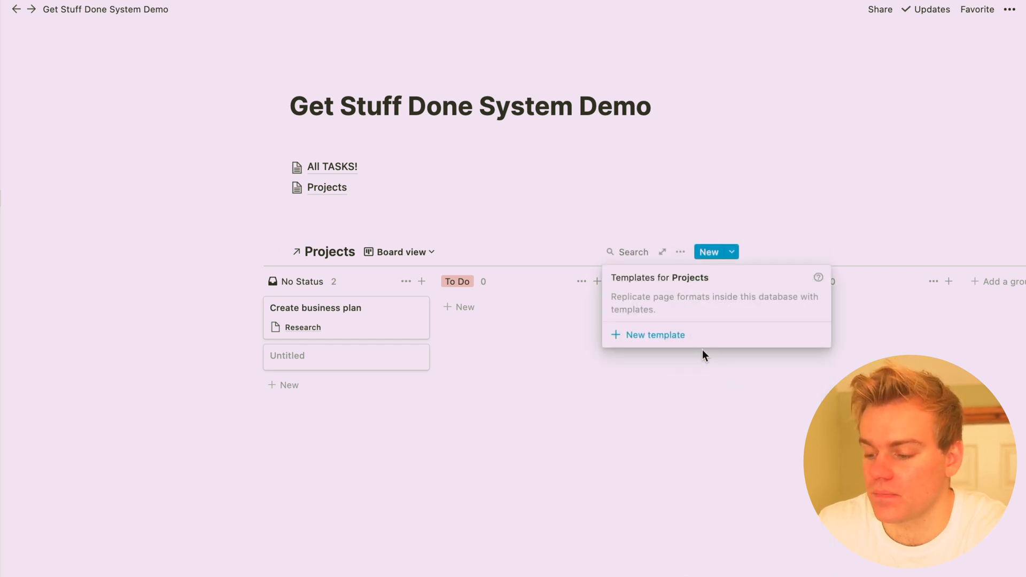
{"action": "left_click", "coordinate": [656, 335]}
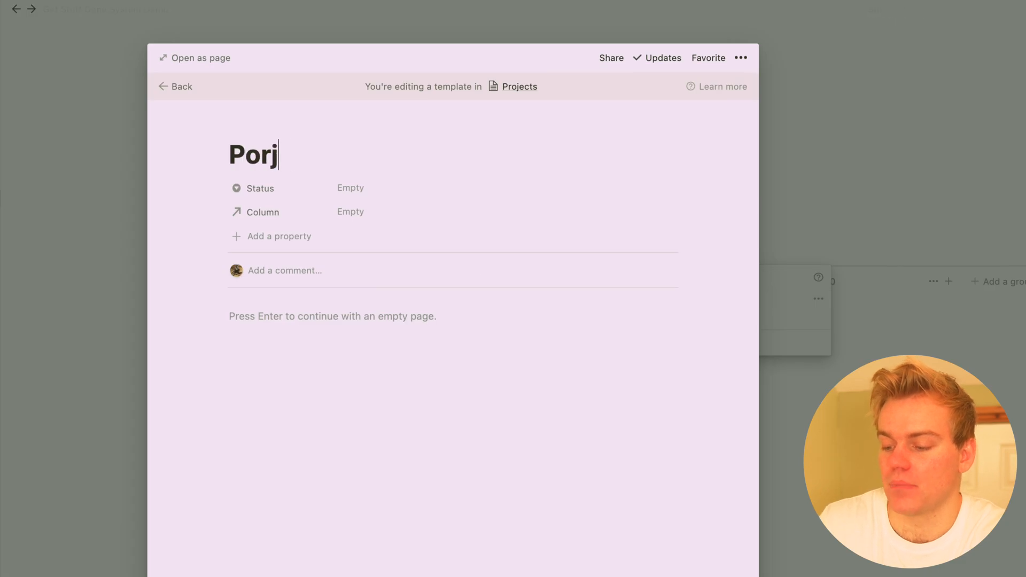
{"action": "type", "text": "Project"}
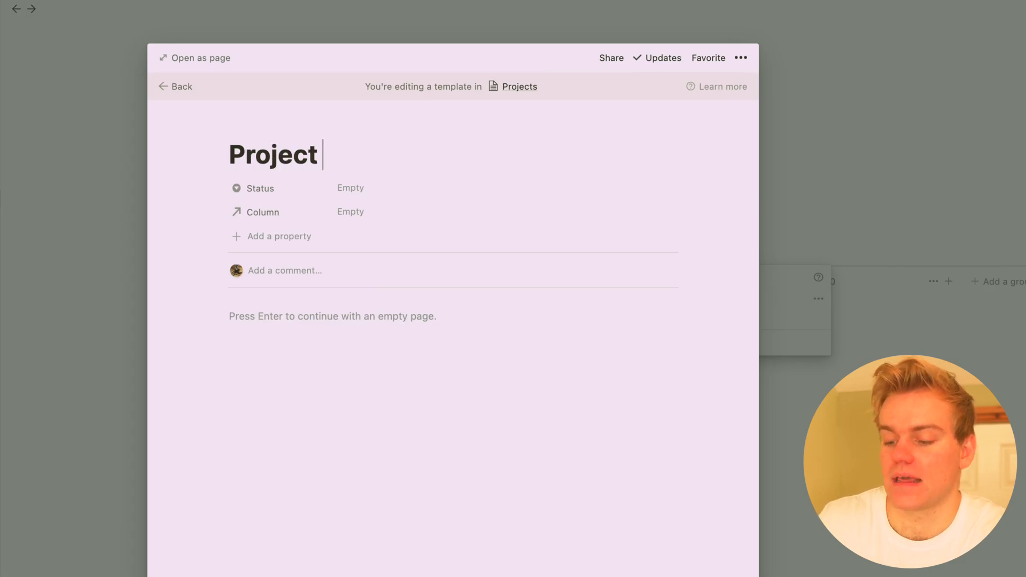
{"action": "type", "text": "Template"}
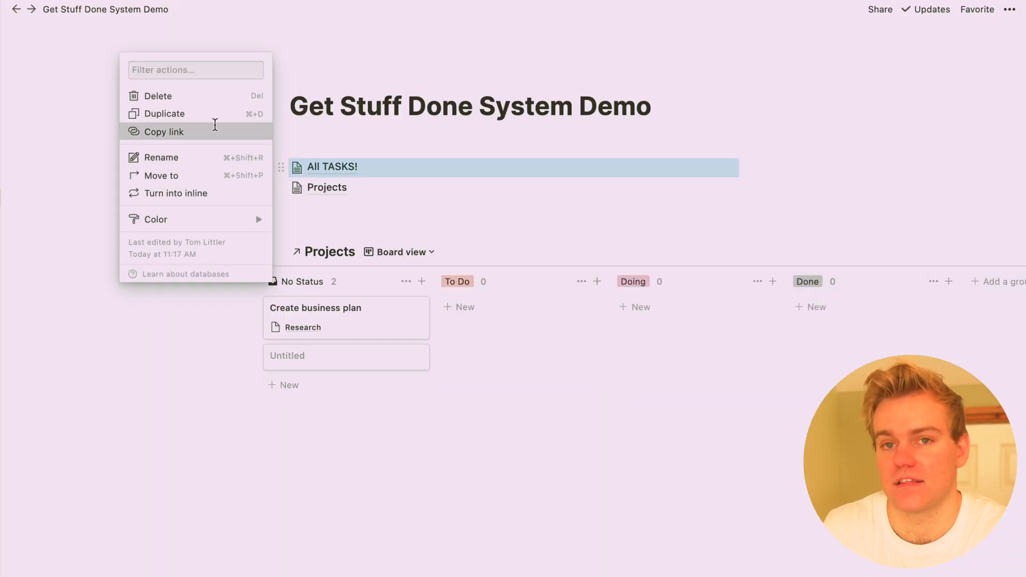
Step: Paste the All TASKS! link into the Project Template as a linked database
{"action": "left_click", "coordinate": [680, 252]}
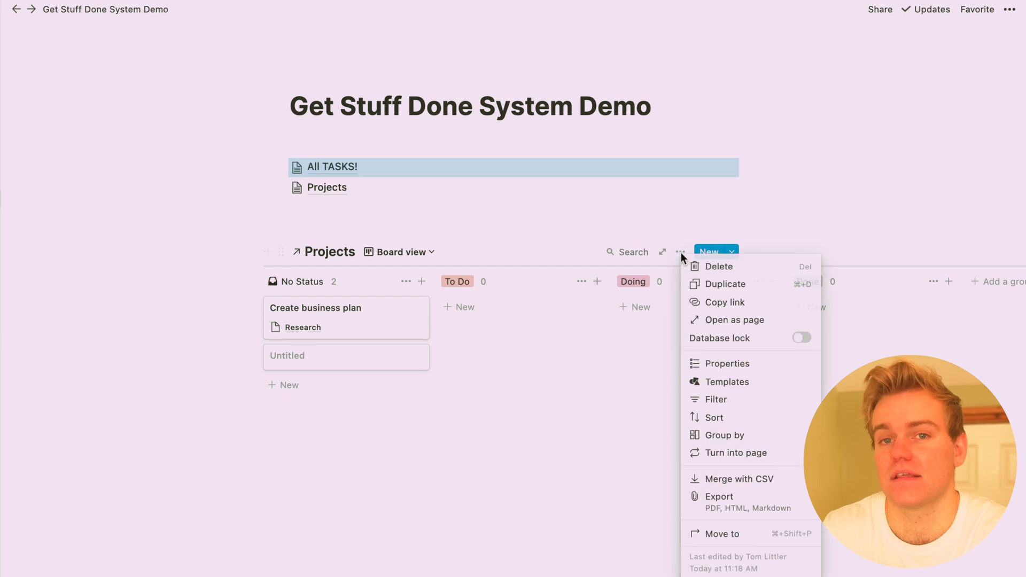
{"action": "left_click", "coordinate": [731, 252]}
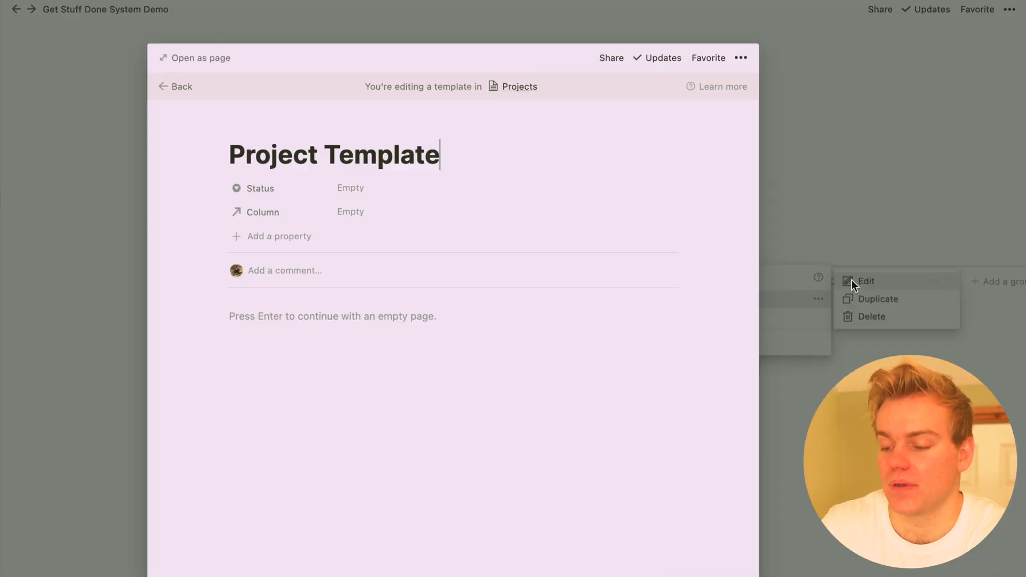
{"action": "type", "text": "https://www.notion.so/45216f3514644d6eae08e6036b4c8c21?v=9bc9adf2cf354cfcb091b9fb866c34a0"}
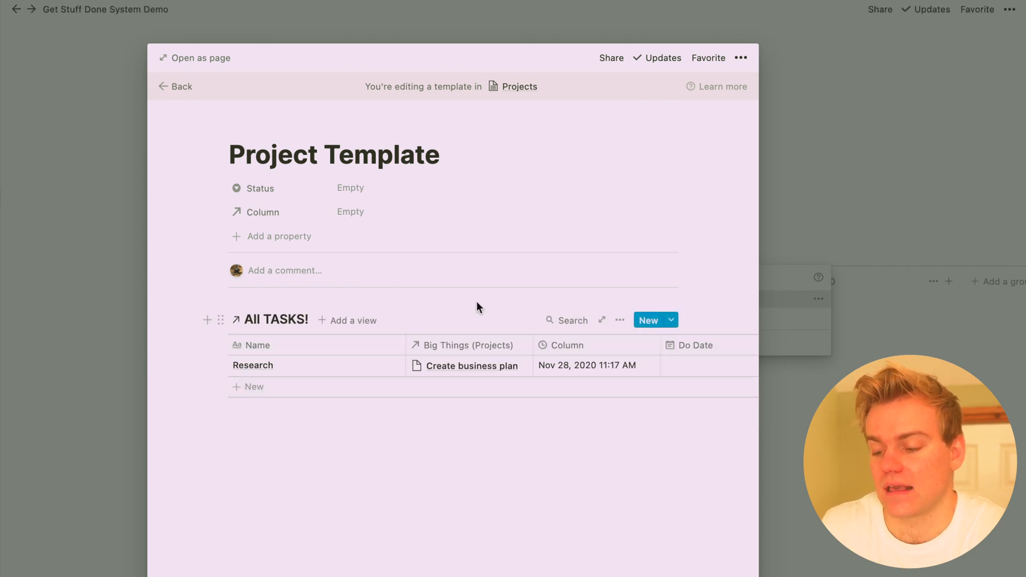
Step: Filter the embedded tasks table so no existing tasks show, then close the template
{"action": "left_click", "coordinate": [619, 320]}
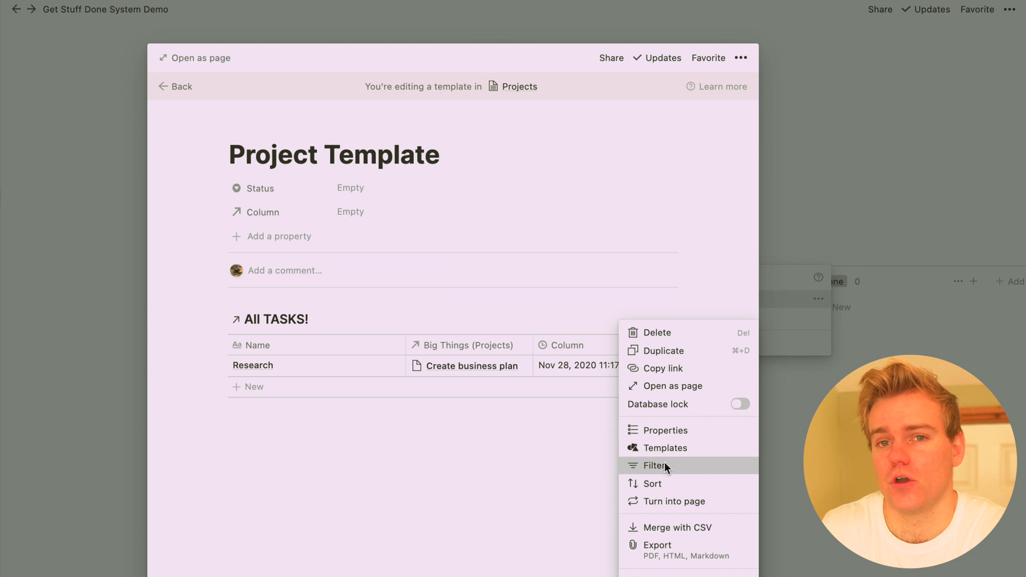
{"action": "left_click", "coordinate": [655, 466]}
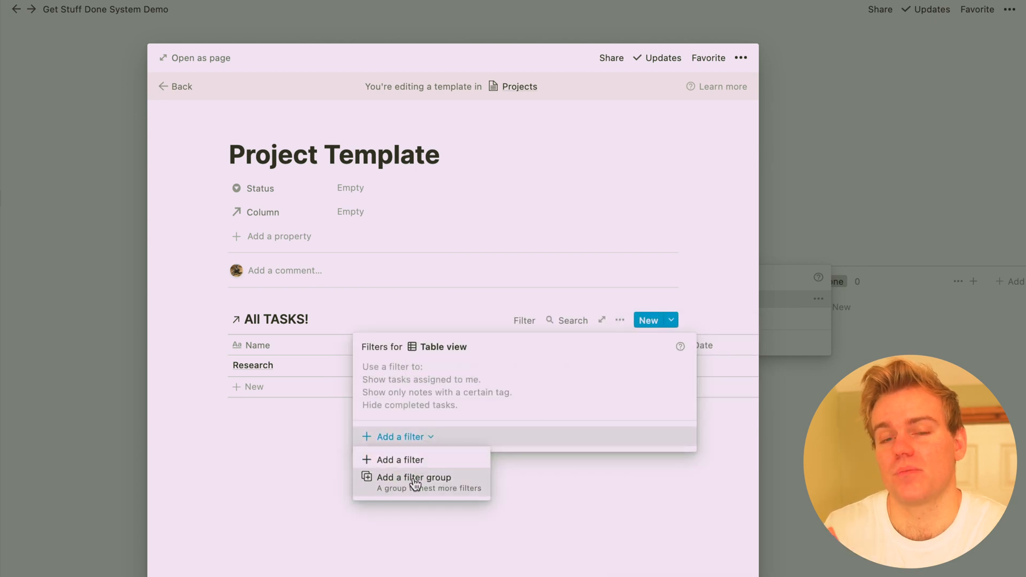
{"action": "left_click", "coordinate": [400, 460]}
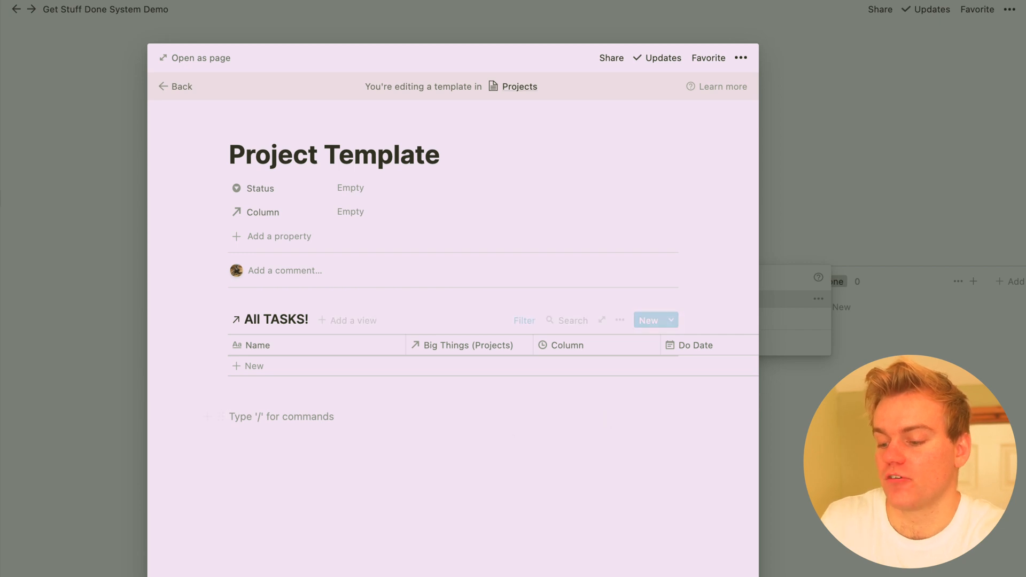
{"action": "left_click", "coordinate": [181, 86]}
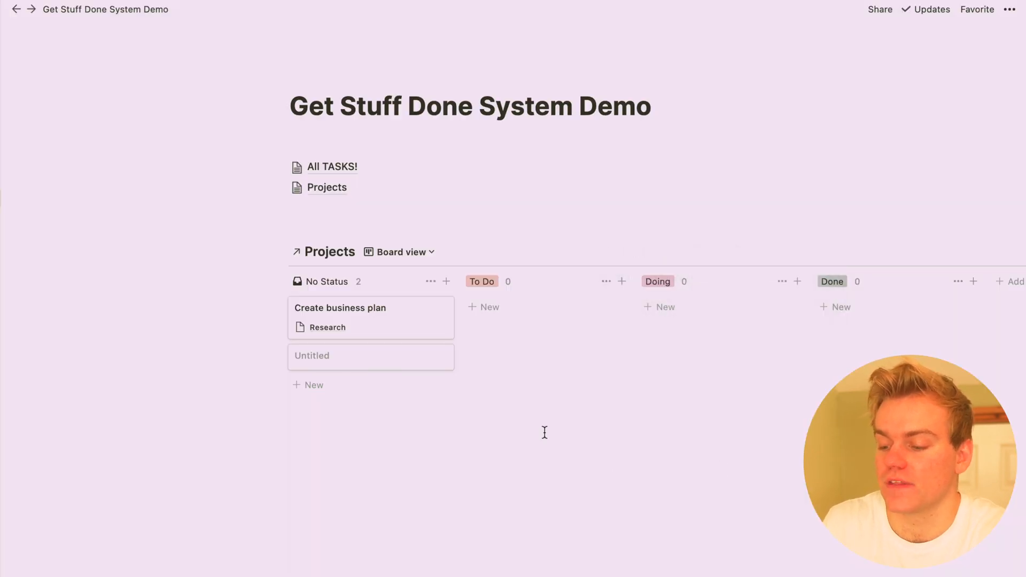
{"action": "mouse_move", "coordinate": [494, 312]}
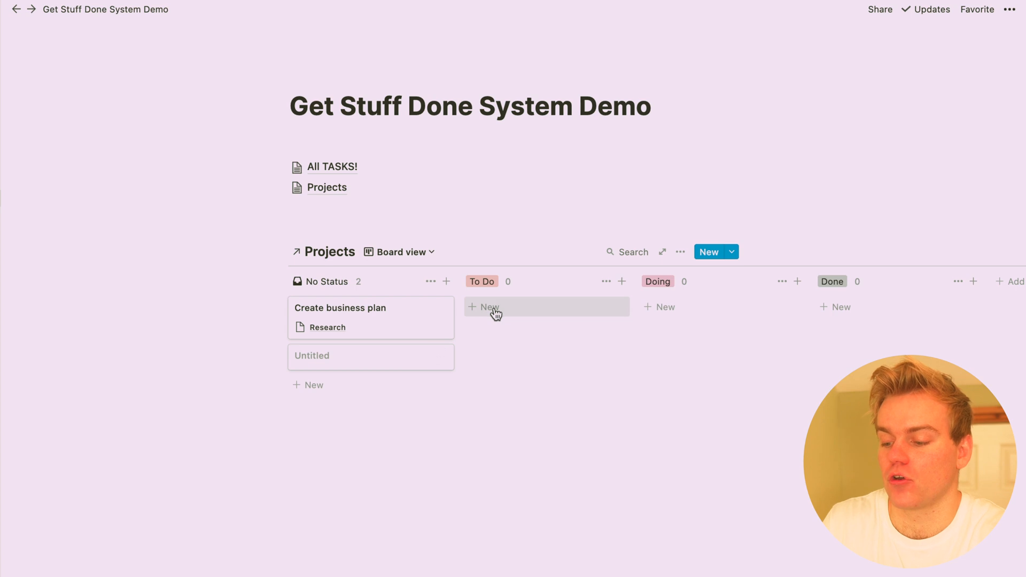
Step: Add a 'Host Dinner Party' card in To Do and open its page
{"action": "type", "text": "Host P"}
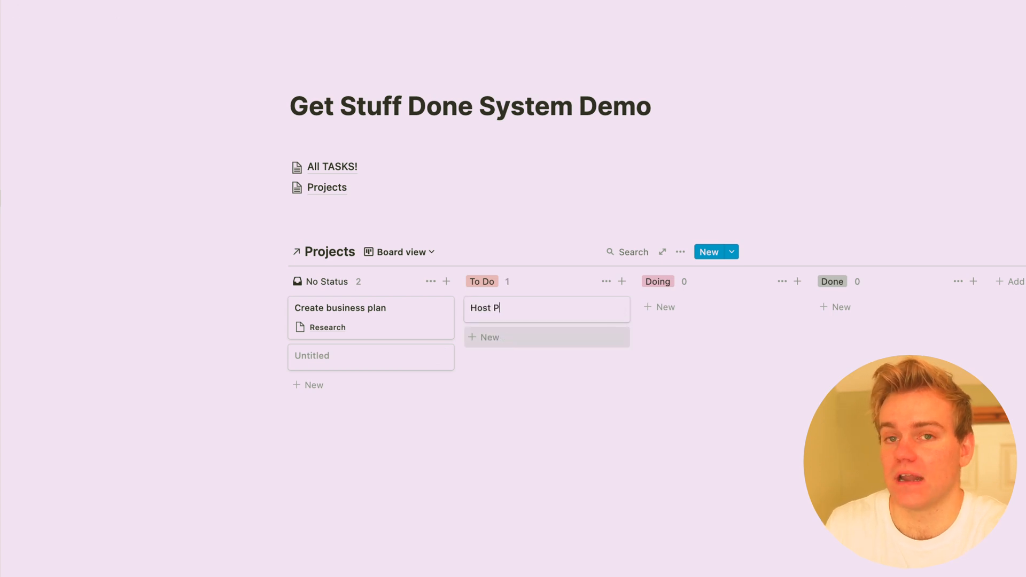
{"action": "type", "text": "Dinner PAtry"}
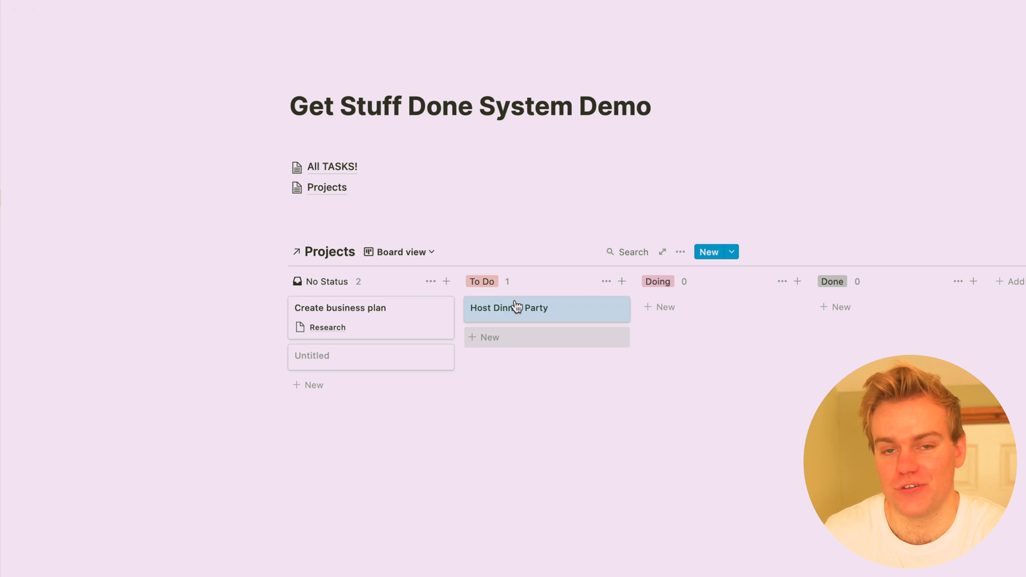
{"action": "left_click", "coordinate": [516, 308]}
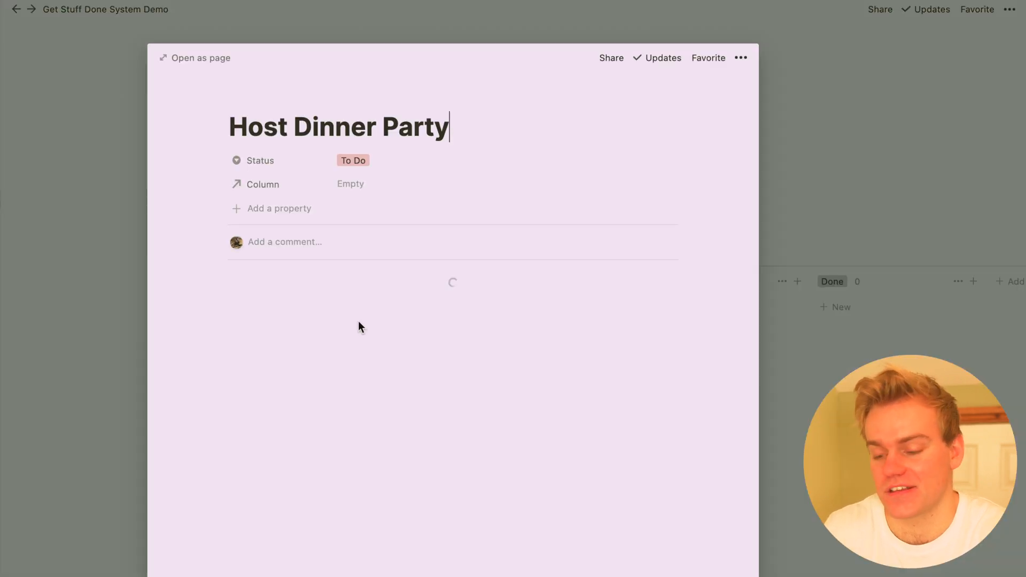
{"action": "mouse_move", "coordinate": [358, 356]}
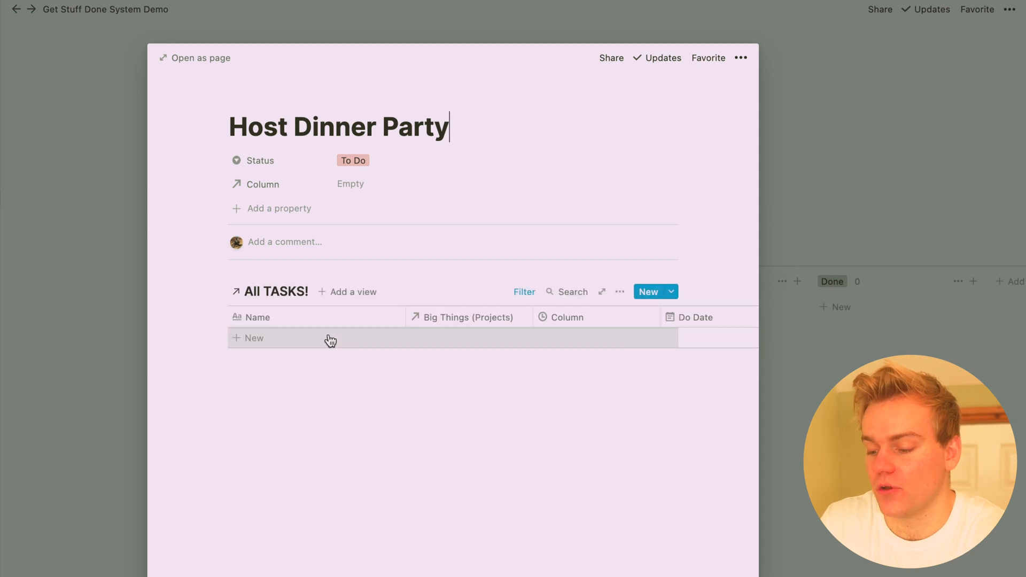
Step: Add tasks Create Shopping List through Clean Up and delete the blank task row
{"action": "type", "text": "Create Shopping List"}
{"action": "type", "text": "Go to"}
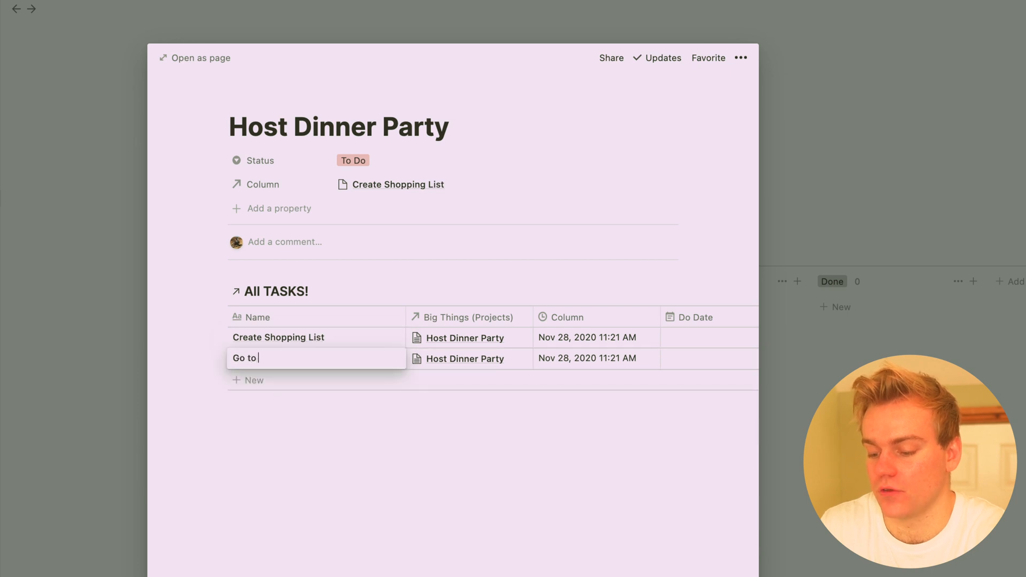
{"action": "type", "text": "shop"}
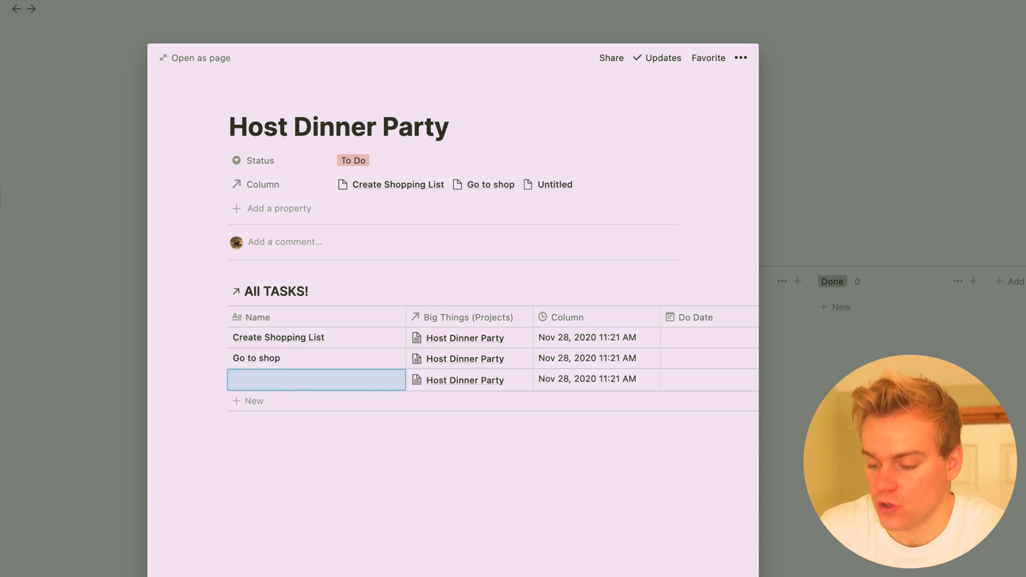
{"action": "type", "text": "Prepare Meal"}
{"action": "type", "text": "Small Talk"}
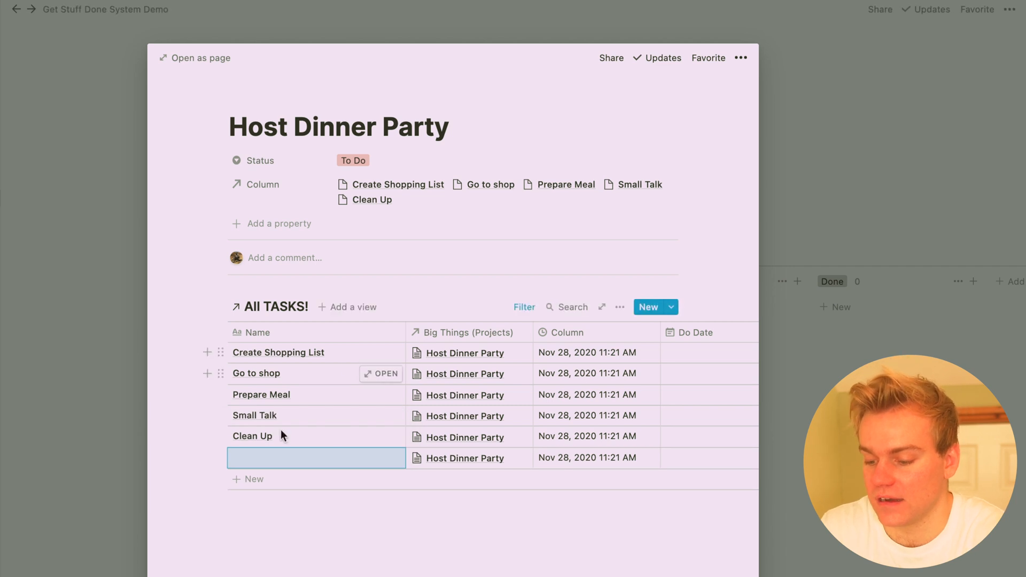
{"action": "right_click", "coordinate": [311, 458]}
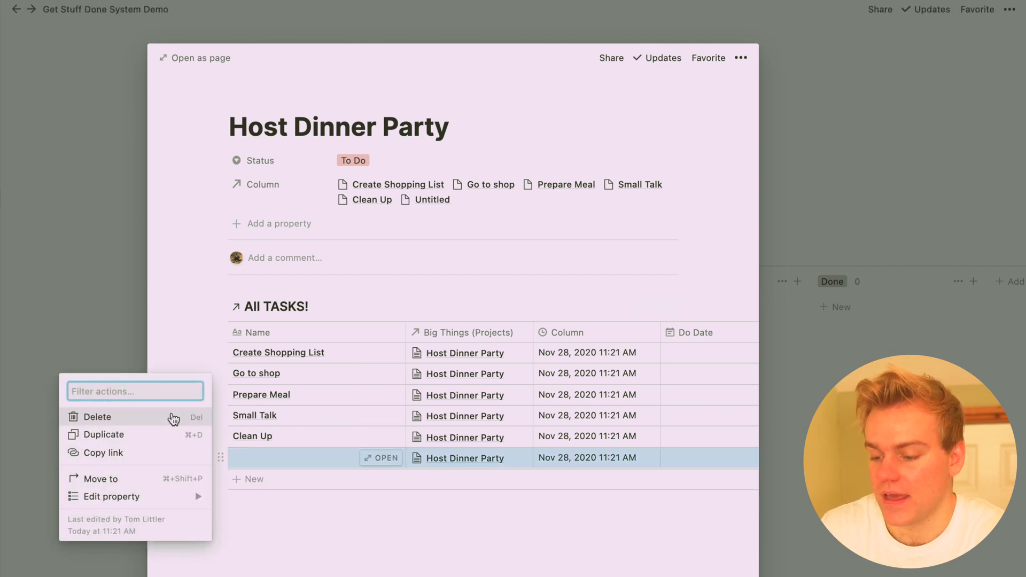
{"action": "left_click", "coordinate": [98, 417]}
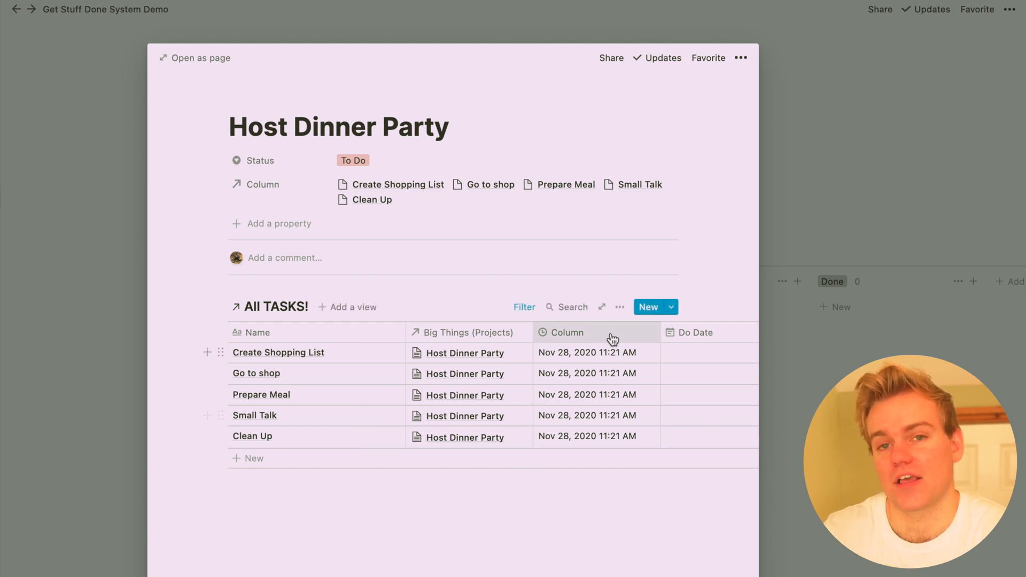
{"action": "mouse_move", "coordinate": [623, 336]}
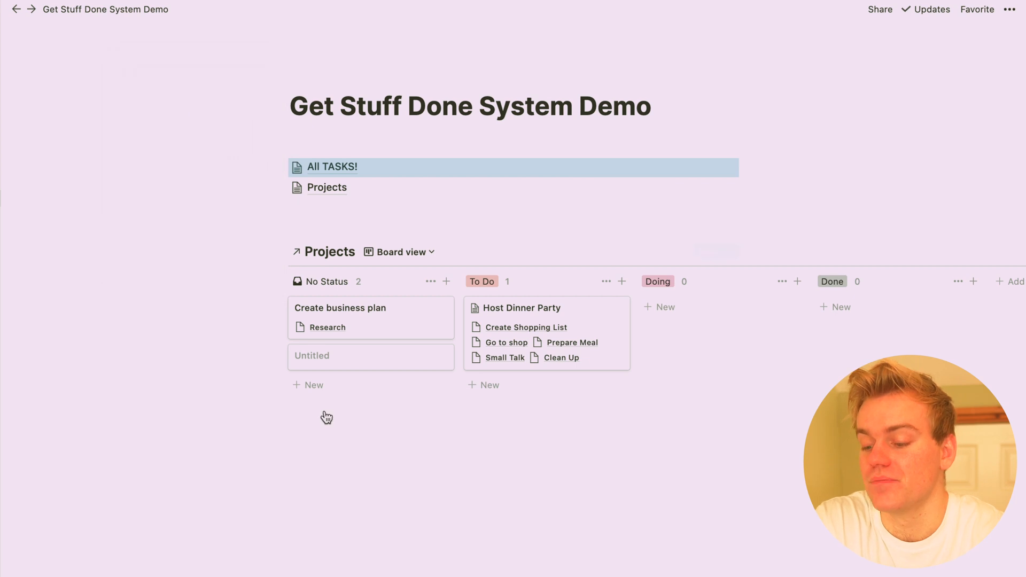
Step: Paste the All TASKS! link under a 'Weekly plan' label and display it as a calendar
{"action": "type", "text": "https://www.notion.so/45216f3514644d6eae08e6036b4c8c21?v=9bc9adf2cf354cfcb091b9fb866c34a0"}
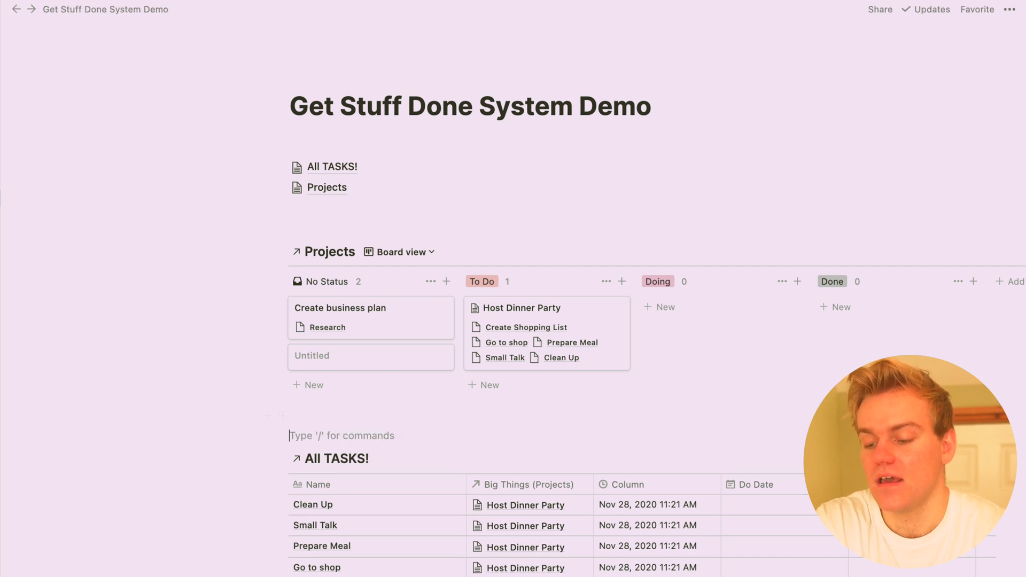
{"action": "type", "text": "WeekIt"}
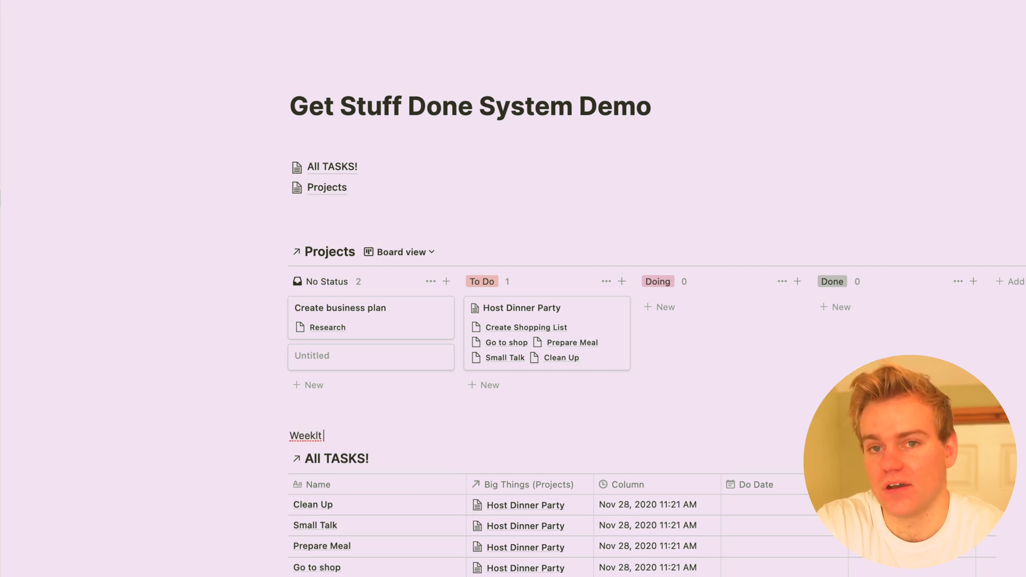
{"action": "type", "text": "Weekly p"}
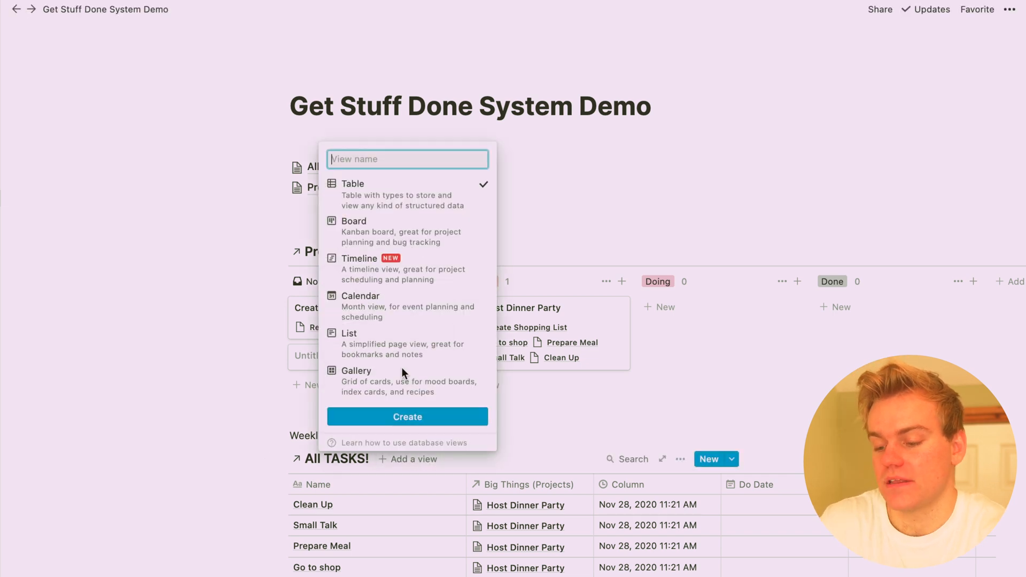
{"action": "left_click", "coordinate": [360, 296]}
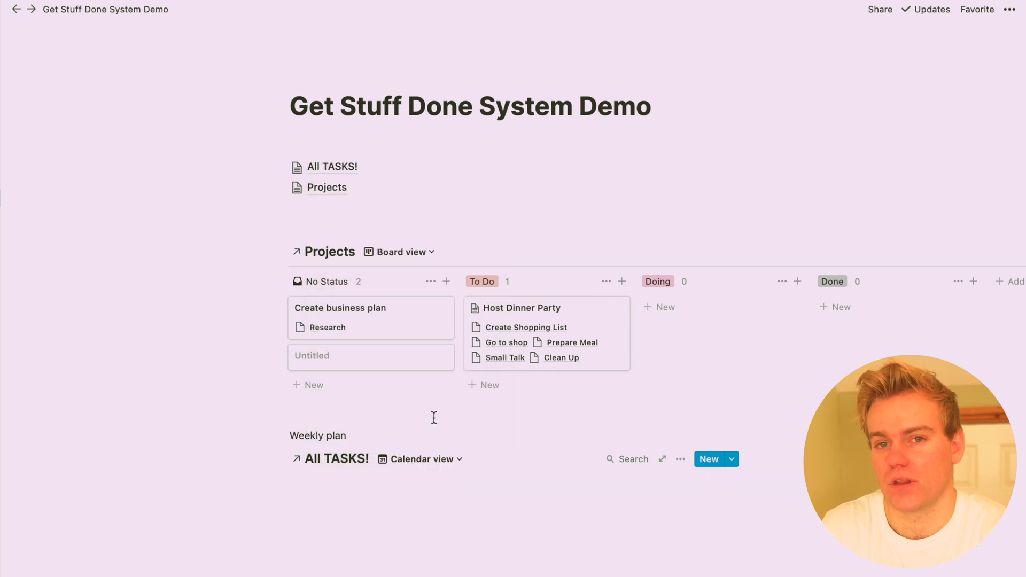
{"action": "scroll", "scroll_direction": "down", "scroll_amount": 3}
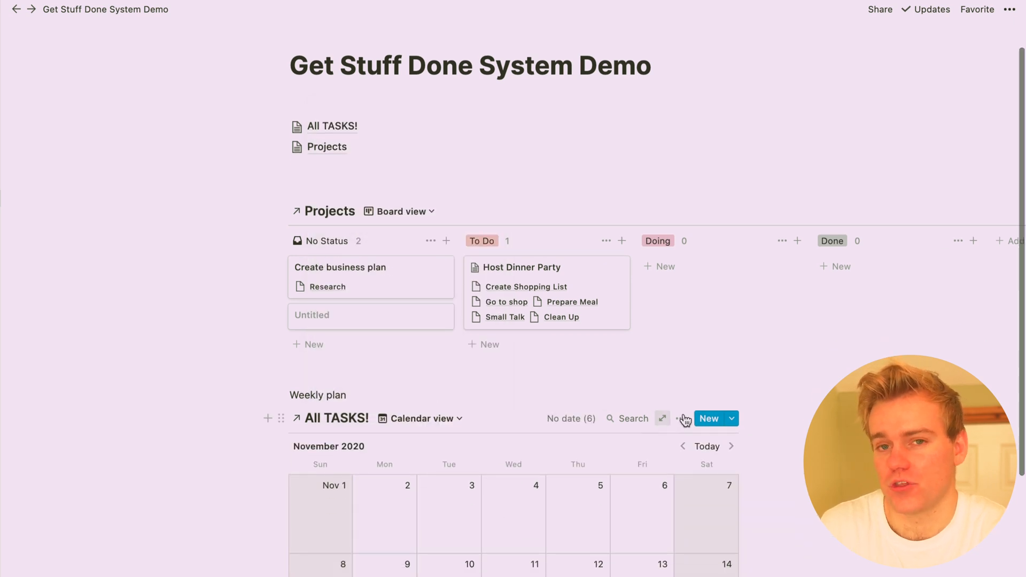
{"action": "left_click", "coordinate": [680, 418]}
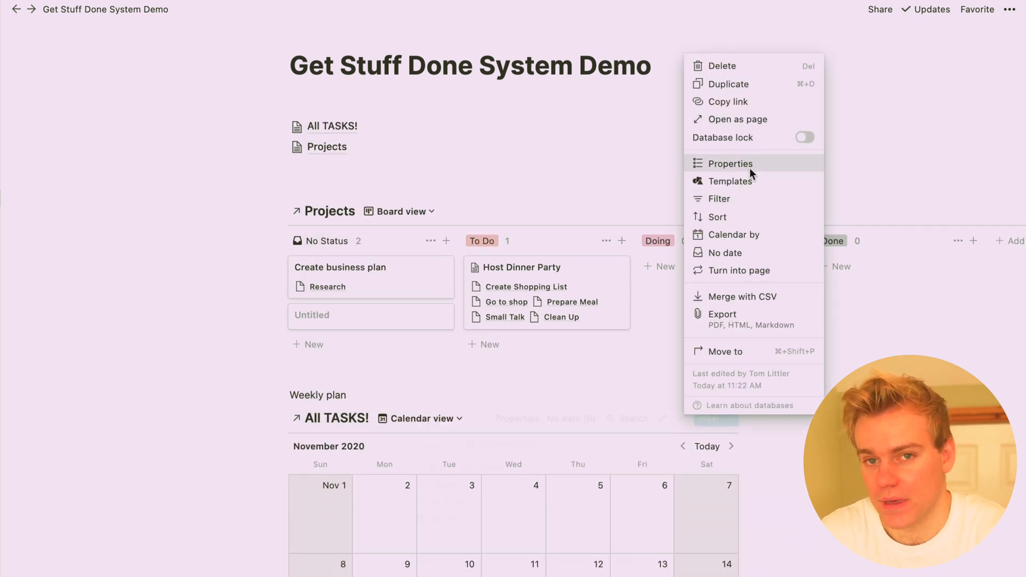
{"action": "left_click", "coordinate": [517, 419]}
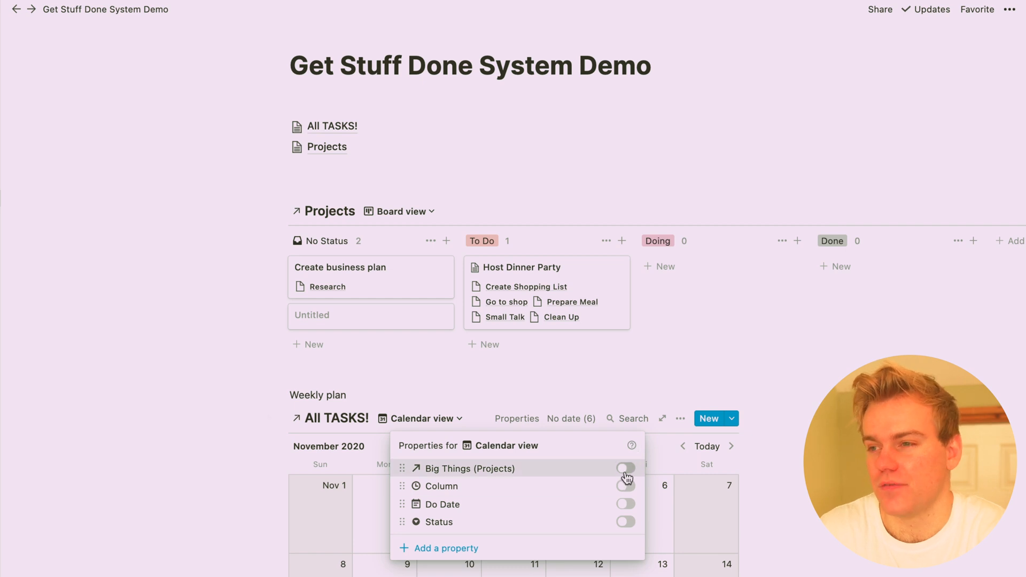
{"action": "left_click", "coordinate": [625, 468]}
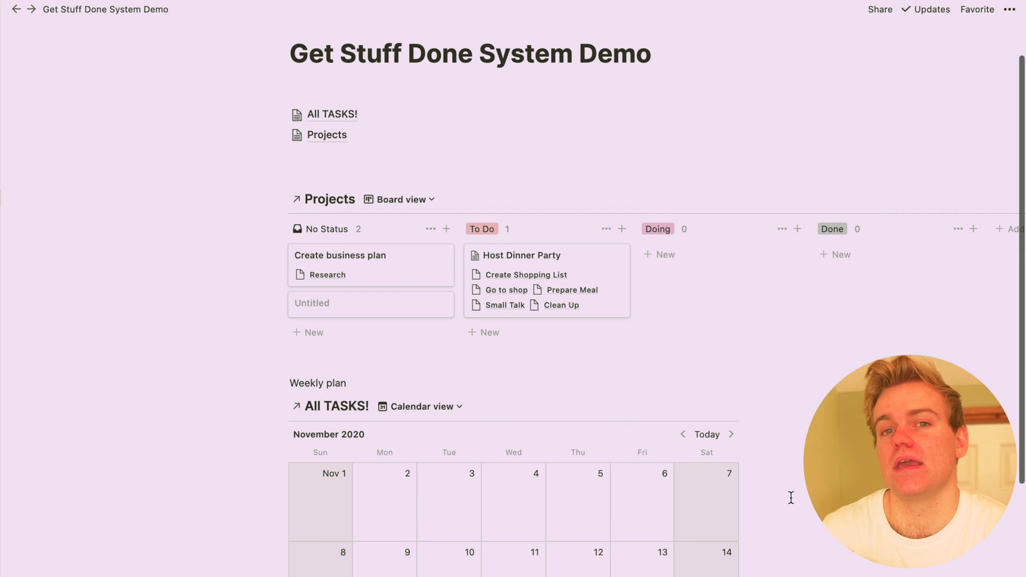
{"action": "scroll", "scroll_direction": "down", "scroll_amount": 3}
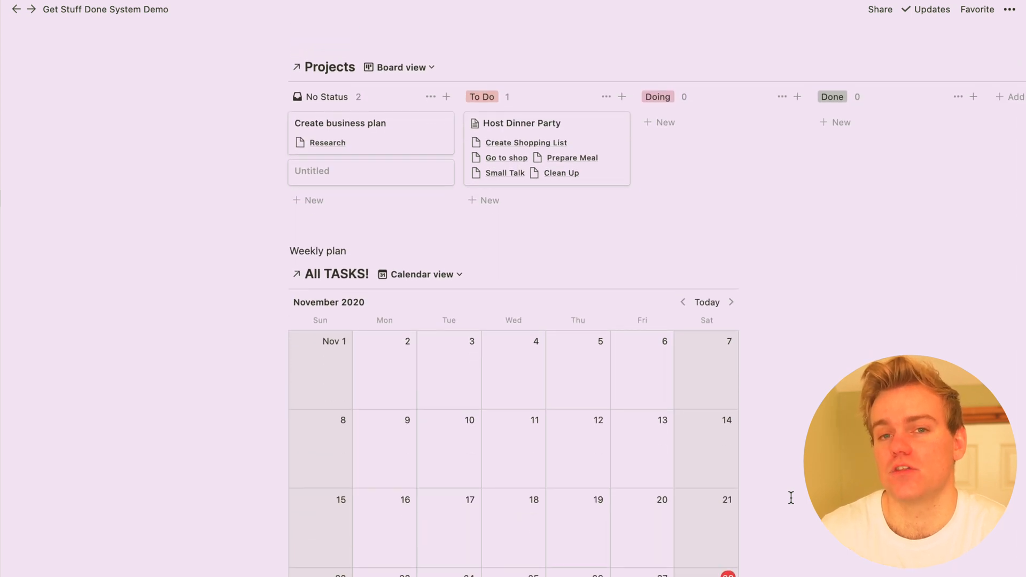
{"action": "scroll", "scroll_direction": "down", "scroll_amount": 3}
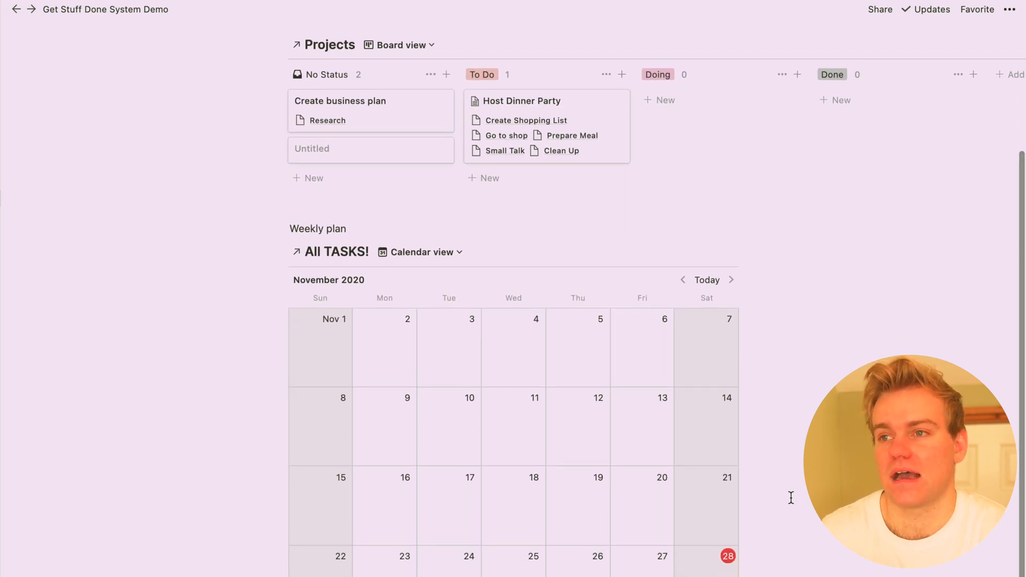
{"action": "scroll", "scroll_direction": "down", "scroll_amount": 3}
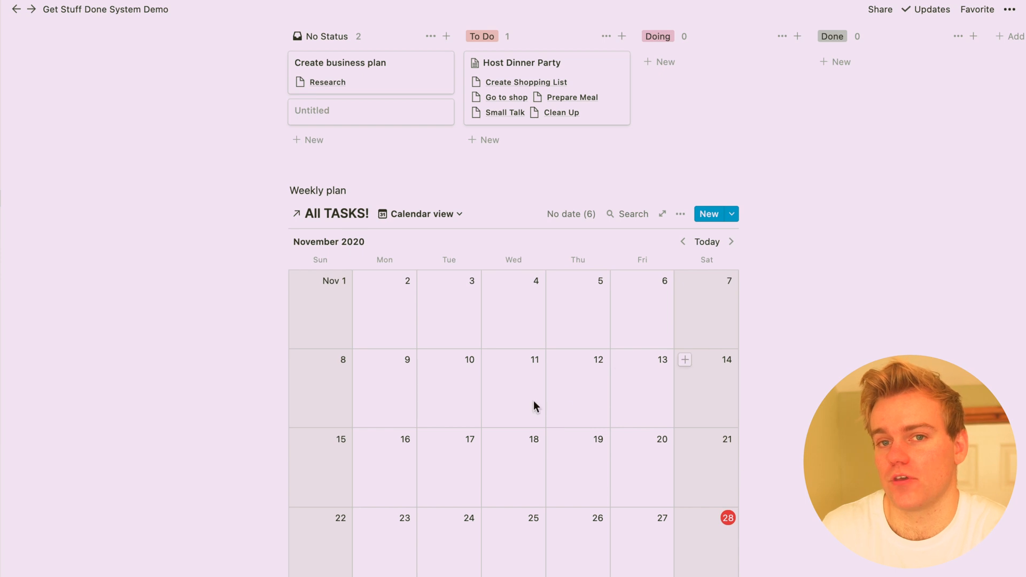
{"action": "mouse_move", "coordinate": [571, 398]}
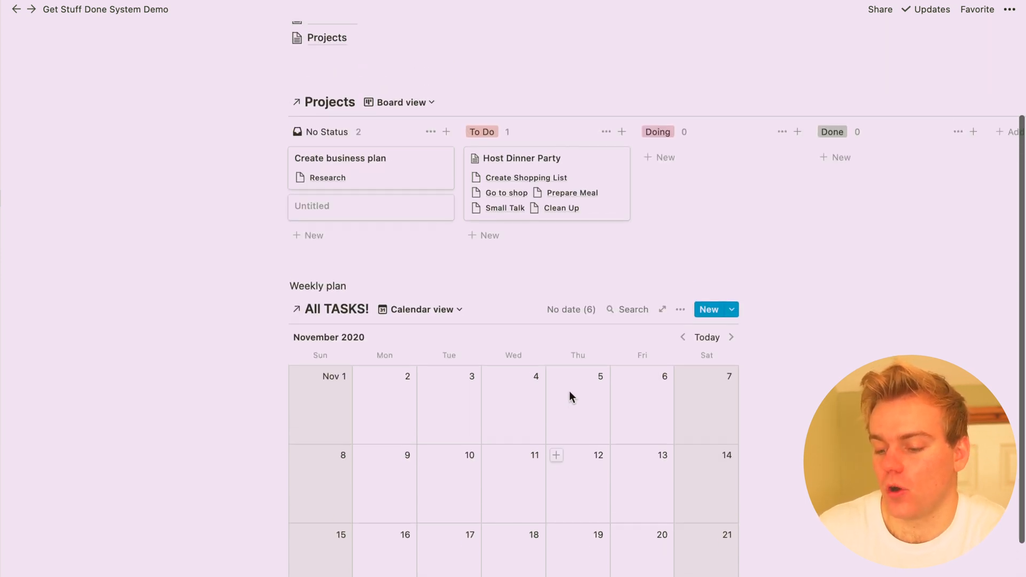
Step: Put undated tasks on the calendar, moving Go to shop to Nov 29, Prepare Meal to Nov 30
{"action": "scroll", "scroll_direction": "down", "scroll_amount": 3}
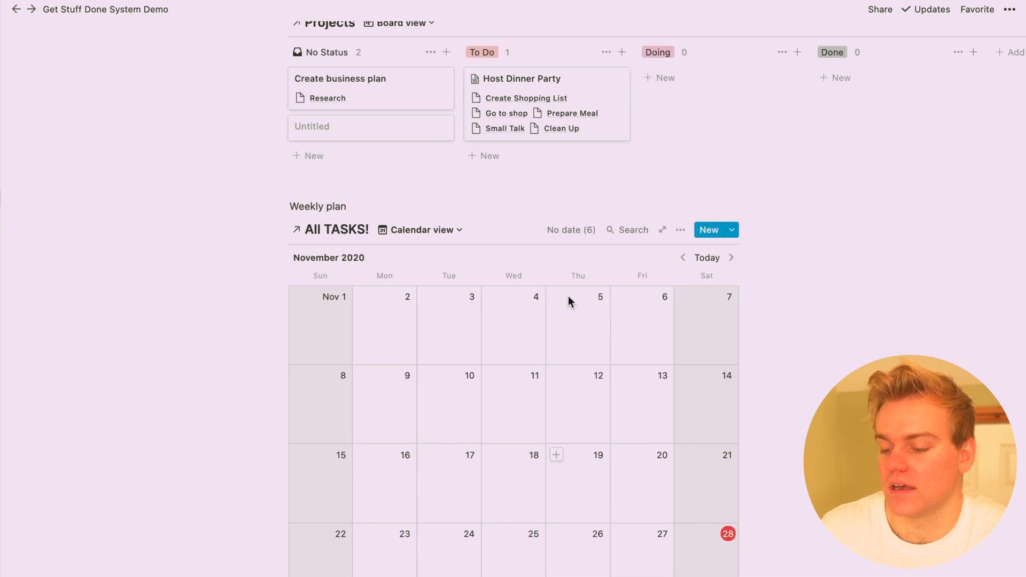
{"action": "left_click", "coordinate": [571, 230]}
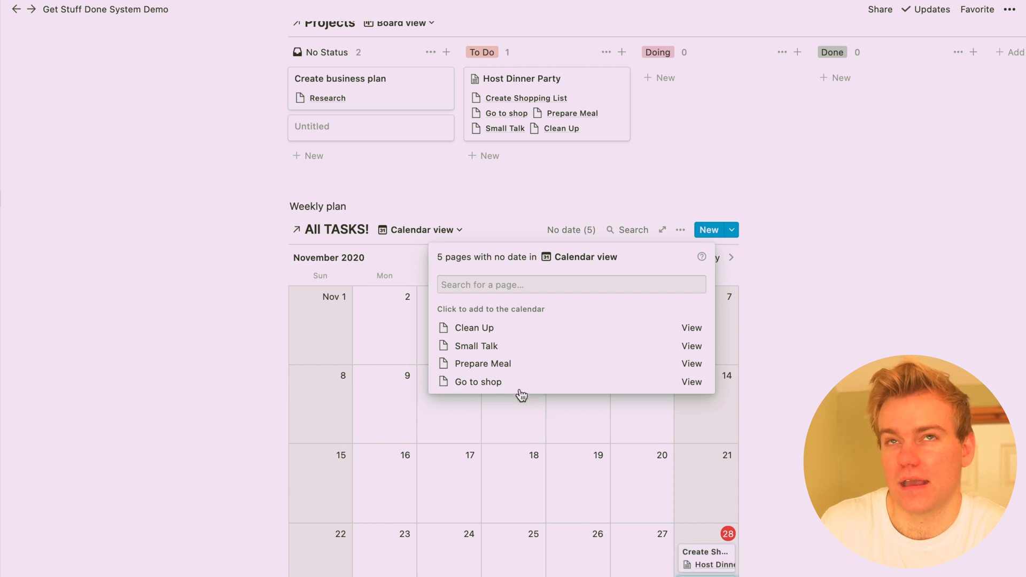
{"action": "left_click", "coordinate": [478, 382]}
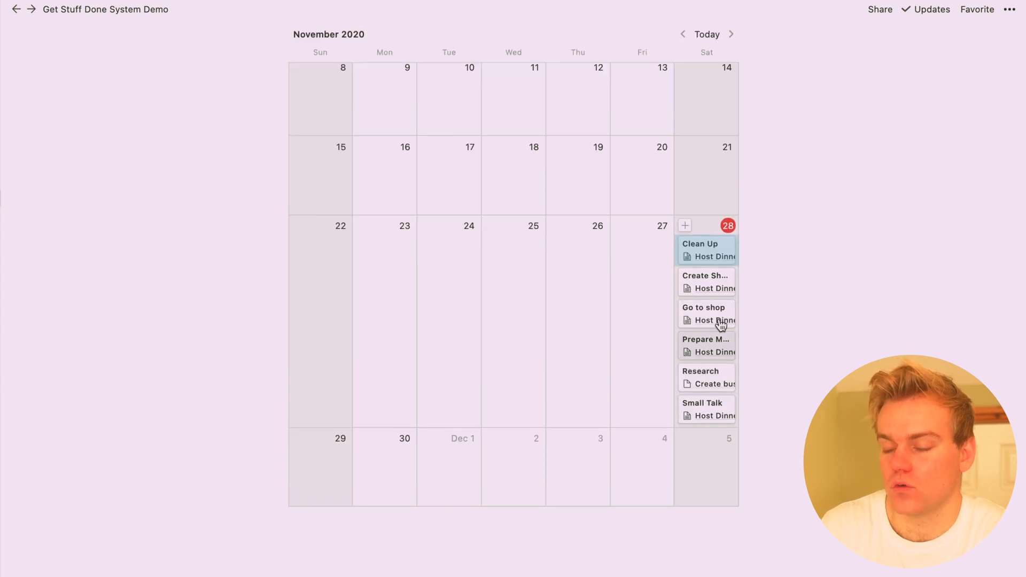
{"action": "left_click_drag", "start_coordinate": [706, 313], "coordinate": [583, 348]}
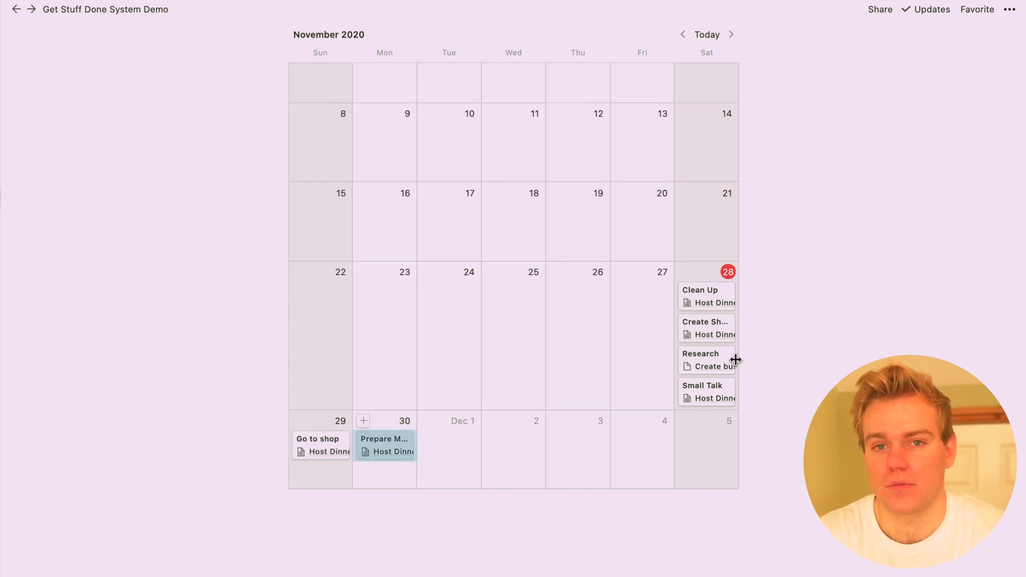
{"action": "left_click_drag", "start_coordinate": [706, 390], "coordinate": [446, 445]}
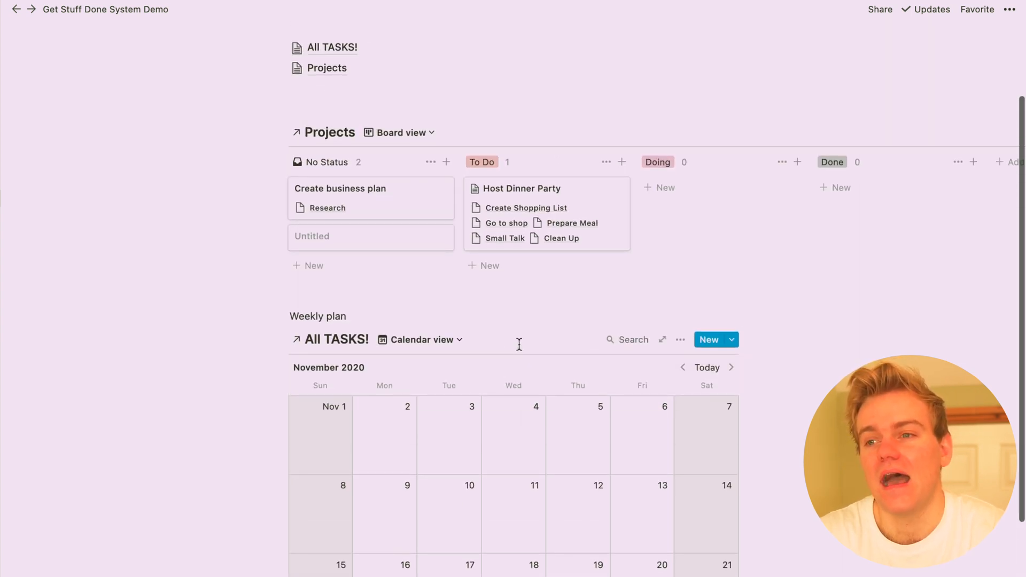
{"action": "scroll", "scroll_direction": "down", "scroll_amount": 3}
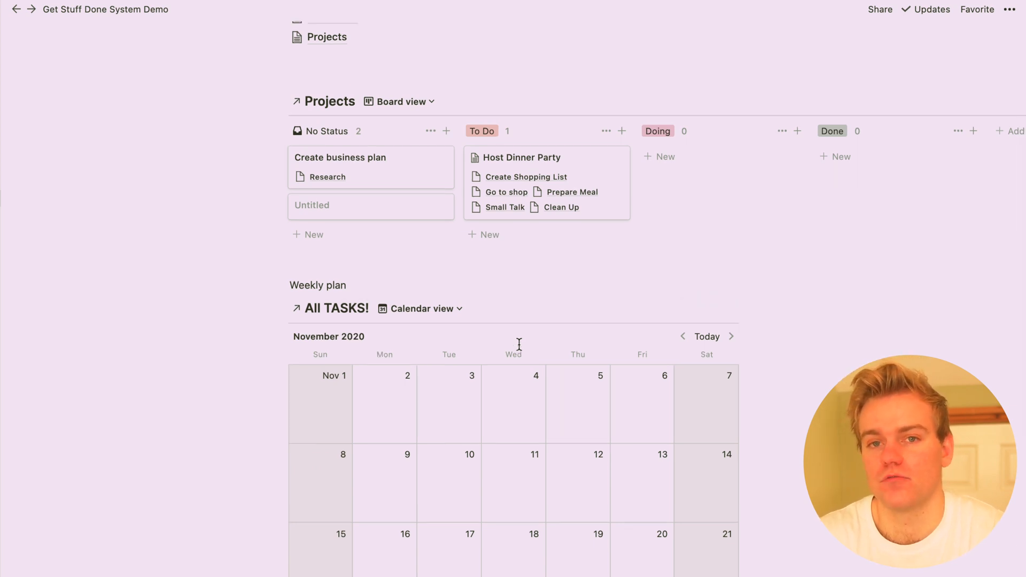
{"action": "scroll", "scroll_direction": "down", "scroll_amount": 3}
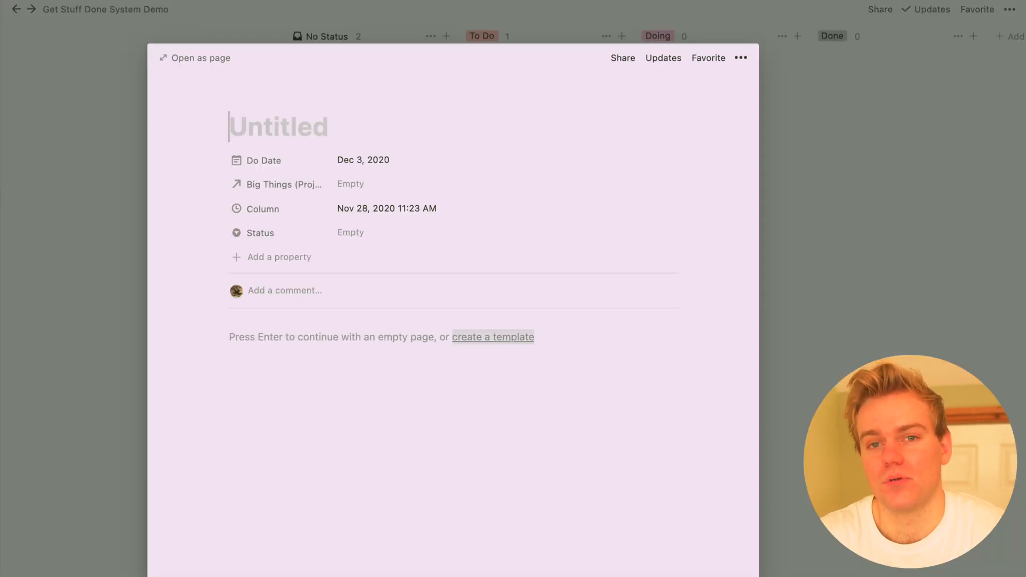
Step: Name the new Dec 3 task 'Call Mum!'
{"action": "type", "text": "Call MUM"}
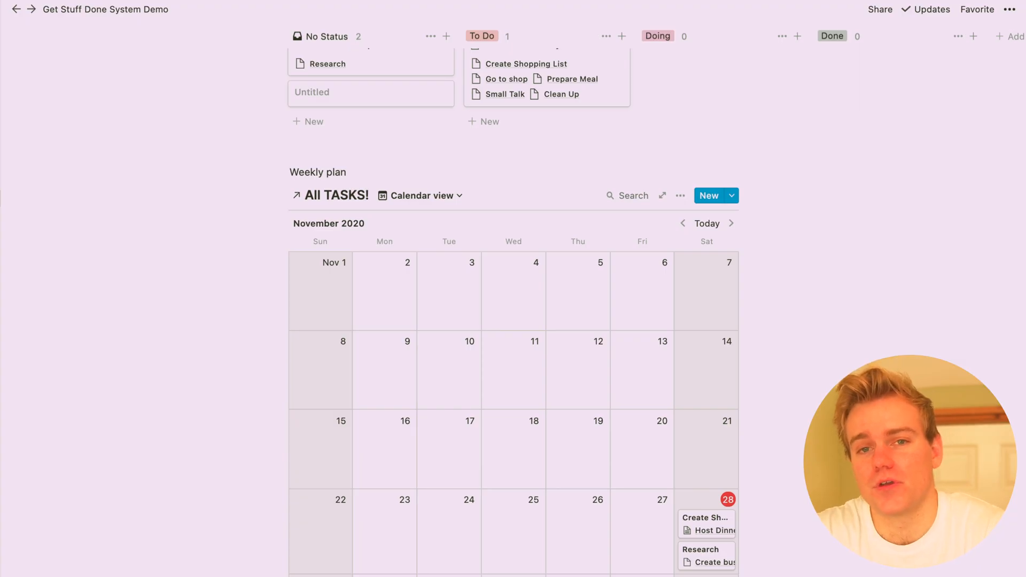
{"action": "mouse_move", "coordinate": [496, 466]}
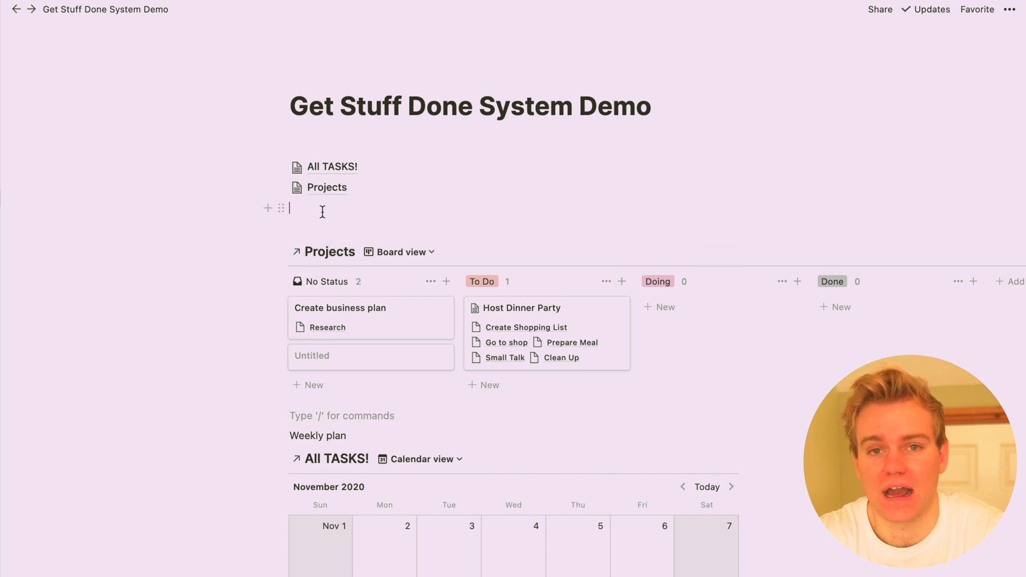
Step: Type a 'Carpe Diem' label and paste the All TASKS! link below as a linked database
{"action": "type", "text": "Ca"}
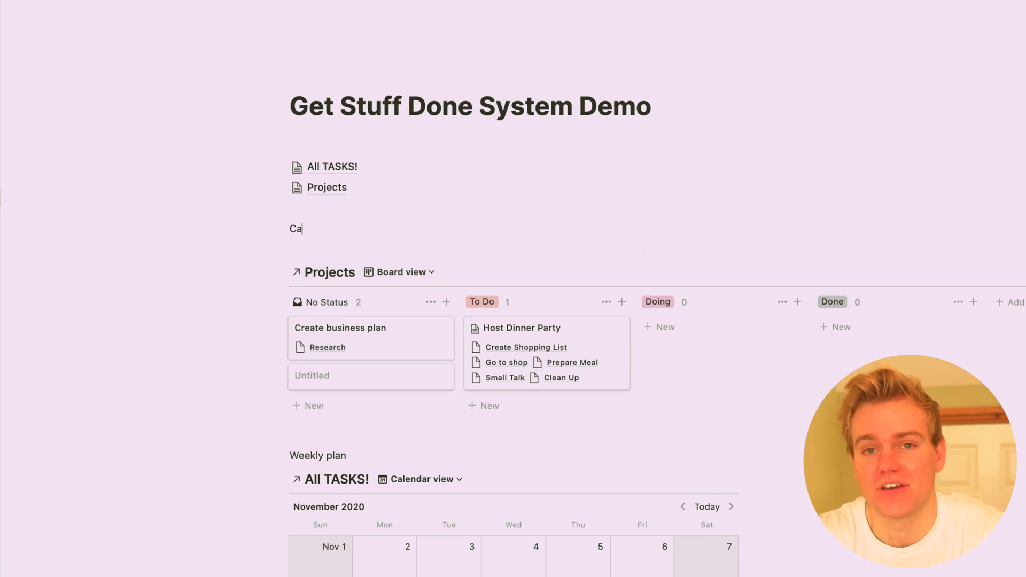
{"action": "type", "text": "rpe Diem"}
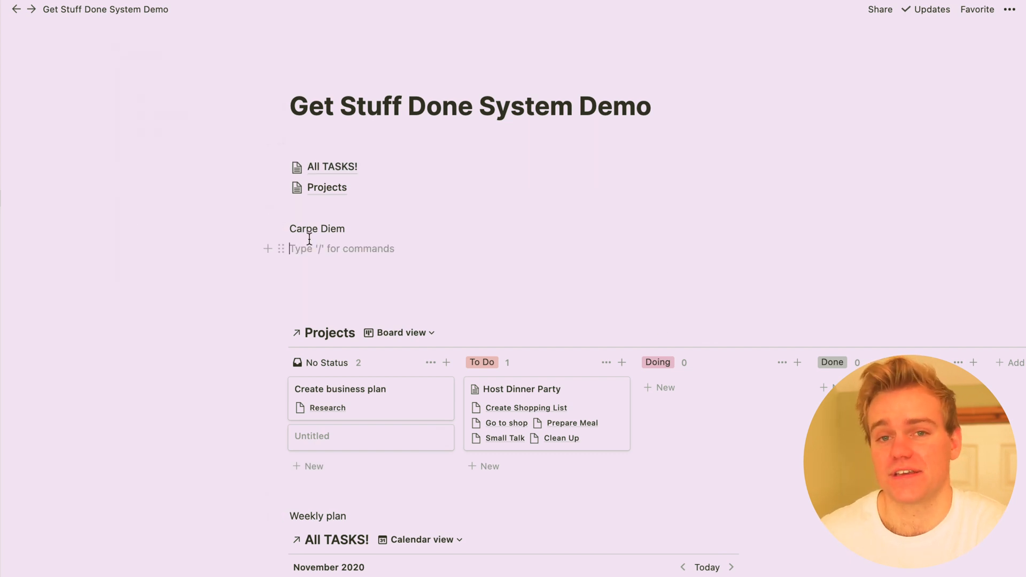
{"action": "type", "text": "https://www.notion.so/45216f3514644d6eae08e6036b4c8c21?v=9bc9adf2cf354cfcb091b9fb866c34a0"}
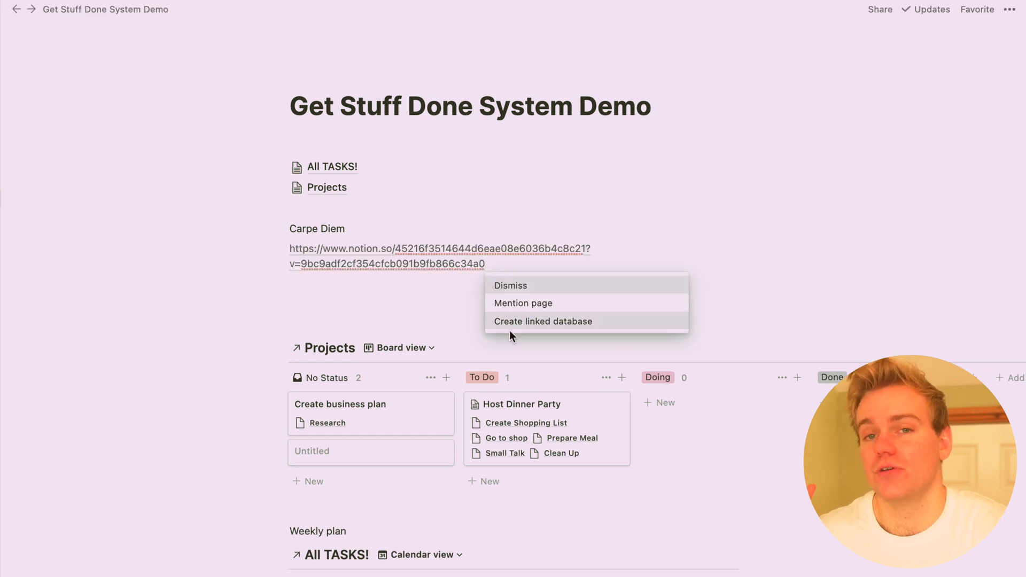
{"action": "left_click", "coordinate": [543, 322]}
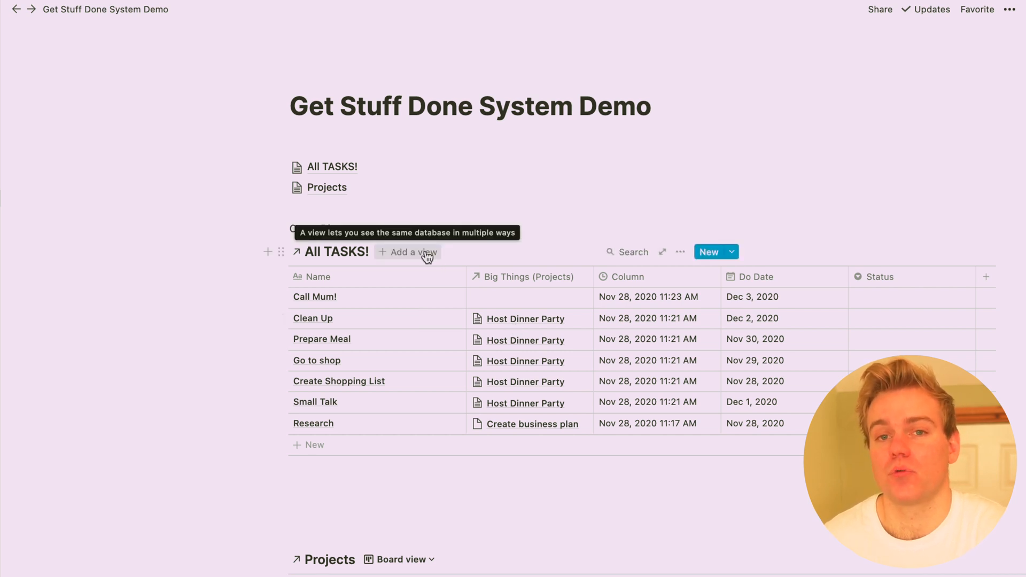
Step: Add a Board view of All TASKS! filtered to Do Date is Today
{"action": "left_click", "coordinate": [415, 252]}
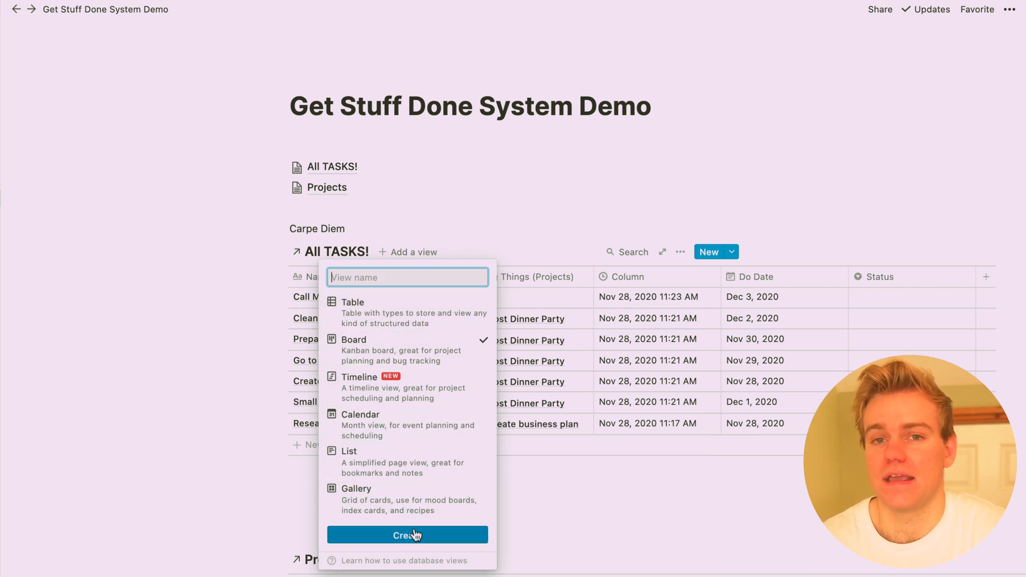
{"action": "left_click", "coordinate": [406, 535]}
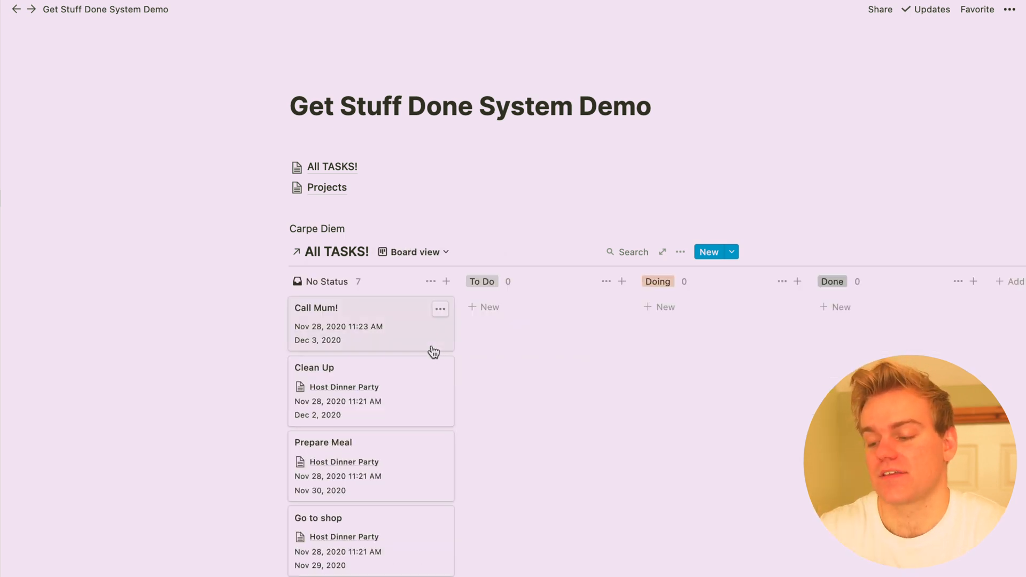
{"action": "left_click", "coordinate": [680, 252]}
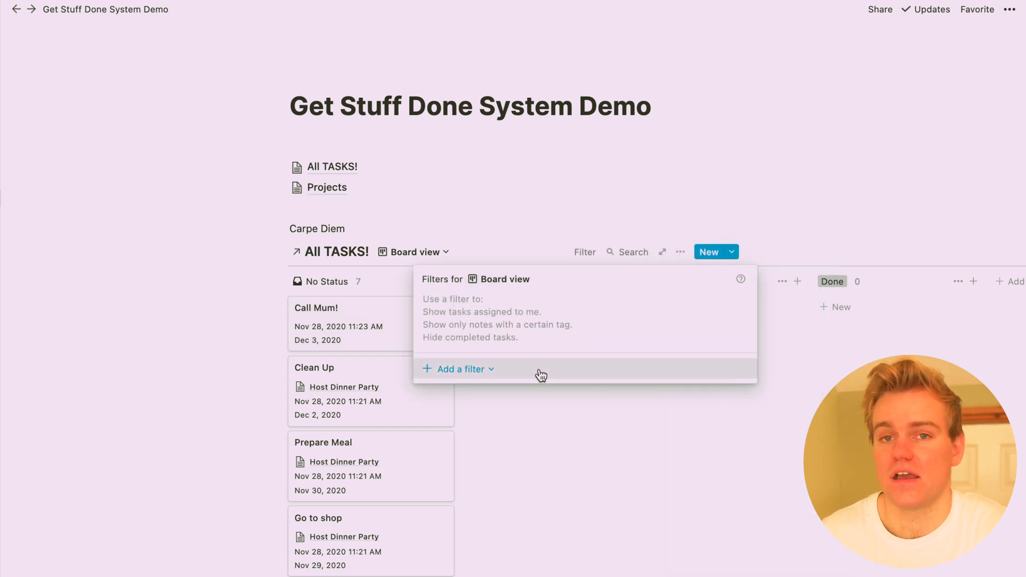
{"action": "left_click", "coordinate": [459, 369]}
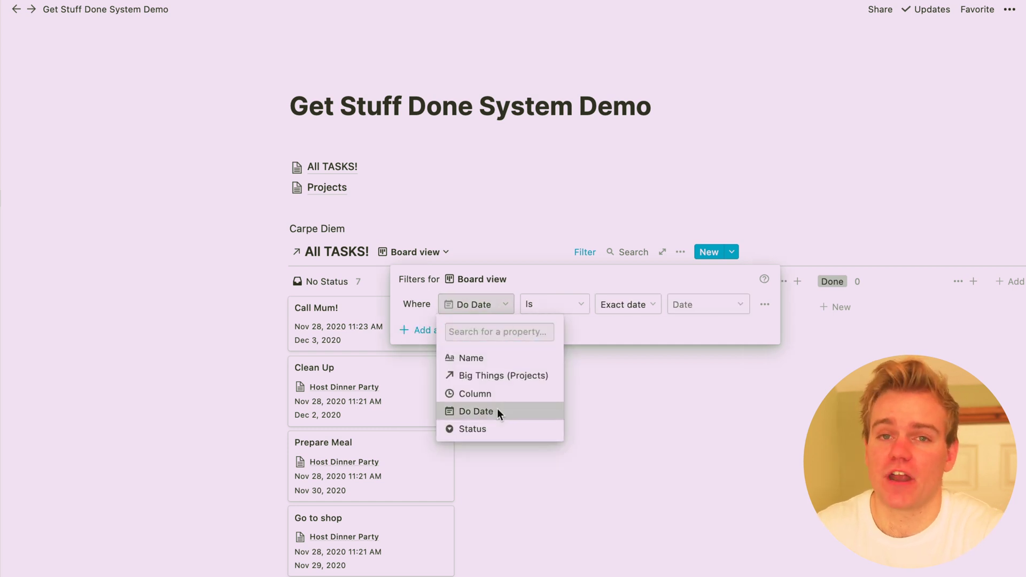
{"action": "left_click", "coordinate": [627, 304]}
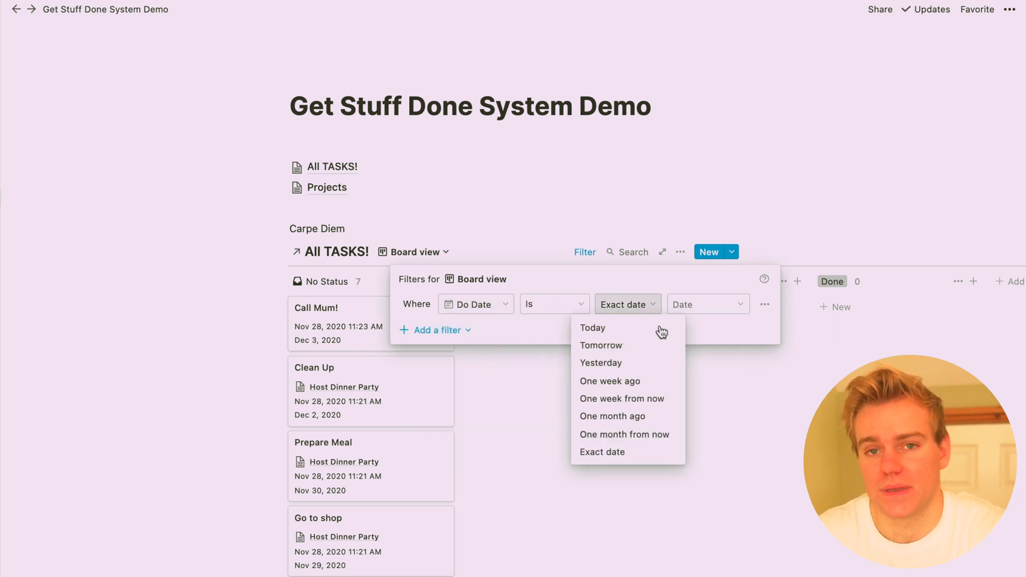
{"action": "left_click", "coordinate": [592, 328]}
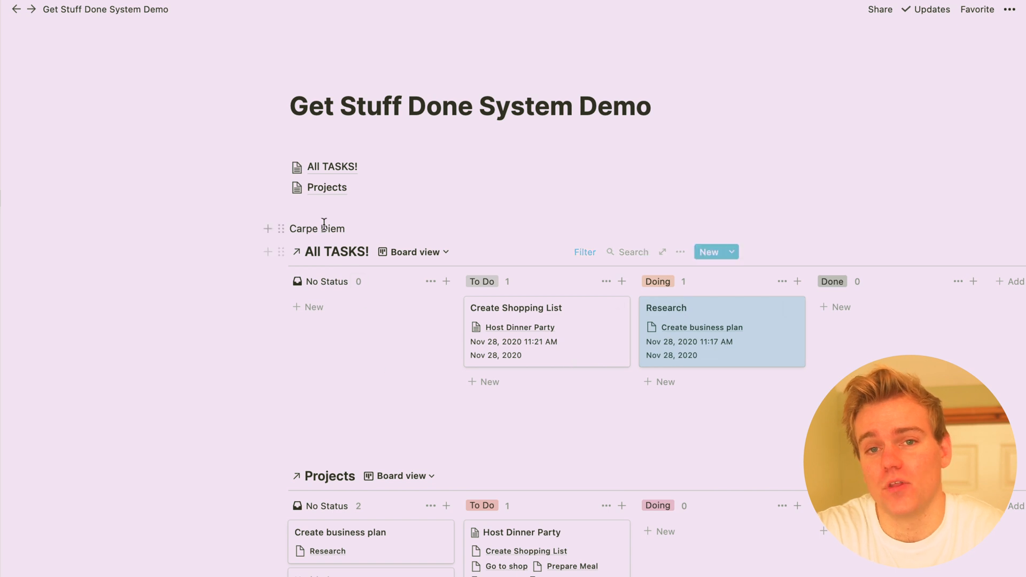
{"action": "left_click", "coordinate": [273, 204]}
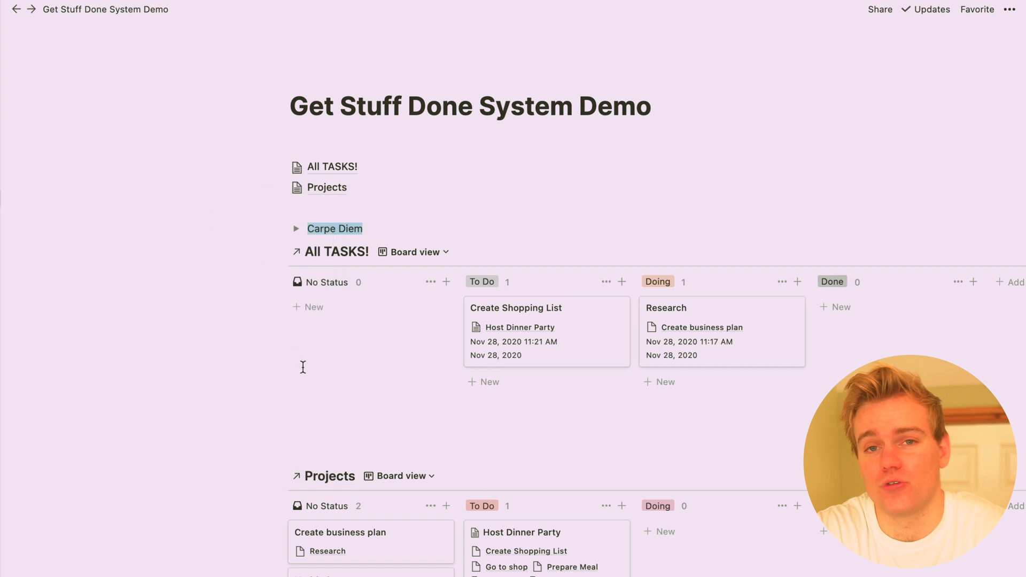
Step: Expand the Carpe Diem toggle, convert Projects to a toggle, and expand the Weekly plan toggle
{"action": "left_click", "coordinate": [296, 228]}
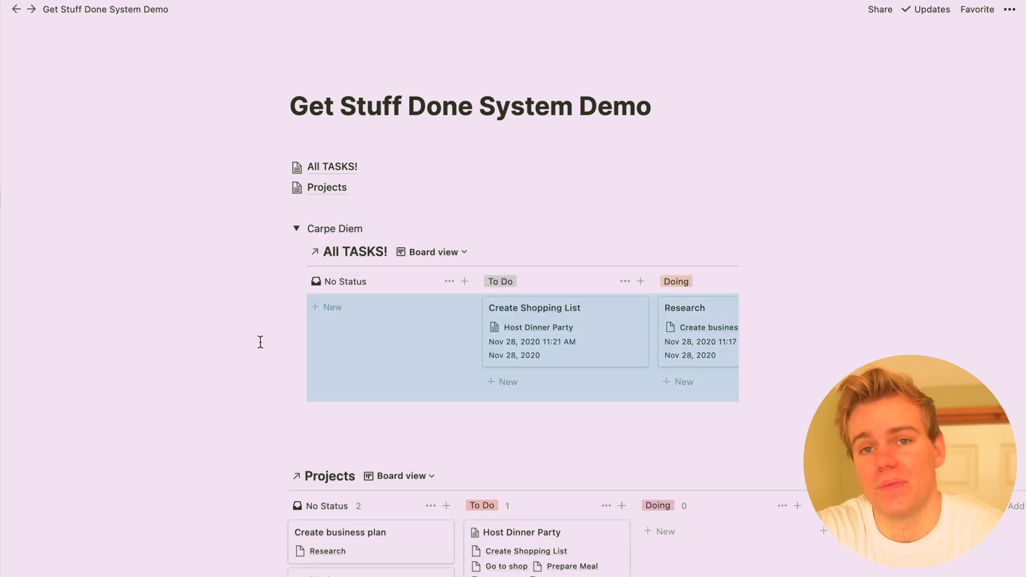
{"action": "scroll", "scroll_direction": "down", "scroll_amount": 3}
{"action": "type", "text": "Projects"}
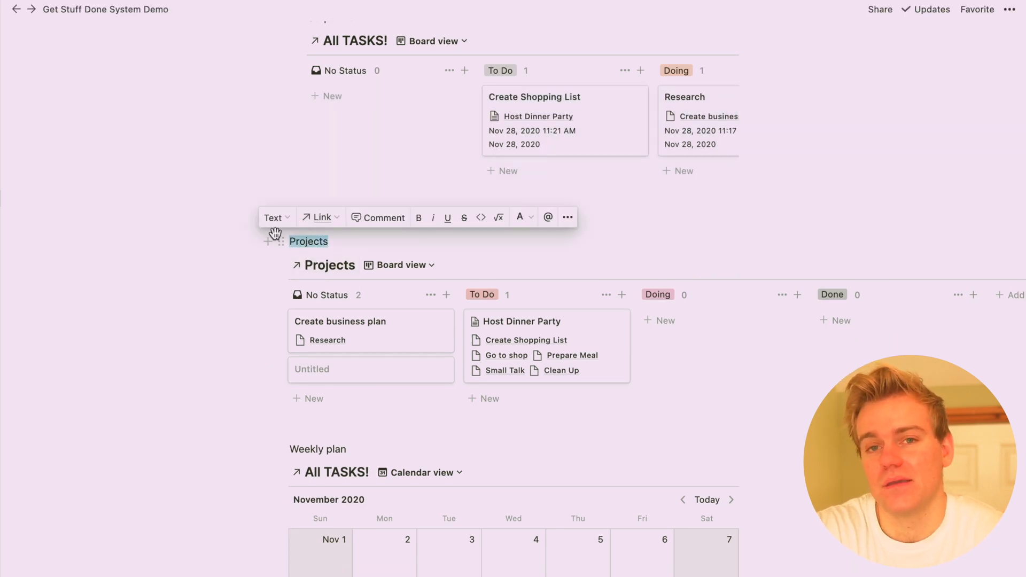
{"action": "left_click", "coordinate": [273, 217]}
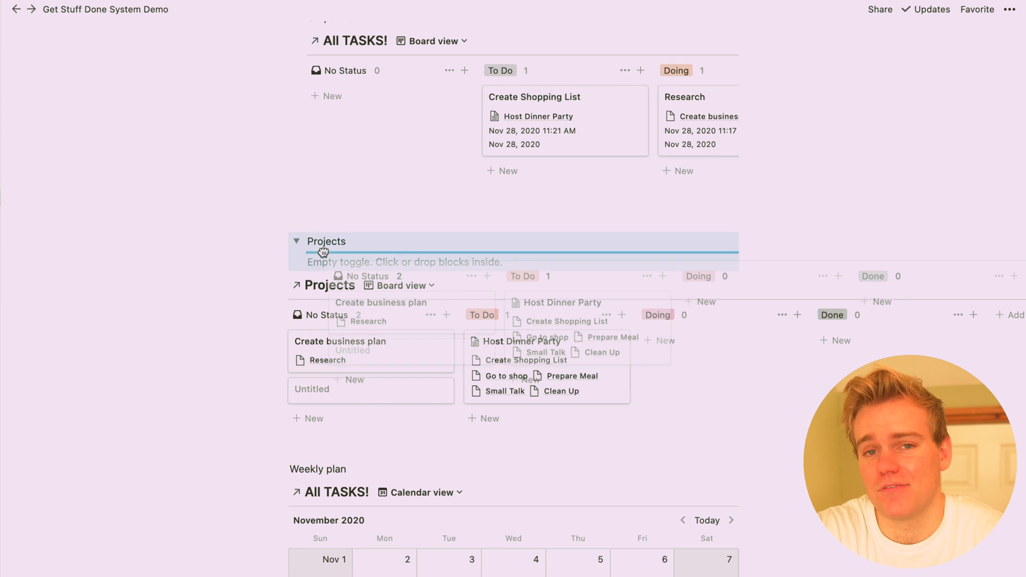
{"action": "scroll", "scroll_direction": "down", "scroll_amount": 3}
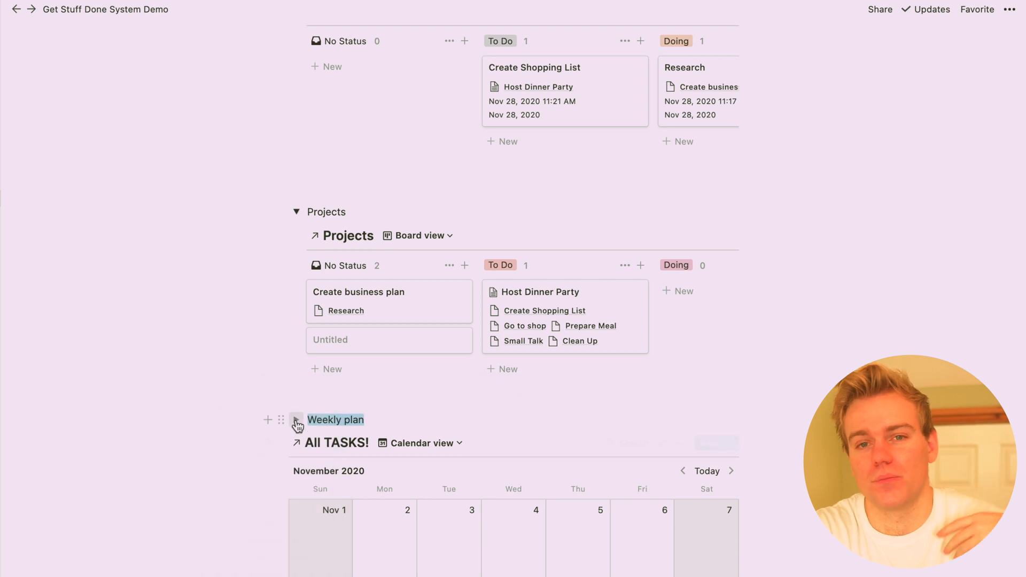
{"action": "left_click", "coordinate": [295, 420]}
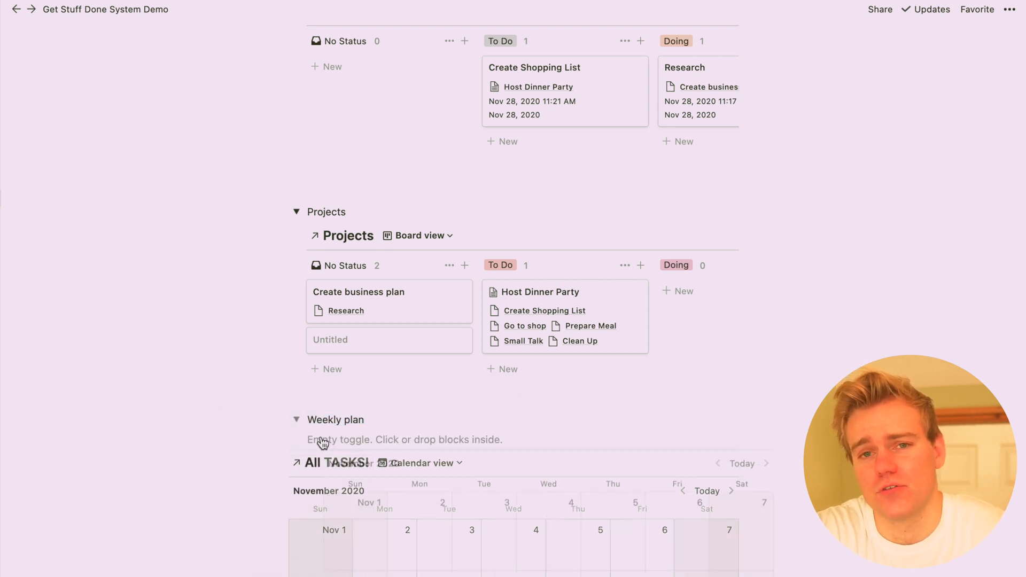